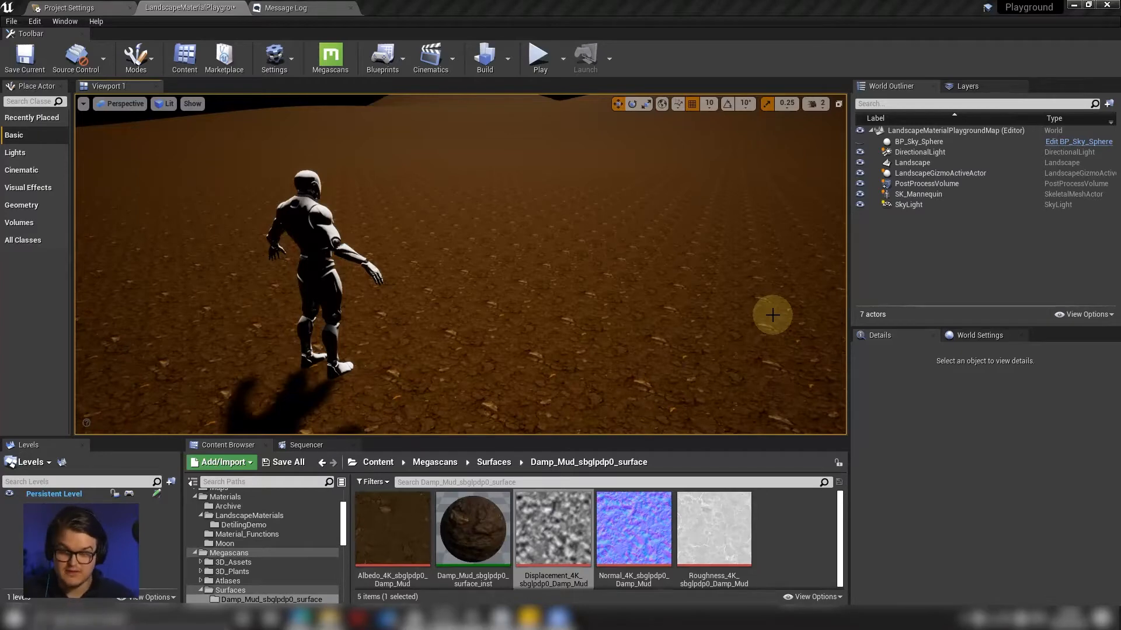
mouse_move(473, 525)
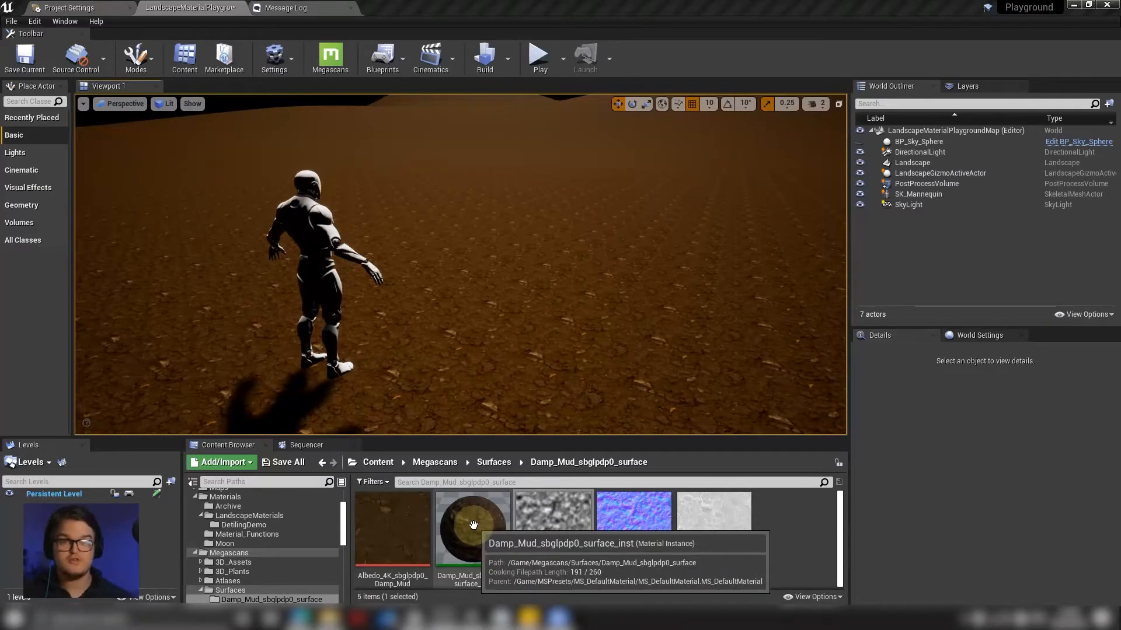
mouse_move(513, 482)
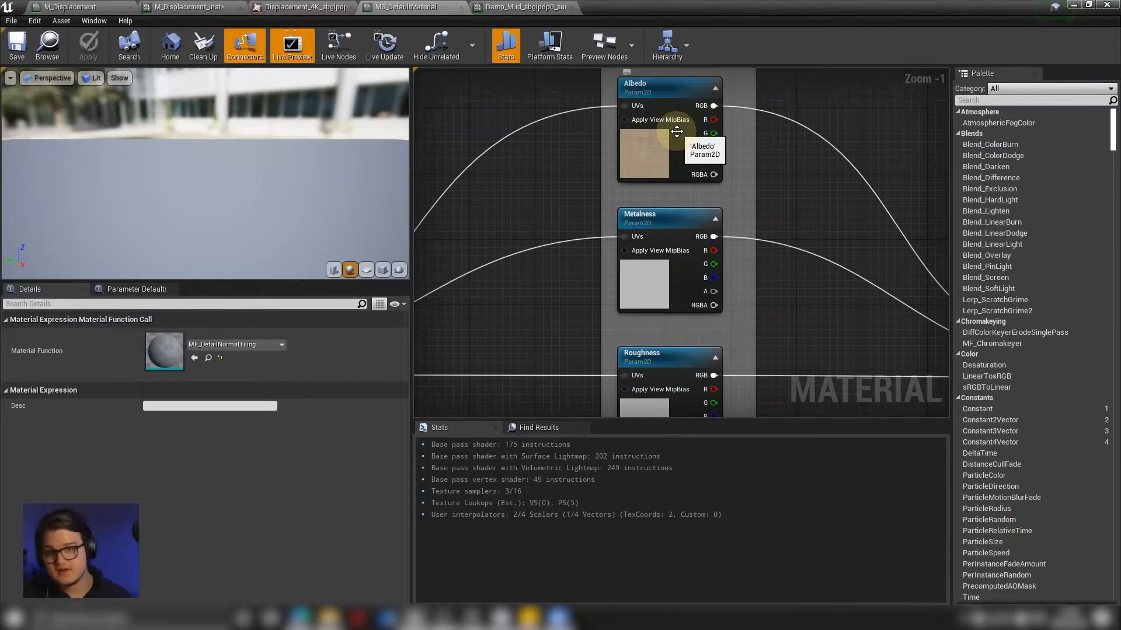
Open the displacement texture to inspect it, then switch the viewport to Brush Wireframe
scroll(down, 3)
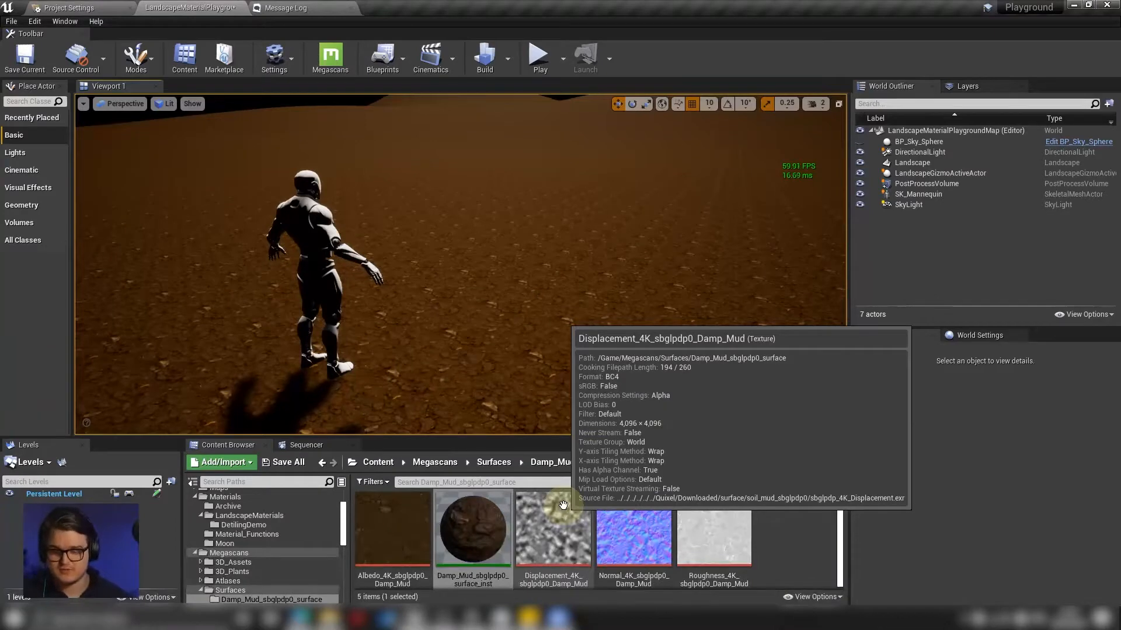
click(552, 529)
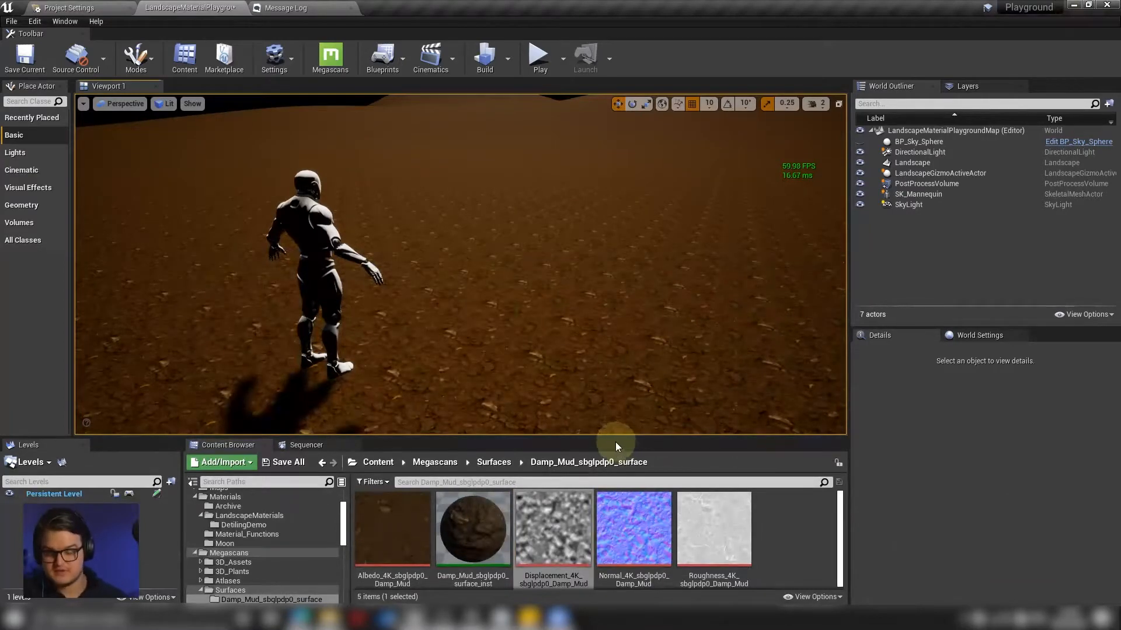
double_click(553, 528)
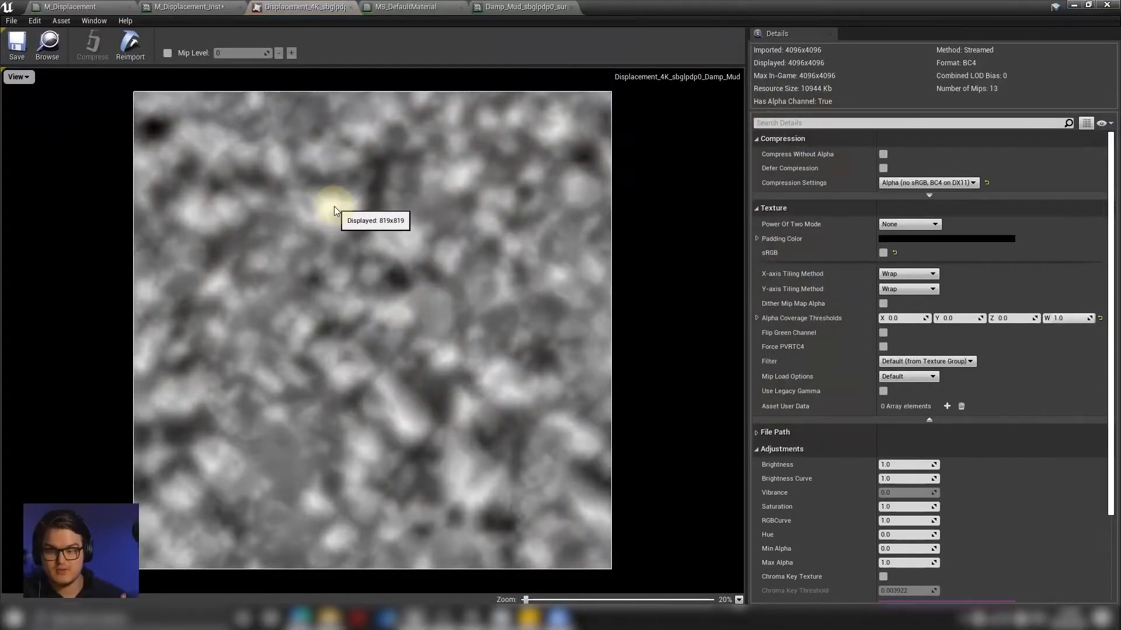
mouse_move(386, 196)
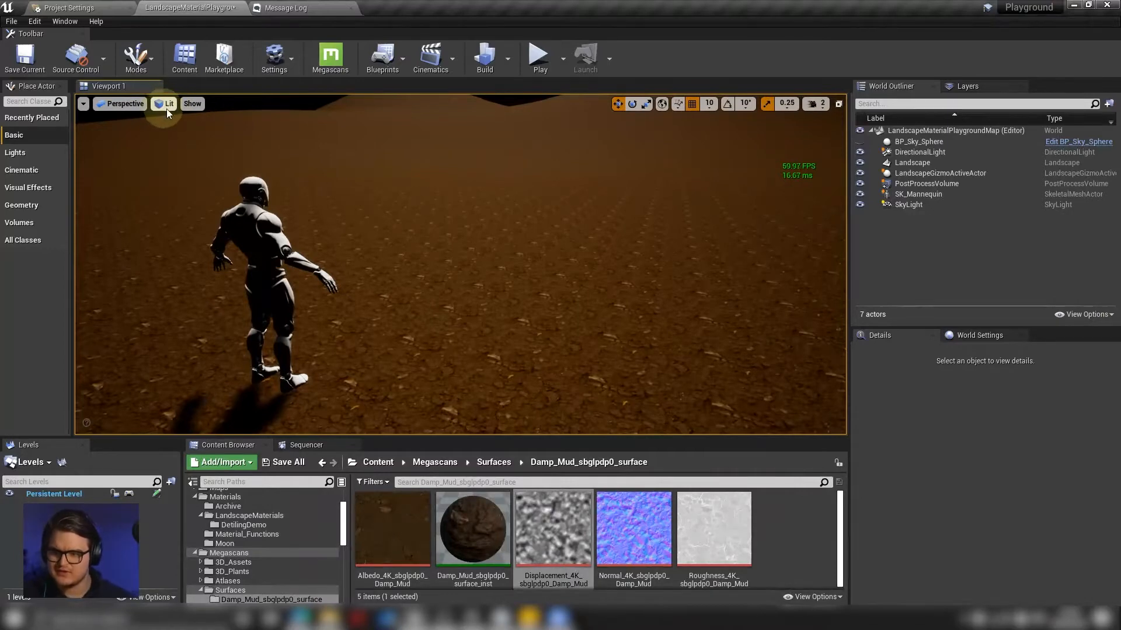
click(168, 104)
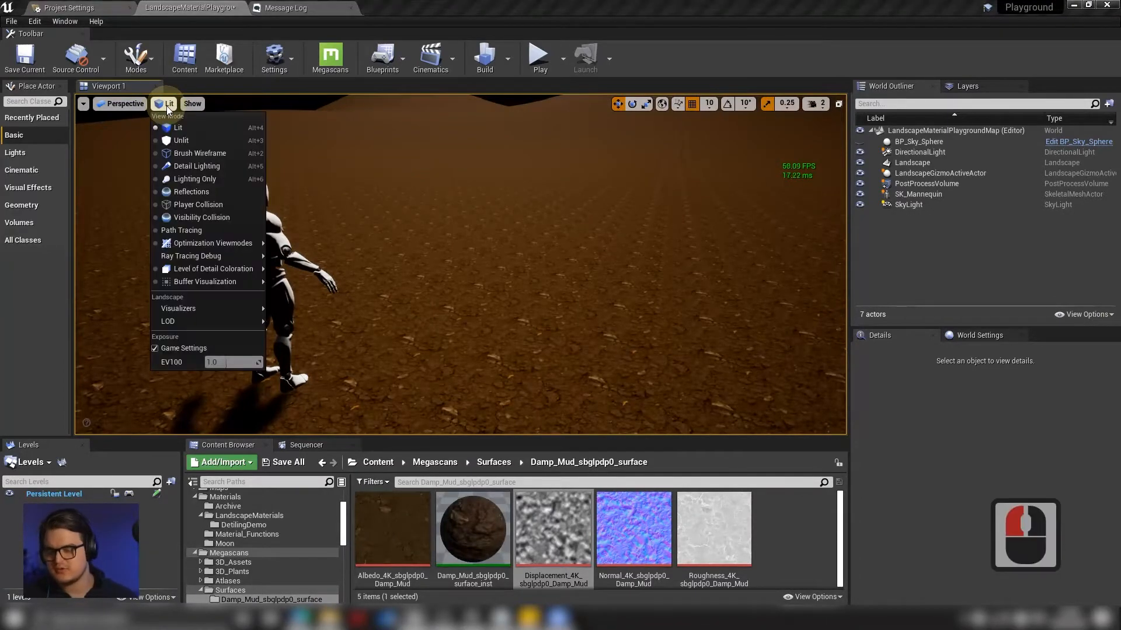
mouse_move(200, 153)
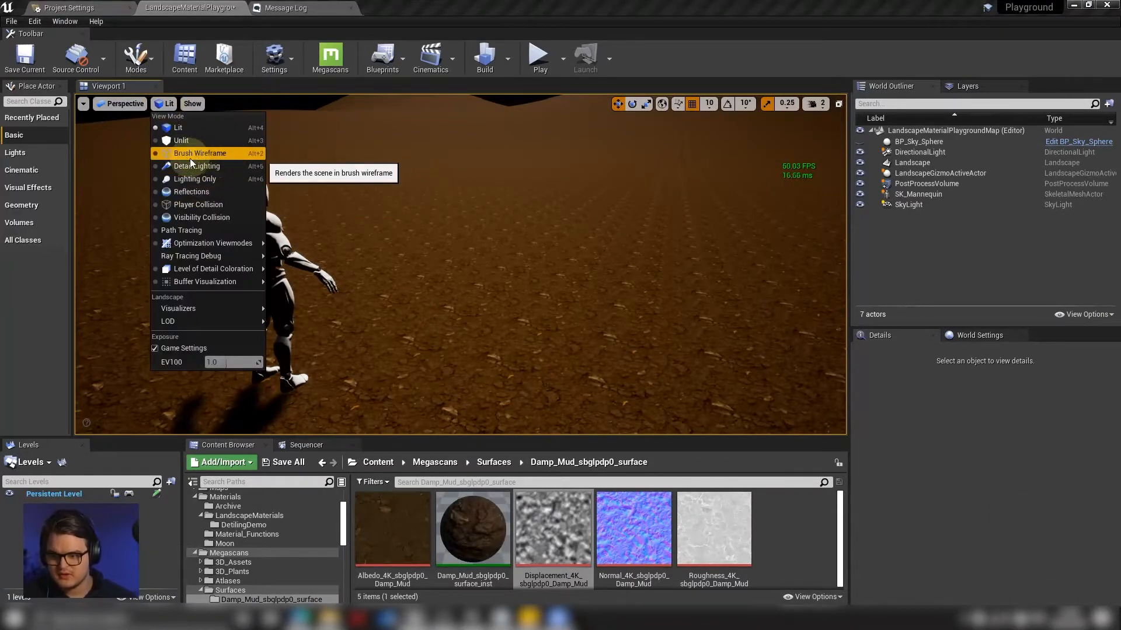
click(200, 153)
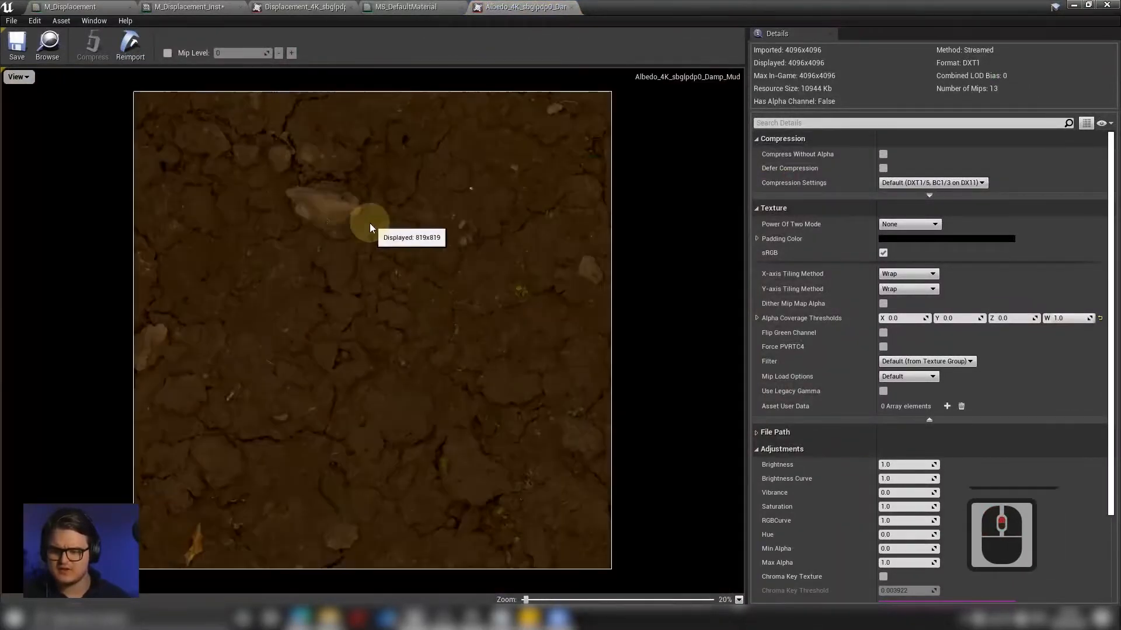
mouse_move(327, 202)
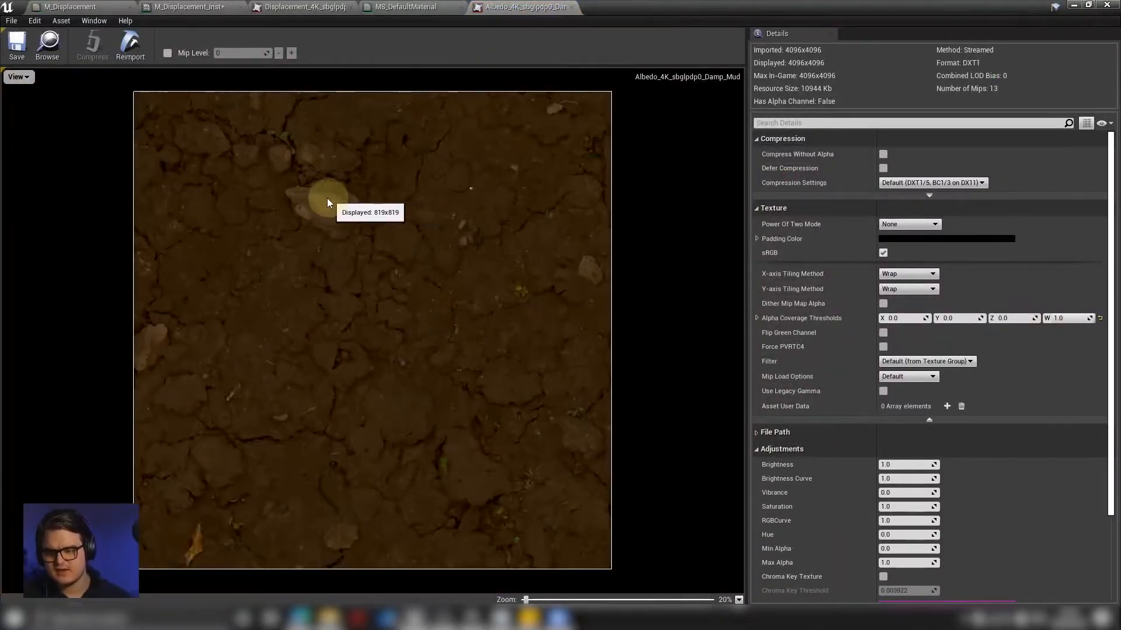
mouse_move(280, 172)
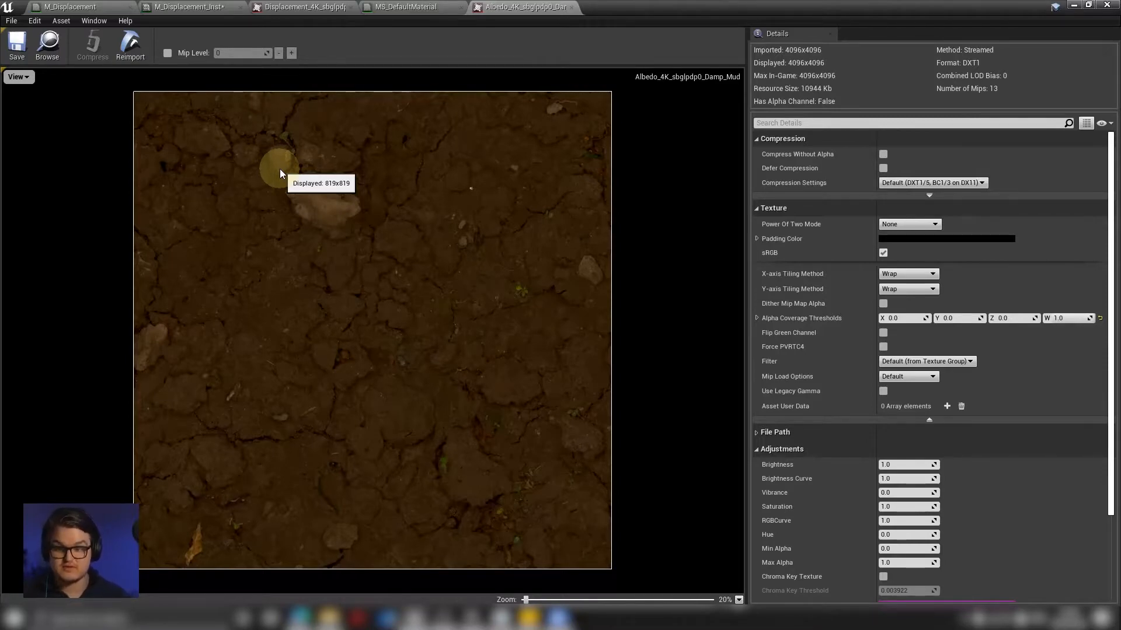
mouse_move(358, 36)
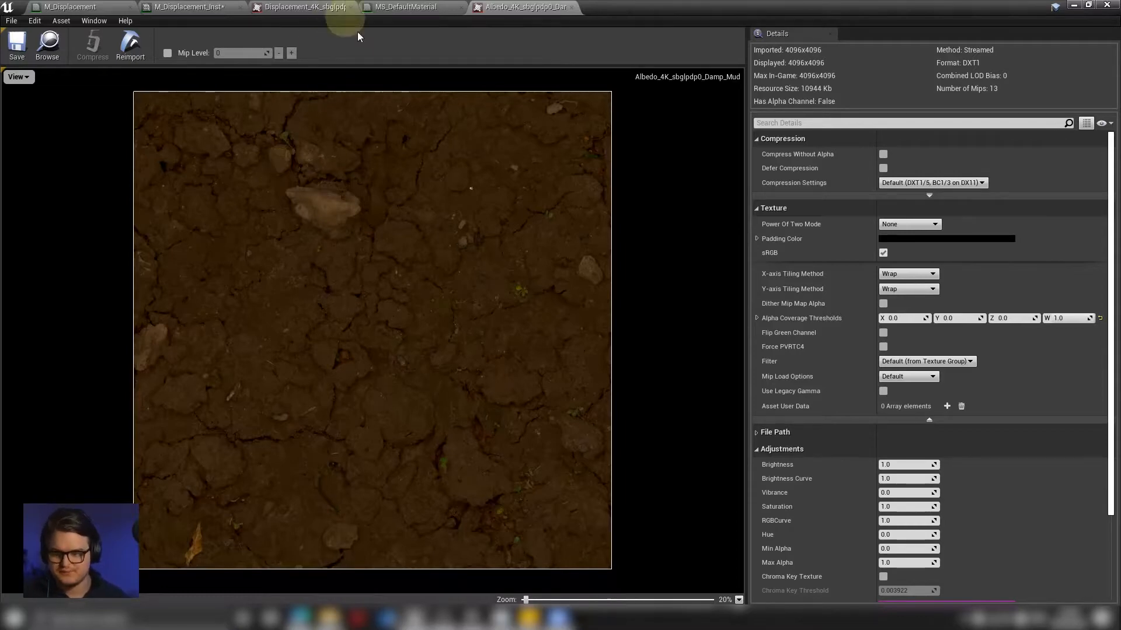
Return to the M_Displacement material graph tab
click(185, 6)
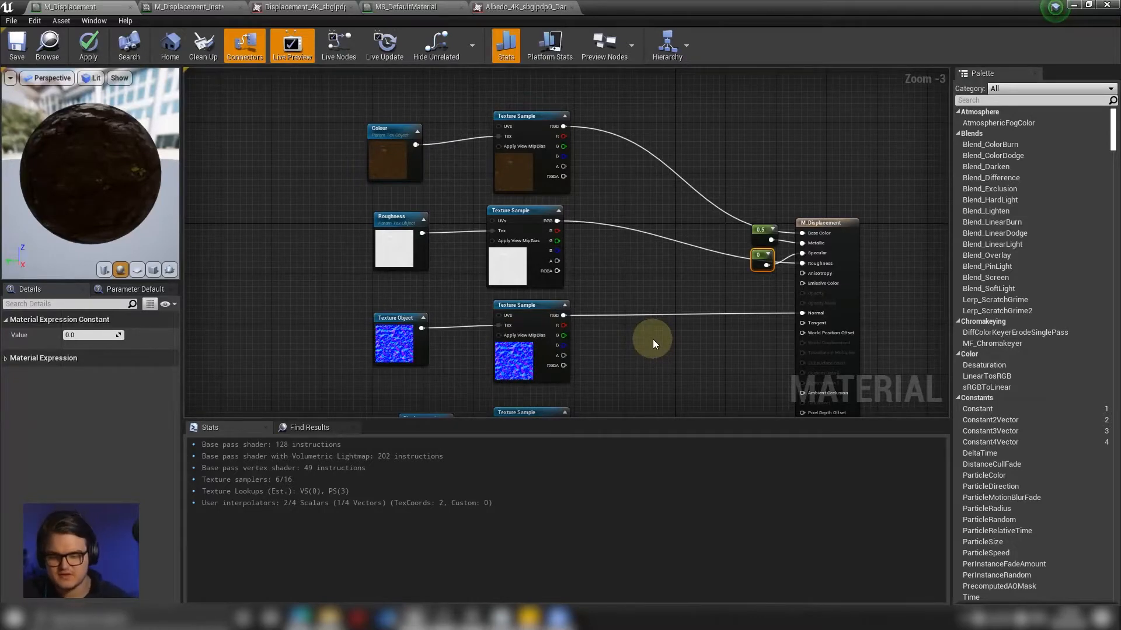
mouse_move(617, 301)
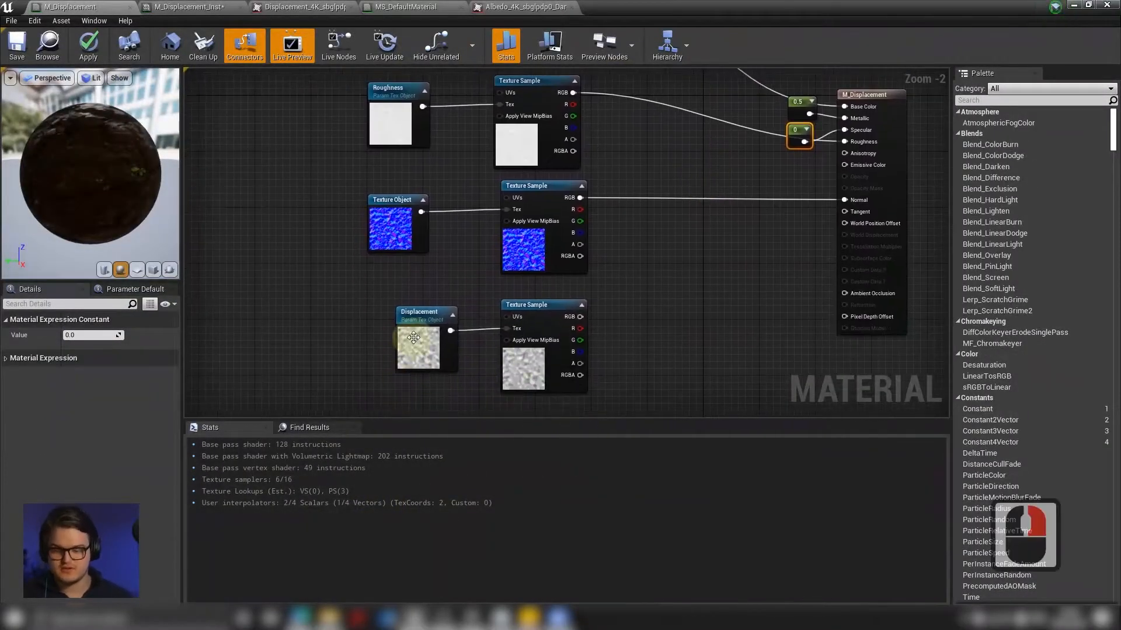
Select the Displacement texture parameter node in the M_Displacement graph
click(520, 305)
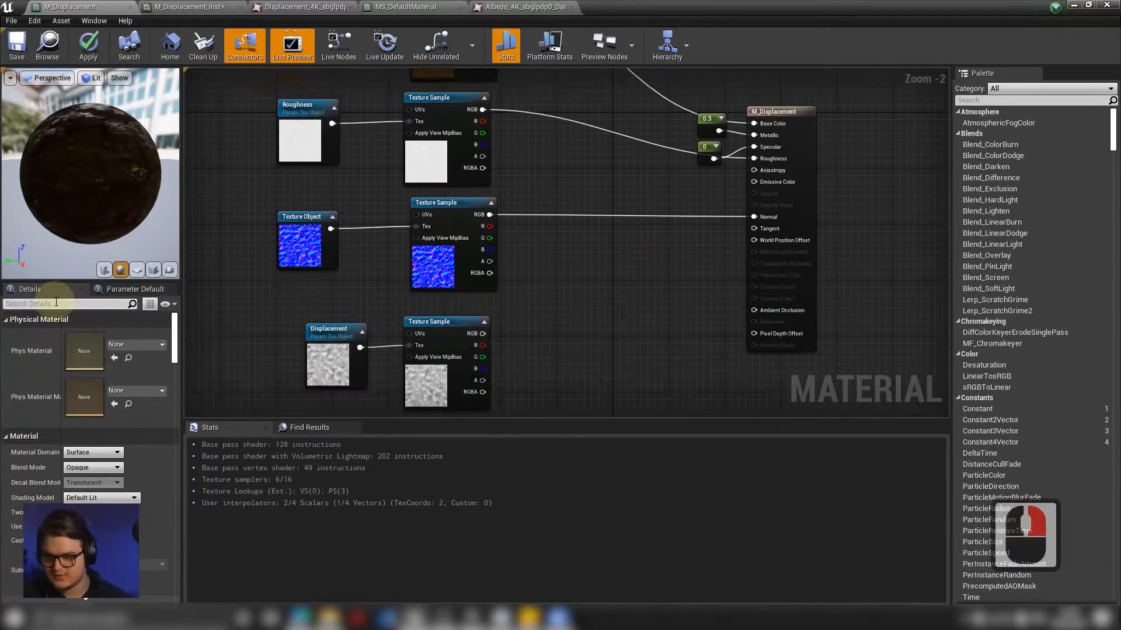
Search the Details panel for 'te' and set D3D11 Tessellation Mode to Flat Tessellation
text(tess)
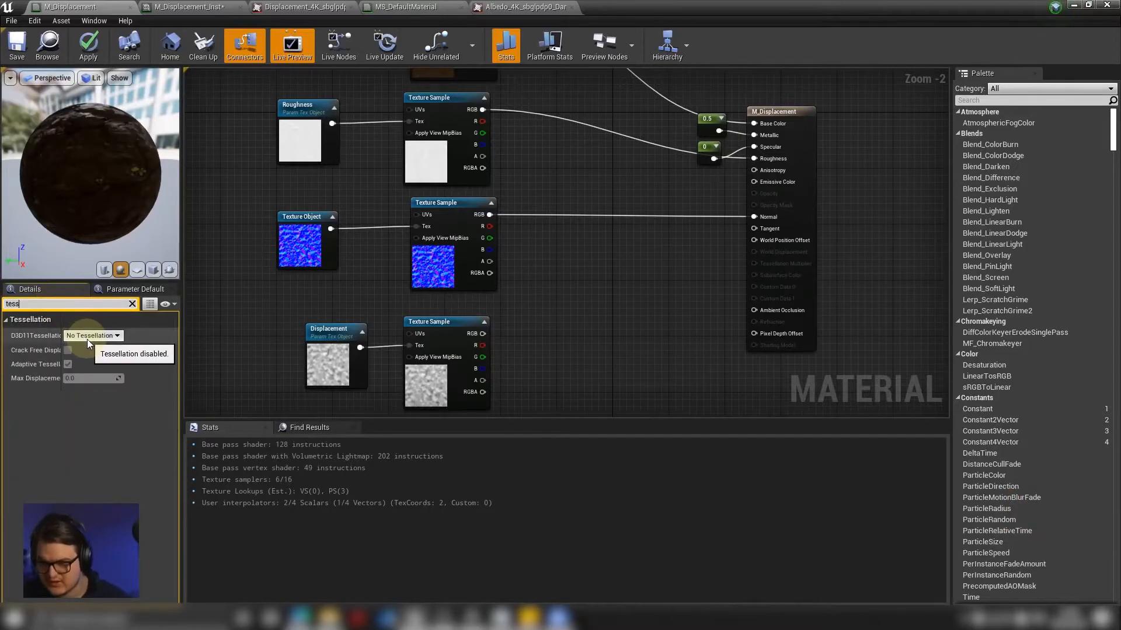
click(93, 335)
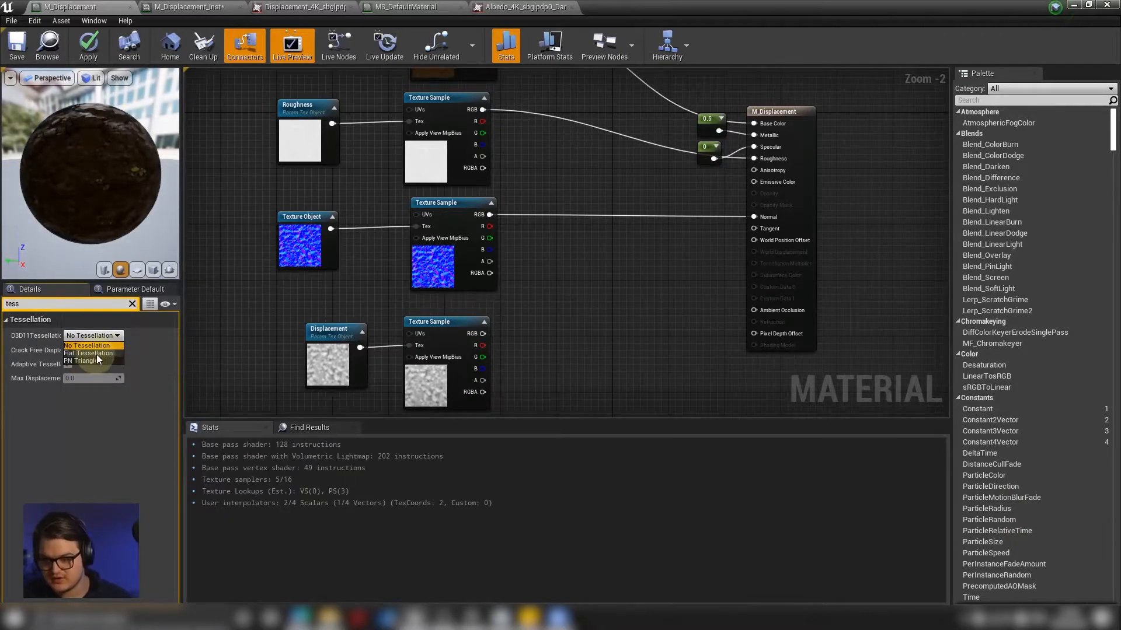
click(89, 353)
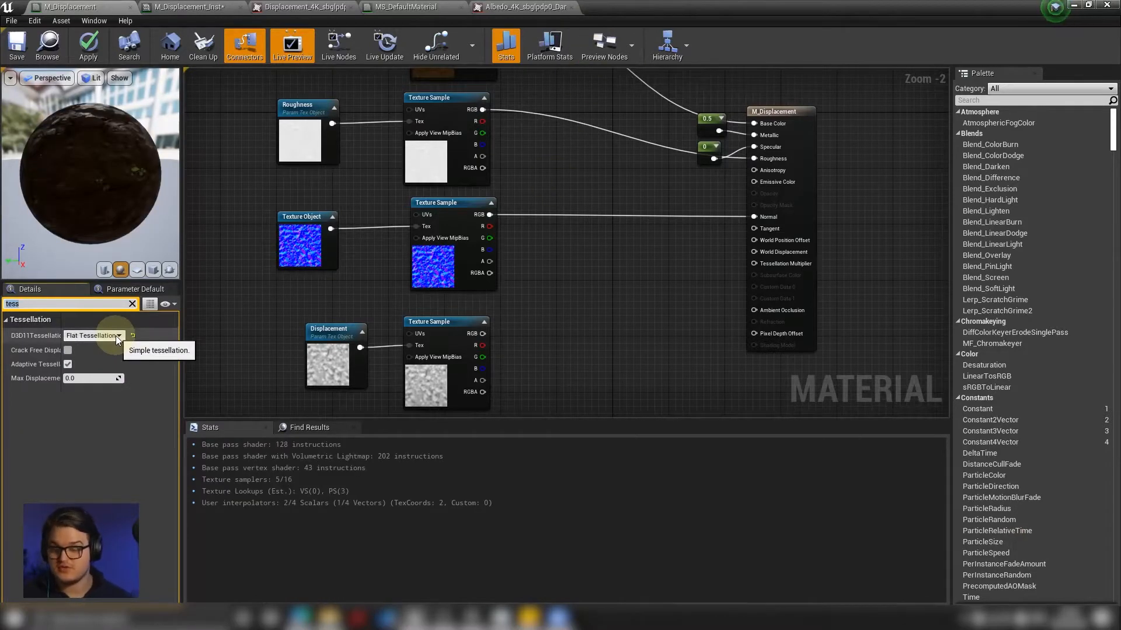
mouse_move(232, 357)
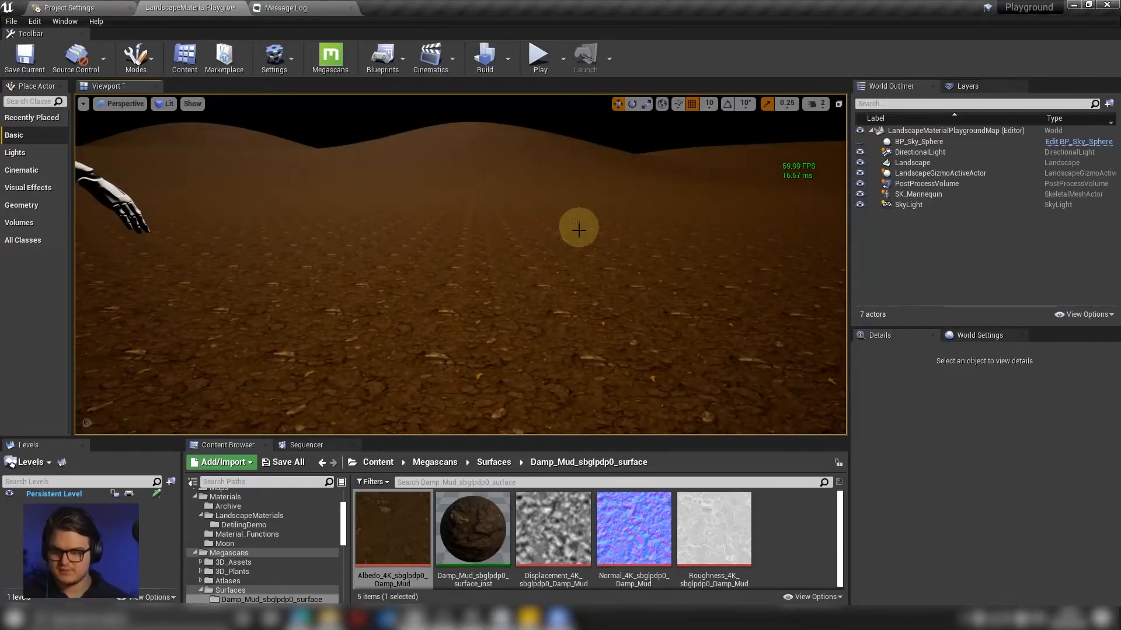
mouse_move(425, 289)
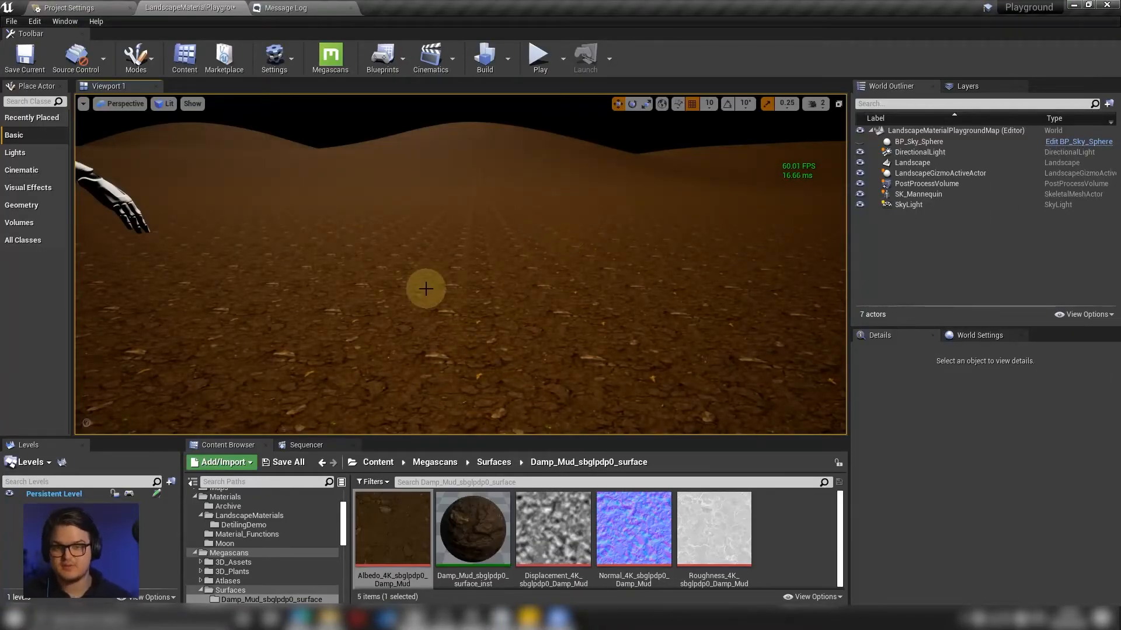
mouse_move(314, 131)
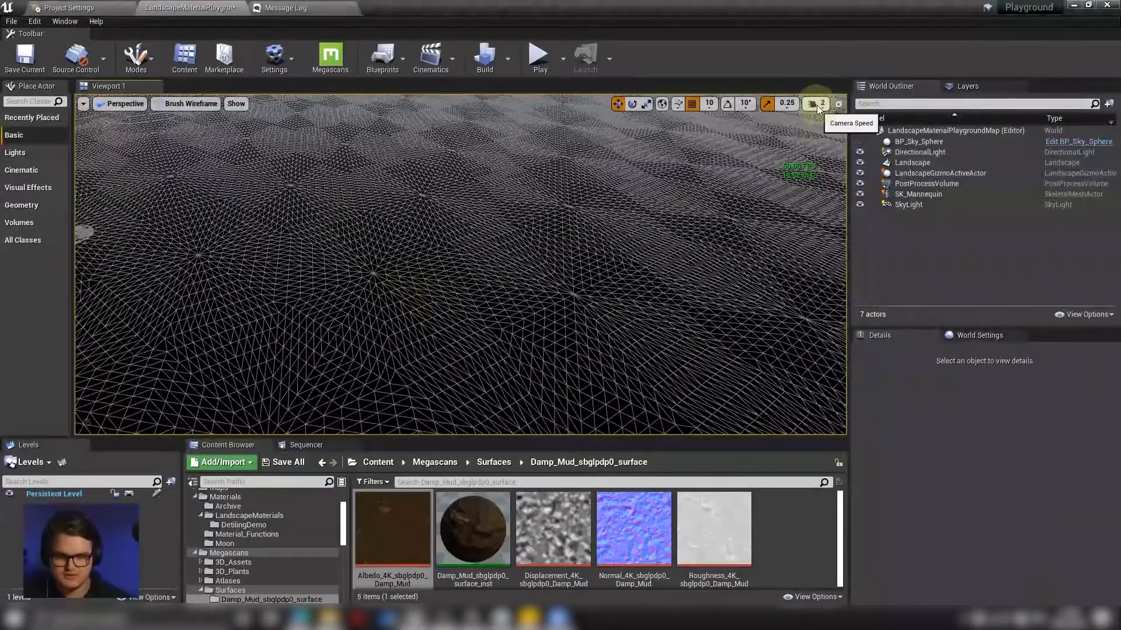
Adjust the viewport Camera Speed from the toolbar
click(820, 103)
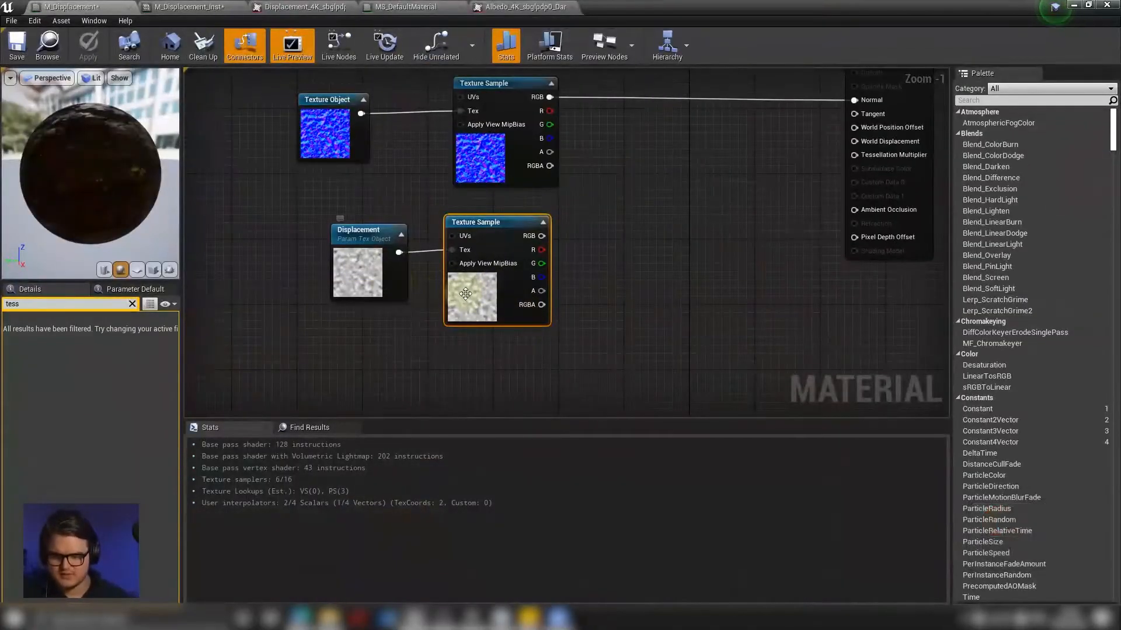
mouse_move(479, 295)
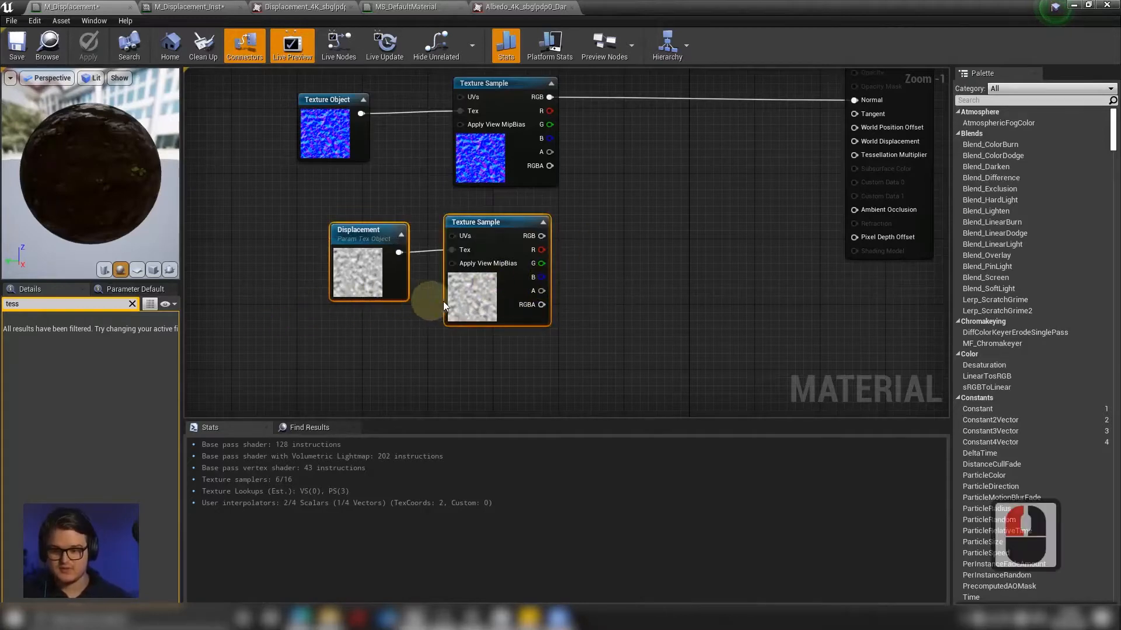
Shift the Displacement nodes left, add a Subtract node, and feed the Multiply output into it
drag(475, 222, 443, 222)
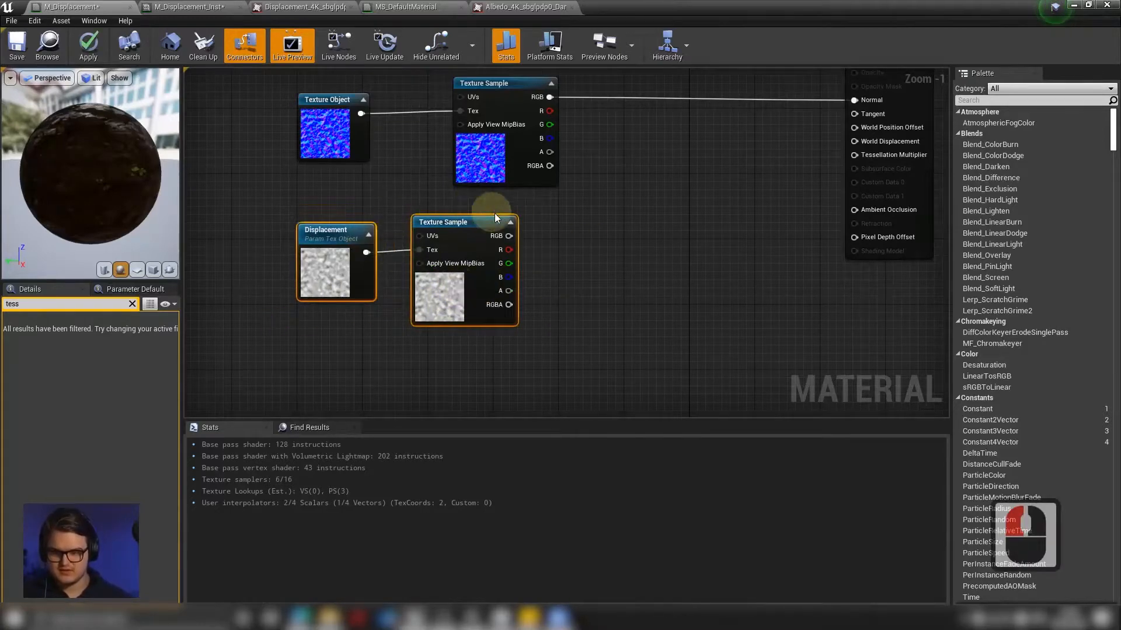
mouse_move(471, 280)
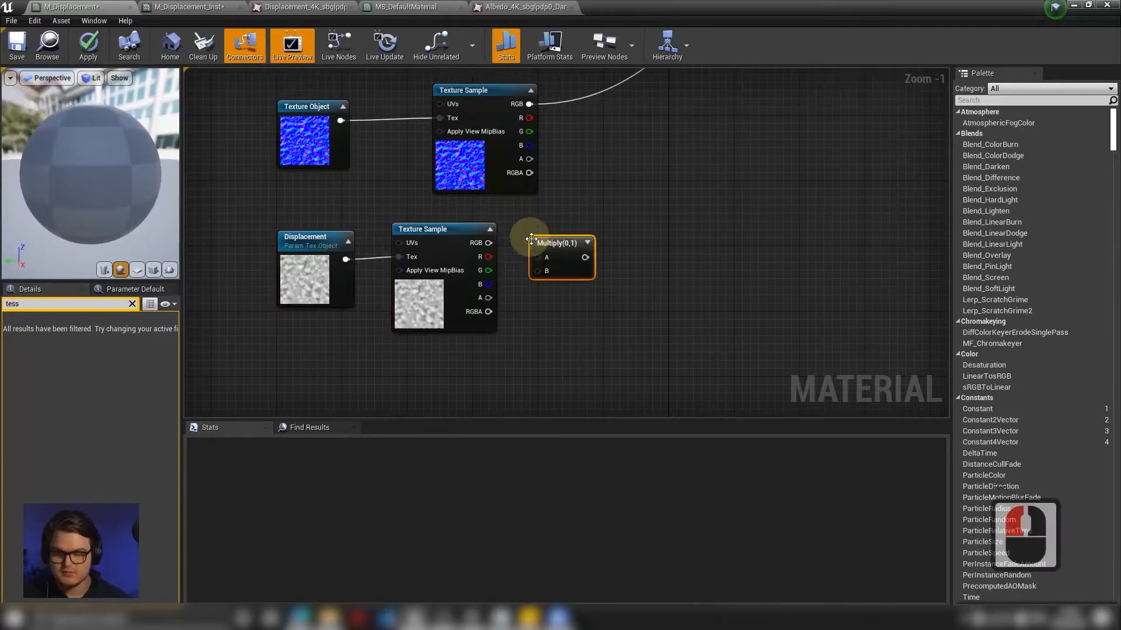
right_click(561, 243)
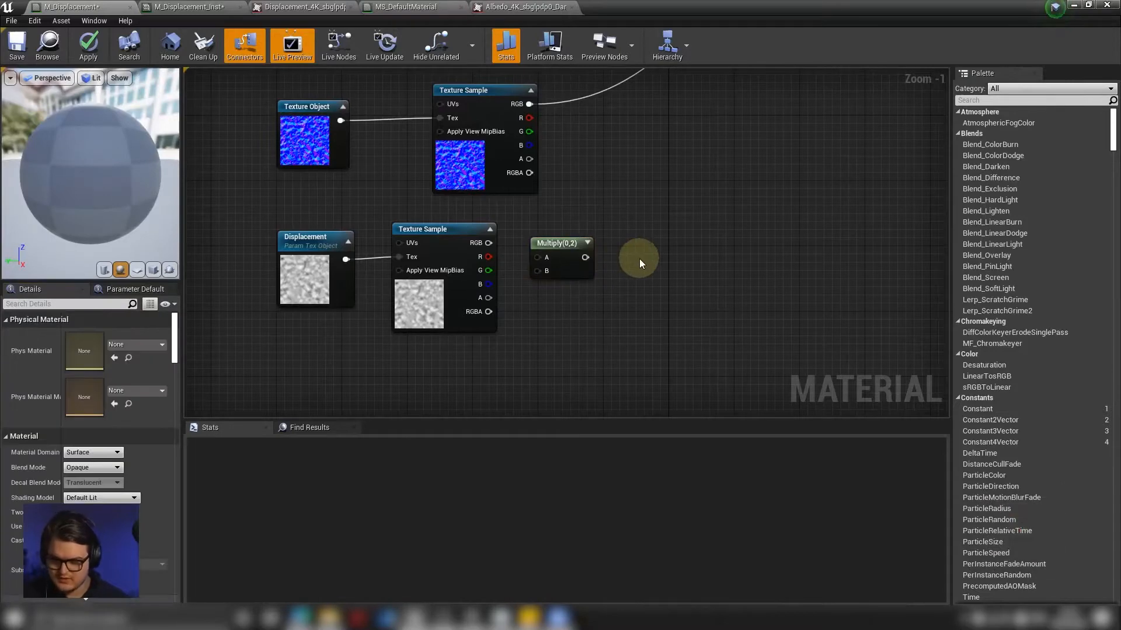
text(sub)
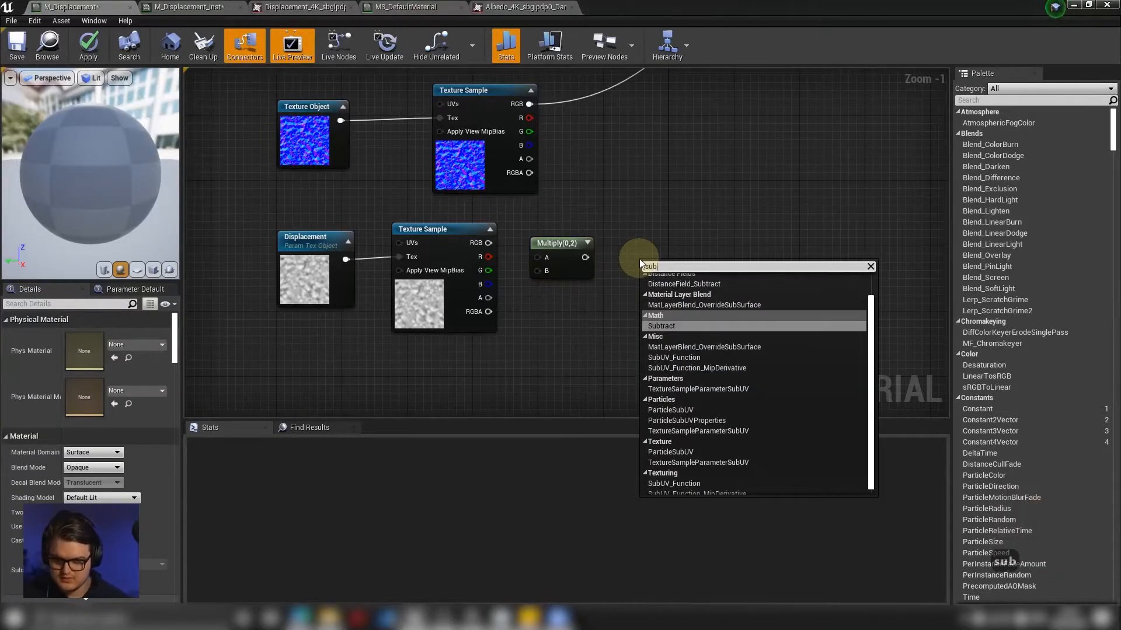
click(660, 326)
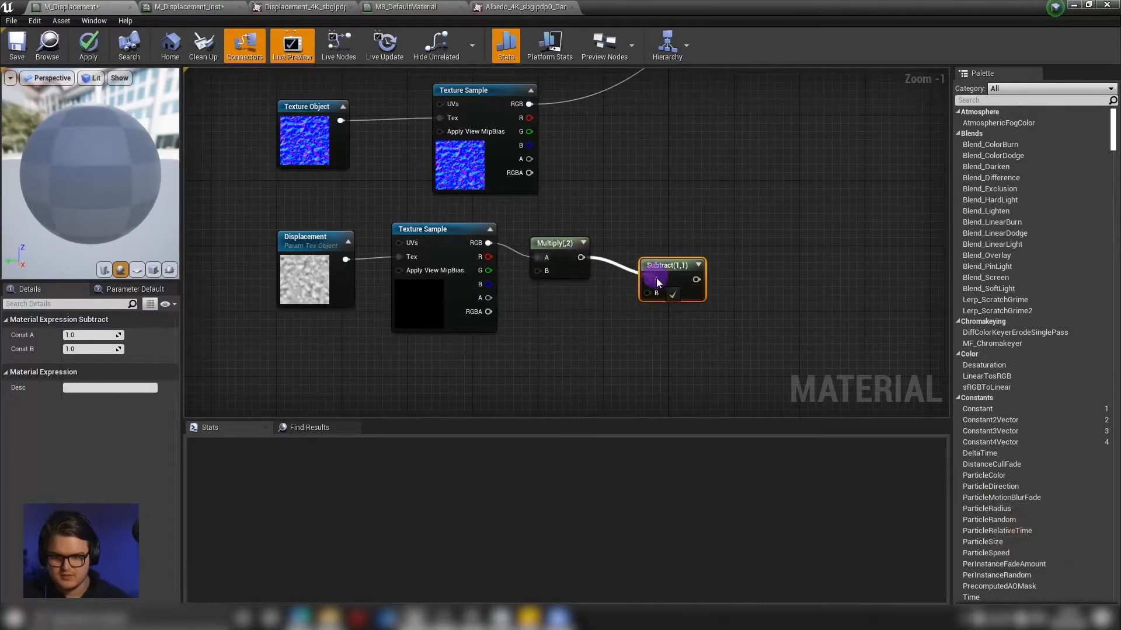
drag(670, 279, 625, 258)
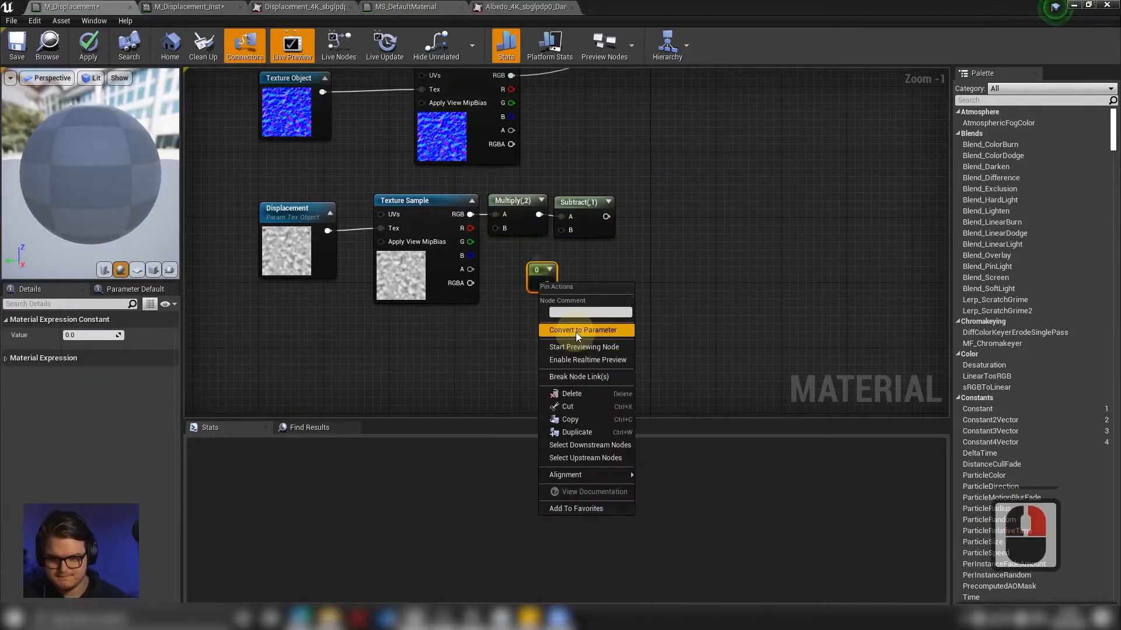
Convert the constant into a DisplacementHeight parameter and select it to set its default
click(582, 329)
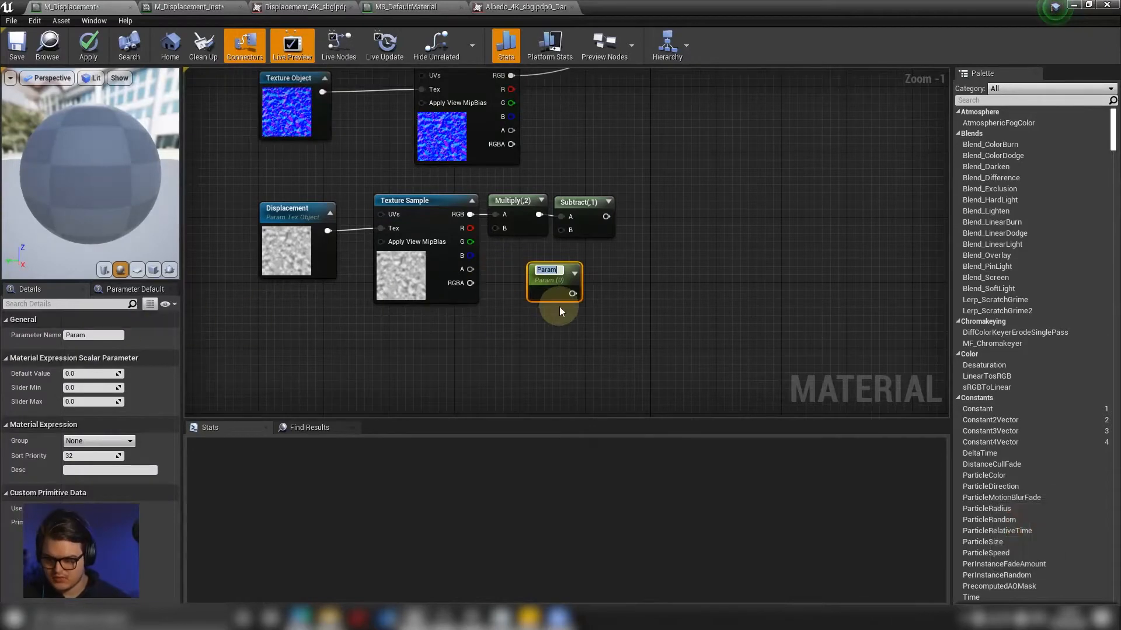
text(DisplacementHeight)
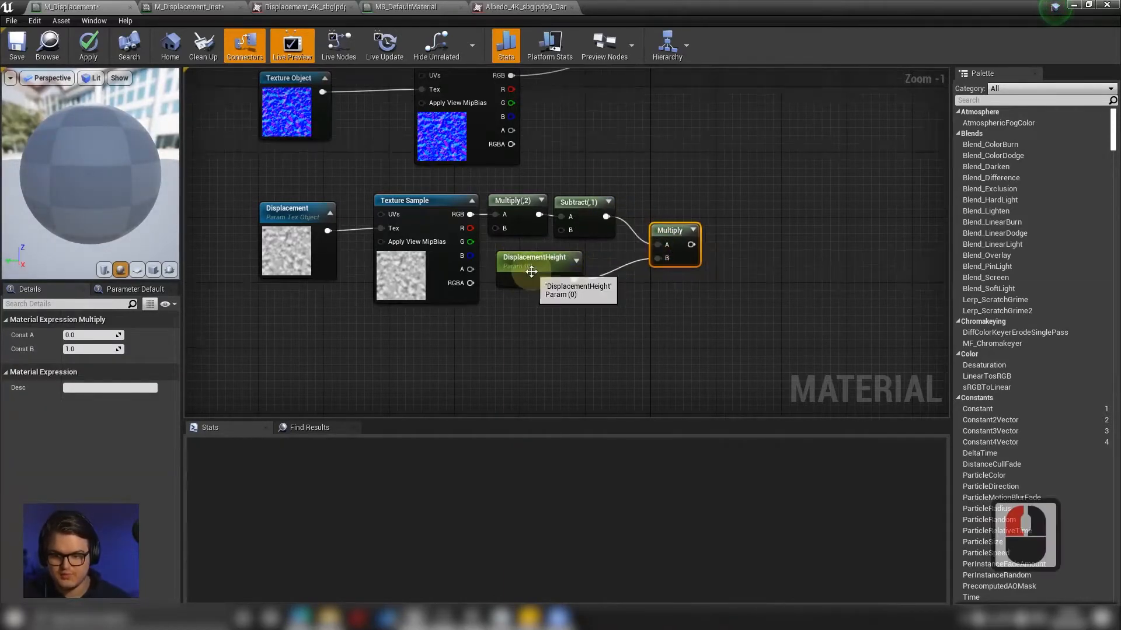
click(535, 257)
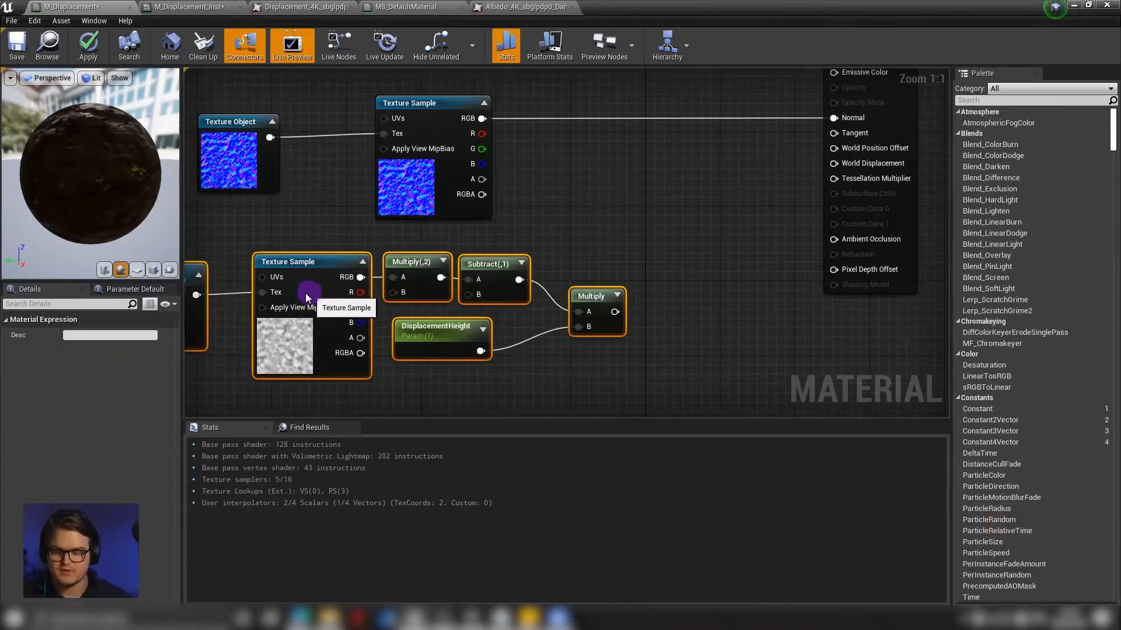
drag(308, 297, 332, 293)
text(ver)
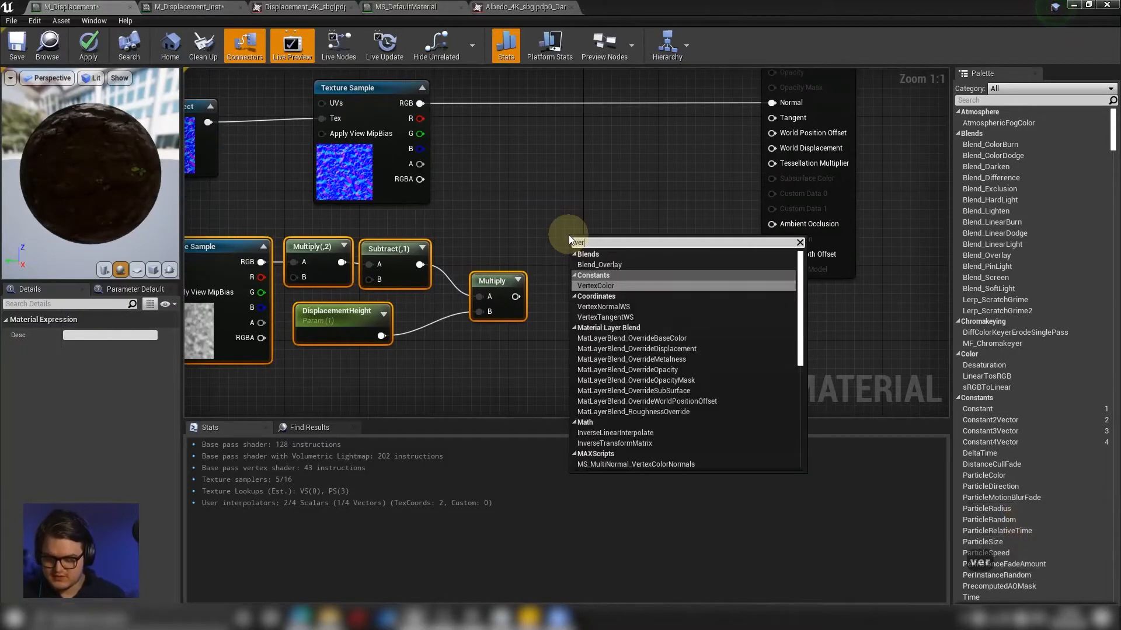
Add a VertexNormalWS node and wire the final displacement product into World Displacement
click(603, 306)
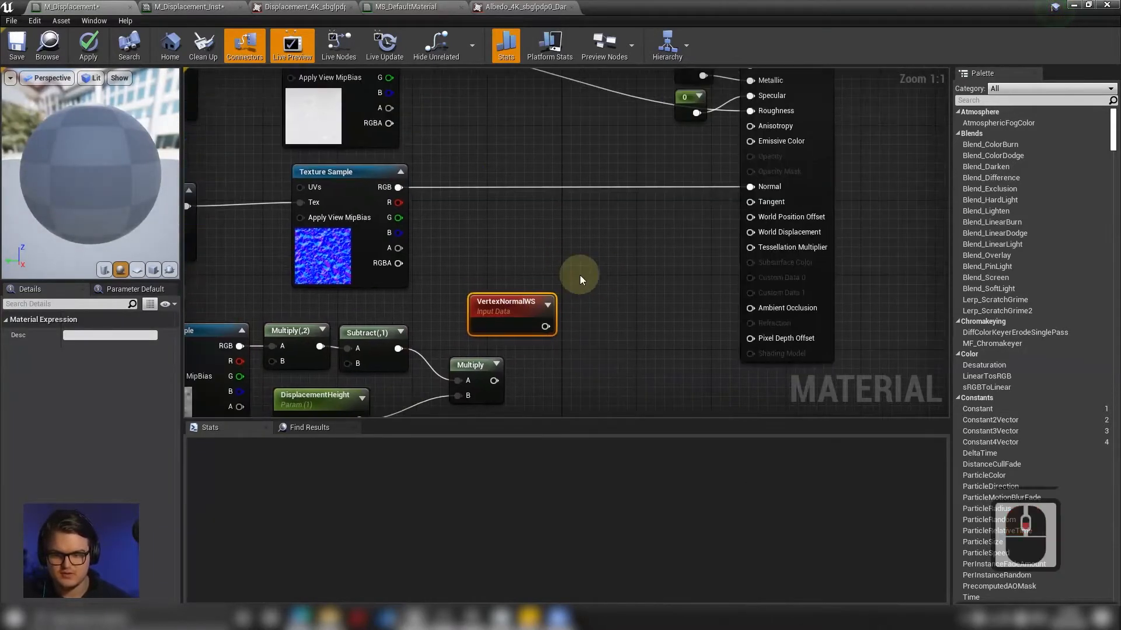
scroll(down, 3)
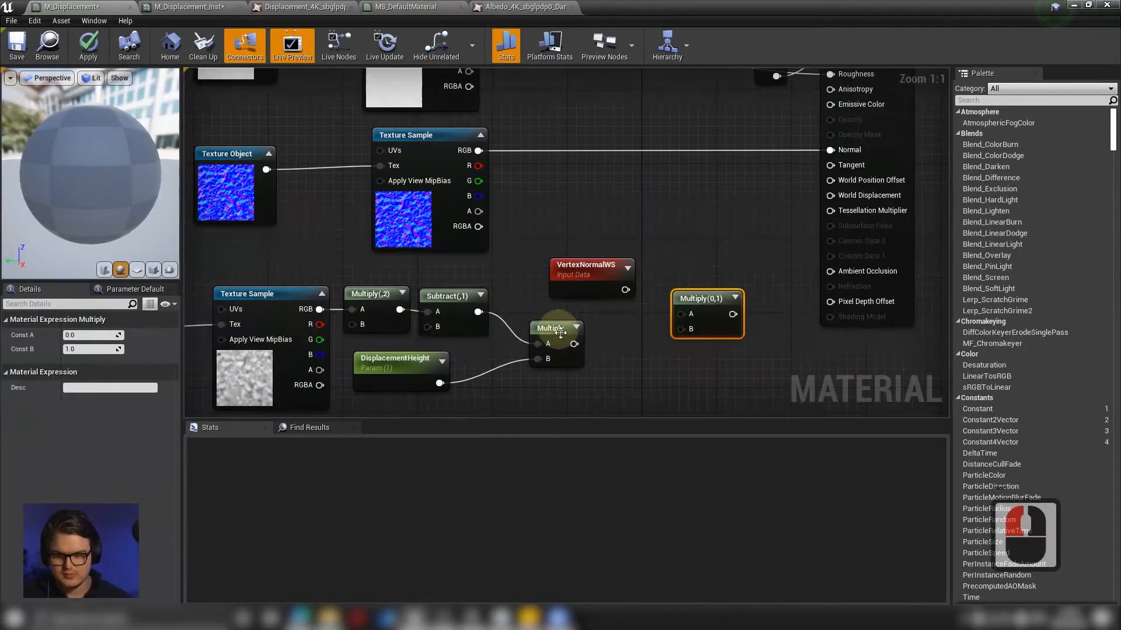
mouse_move(561, 343)
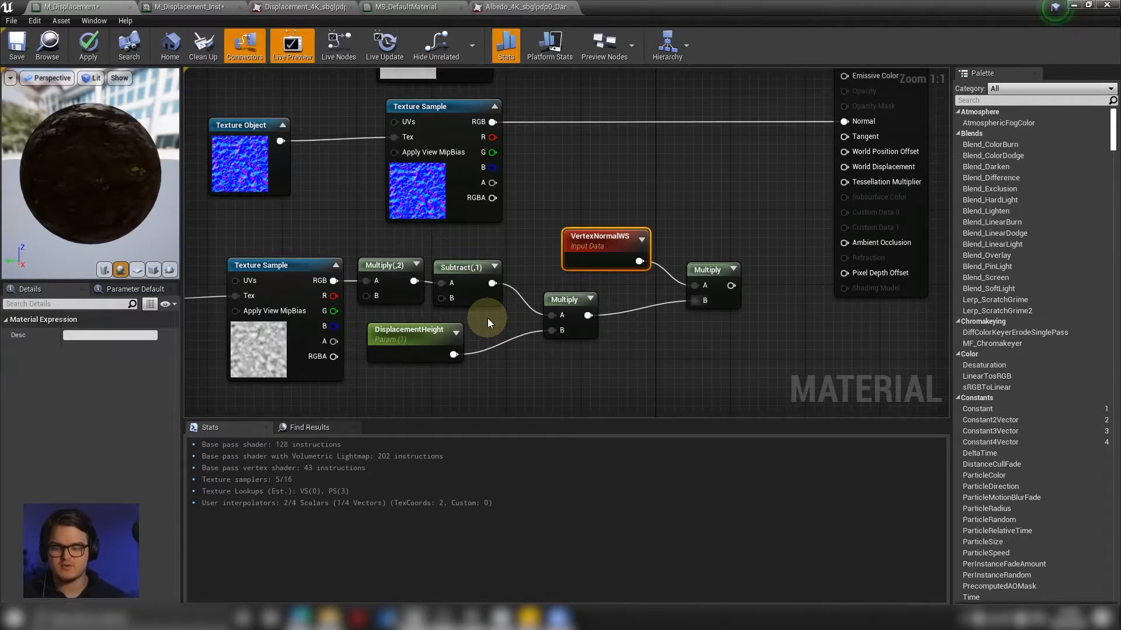
mouse_move(707, 271)
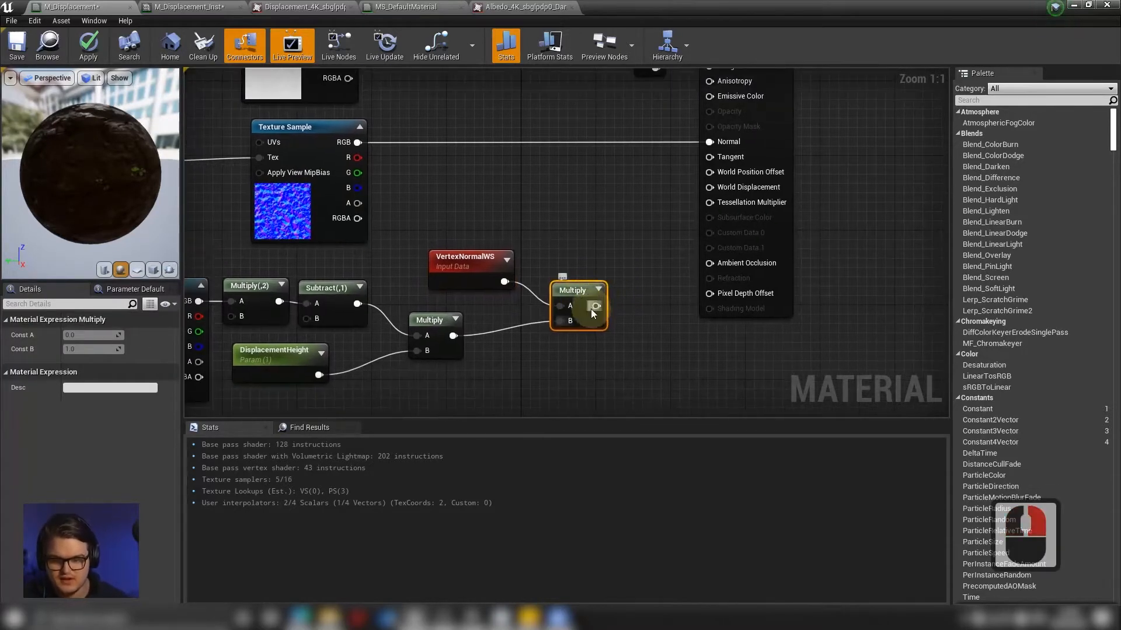
drag(595, 306, 704, 190)
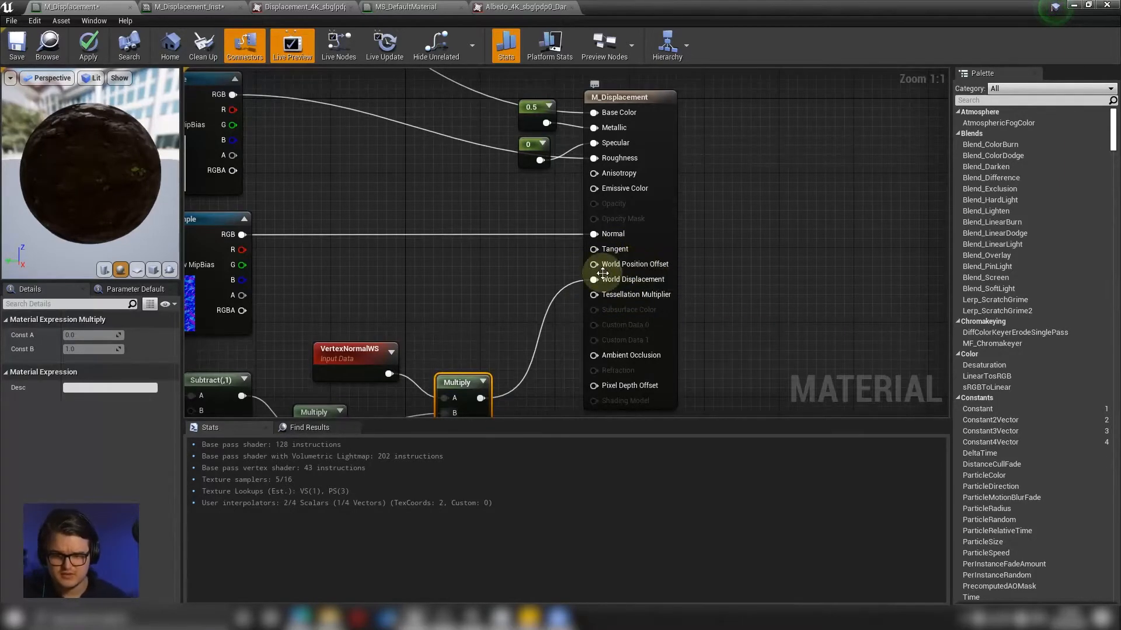
mouse_move(634, 264)
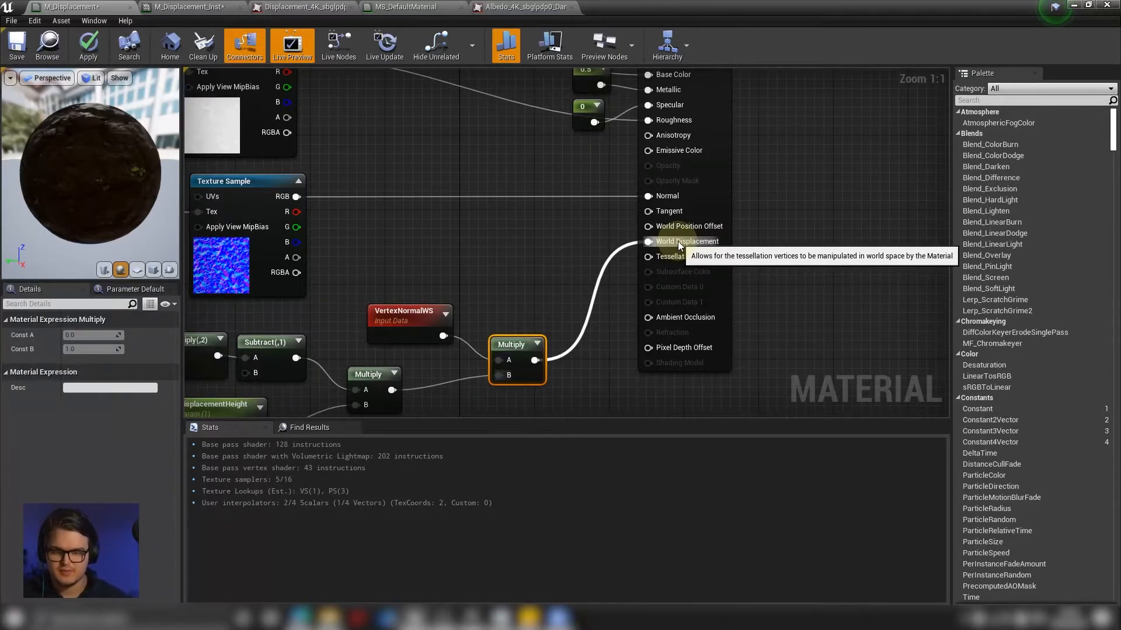
mouse_move(691, 257)
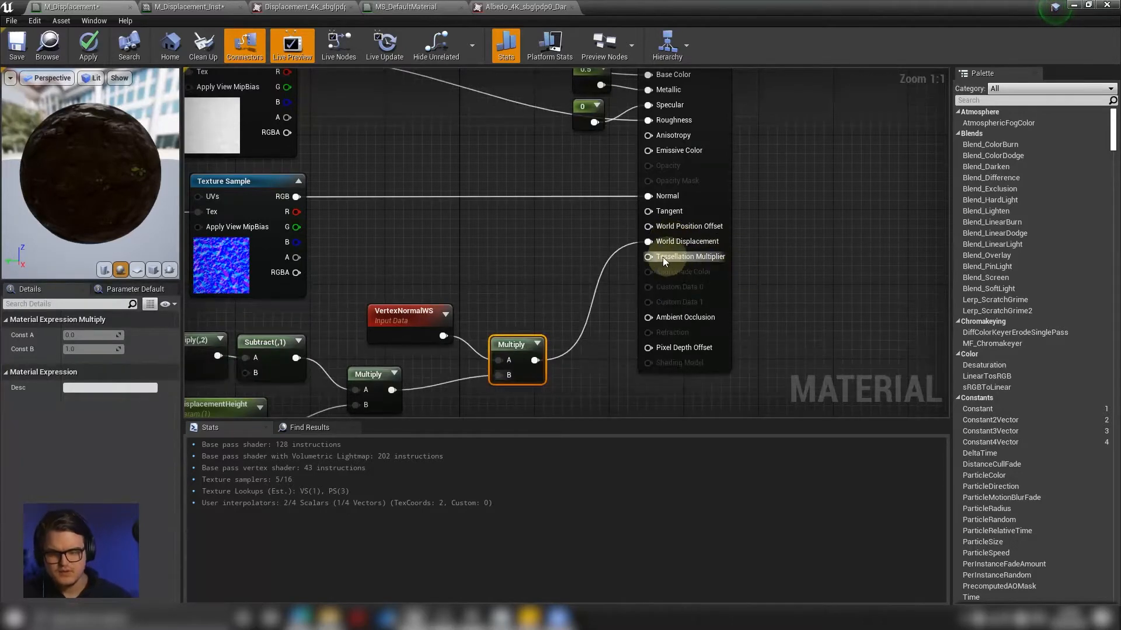
mouse_move(659, 265)
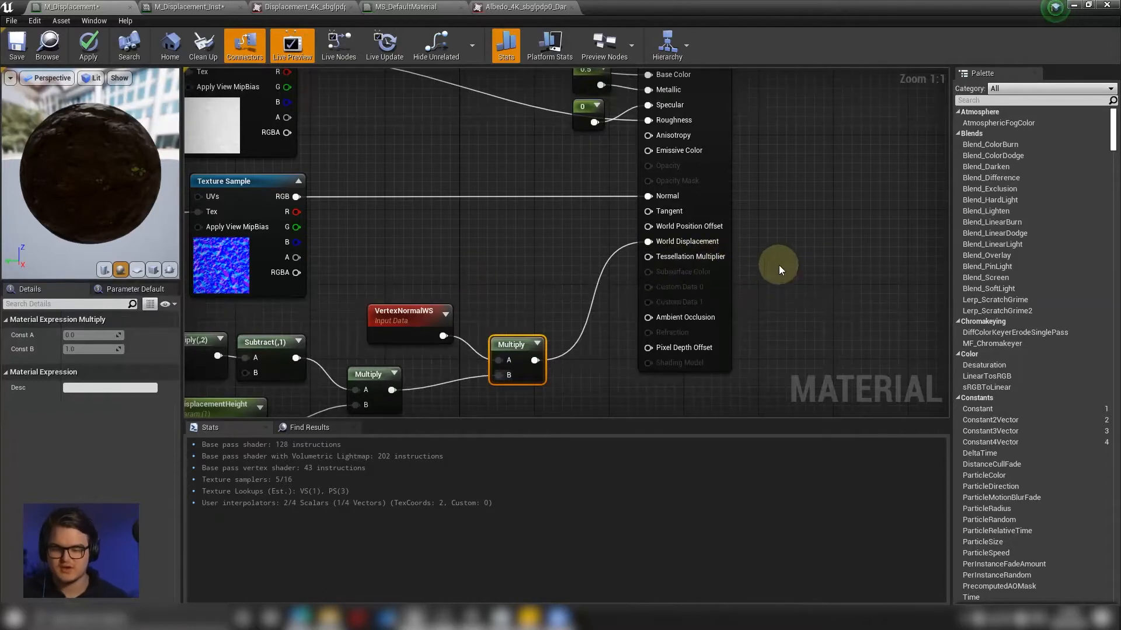
mouse_move(756, 266)
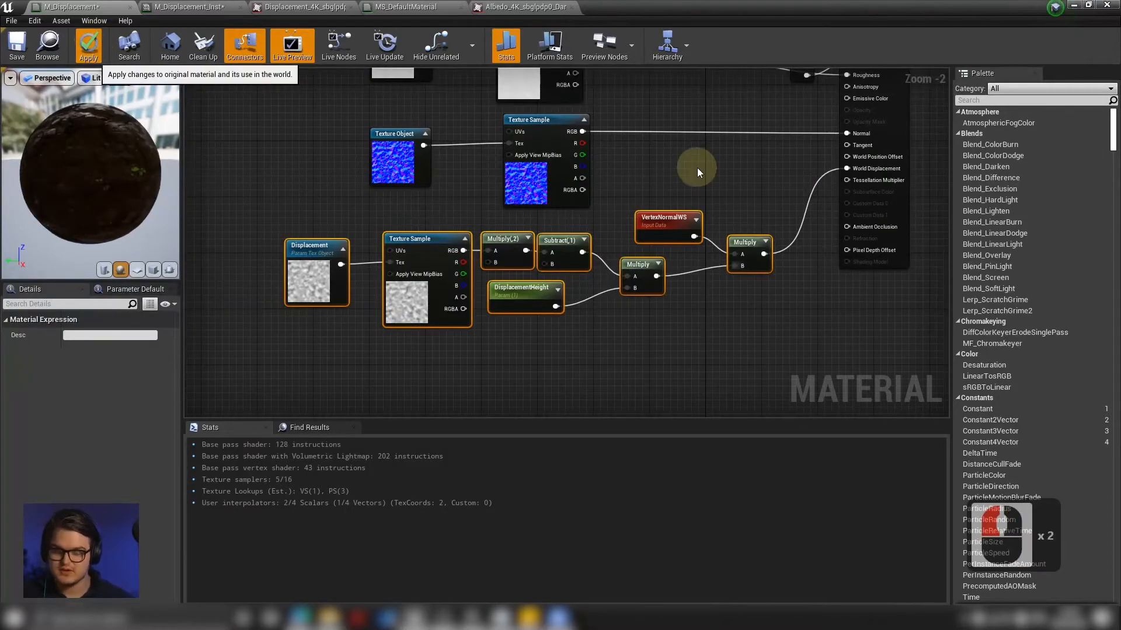
Apply the M_Displacement changes, visit M_Displacement_Inst, and return to the level viewport
click(87, 45)
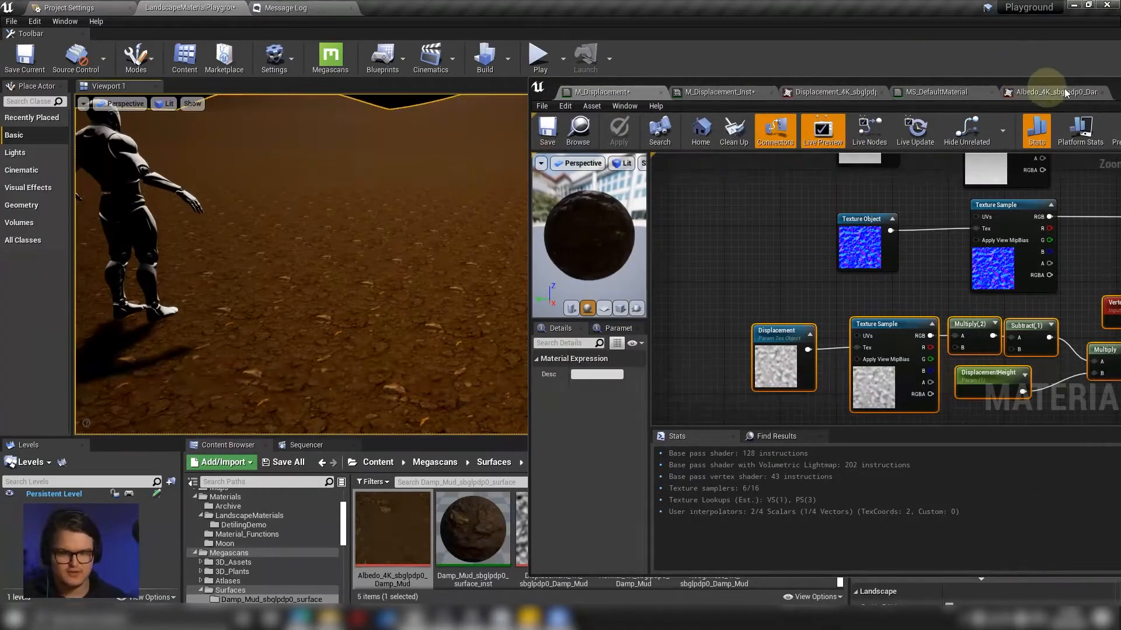
click(720, 92)
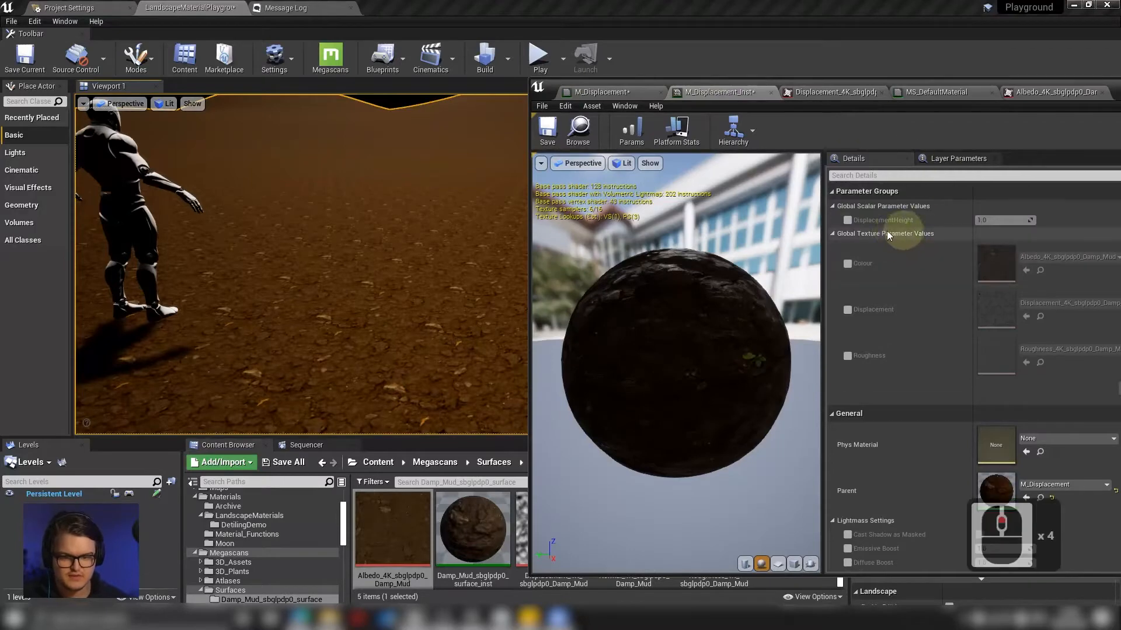
click(847, 220)
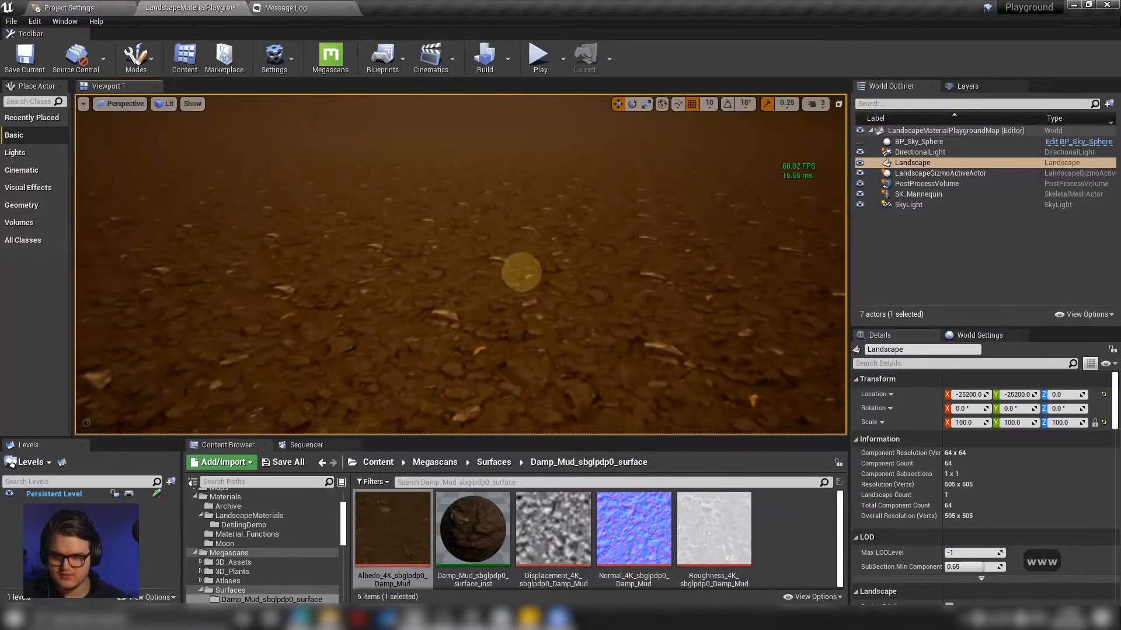
Fly the camera over the landscape and set the instance's DisplacementHeight to 5.0
click(815, 104)
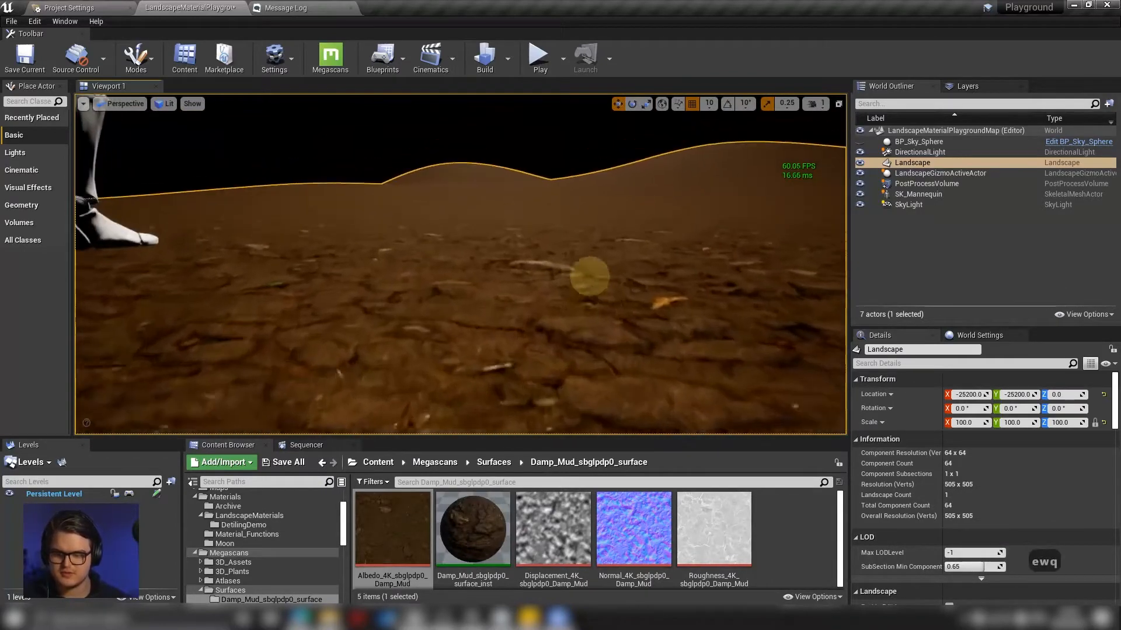
key(alt+tab)
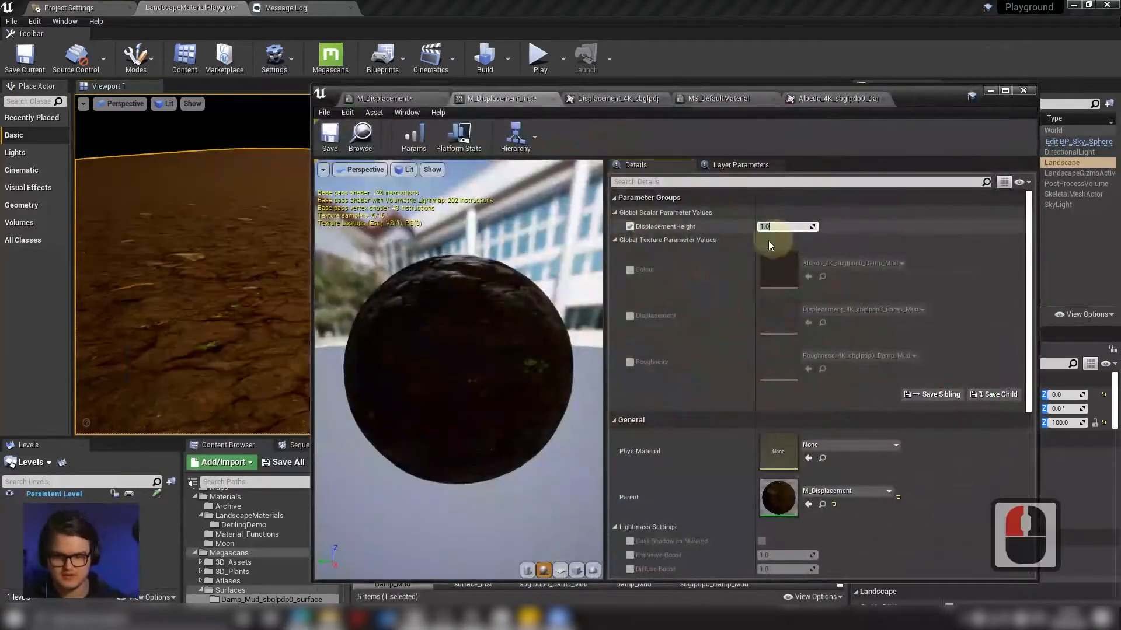
text(5.0)
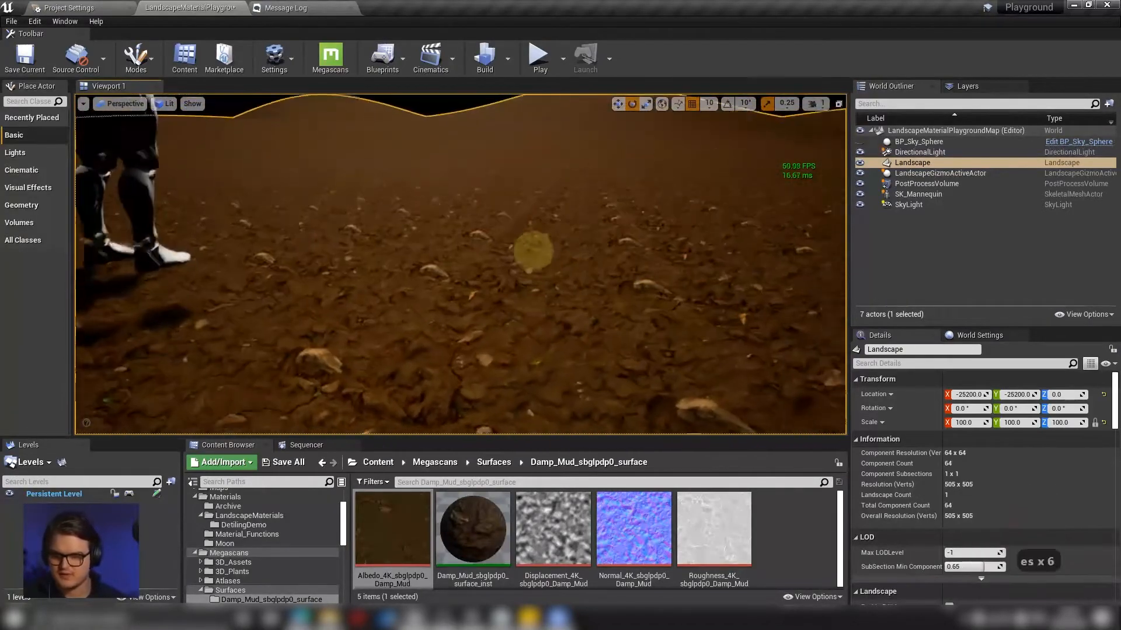
Switch the level viewport to Brush Wireframe to inspect the landscape's tessellated triangles
click(167, 104)
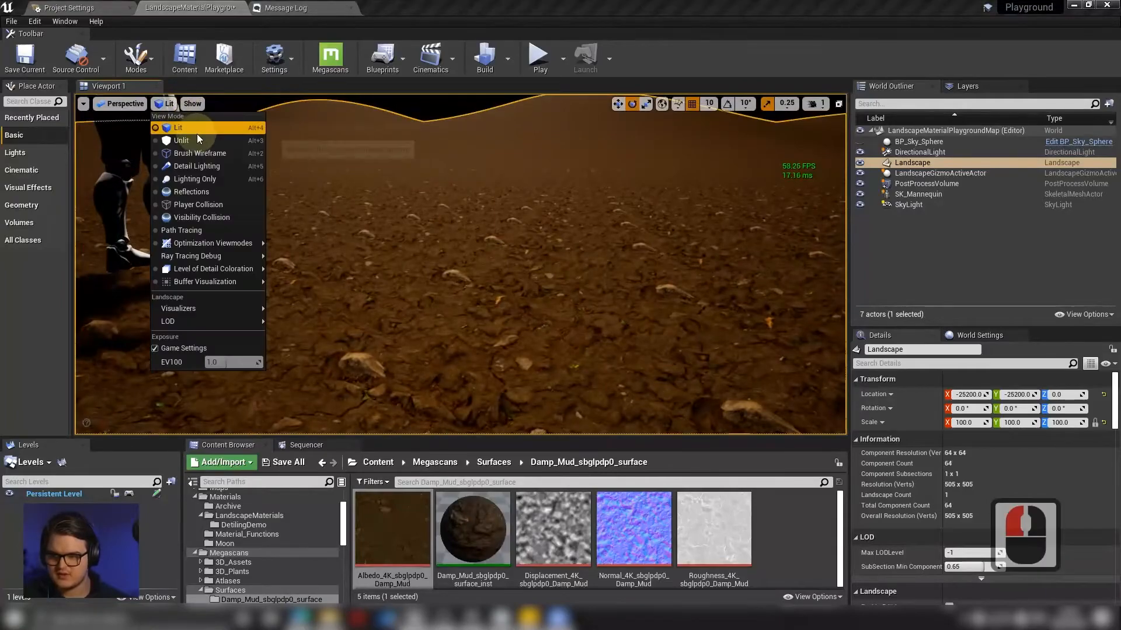
click(201, 153)
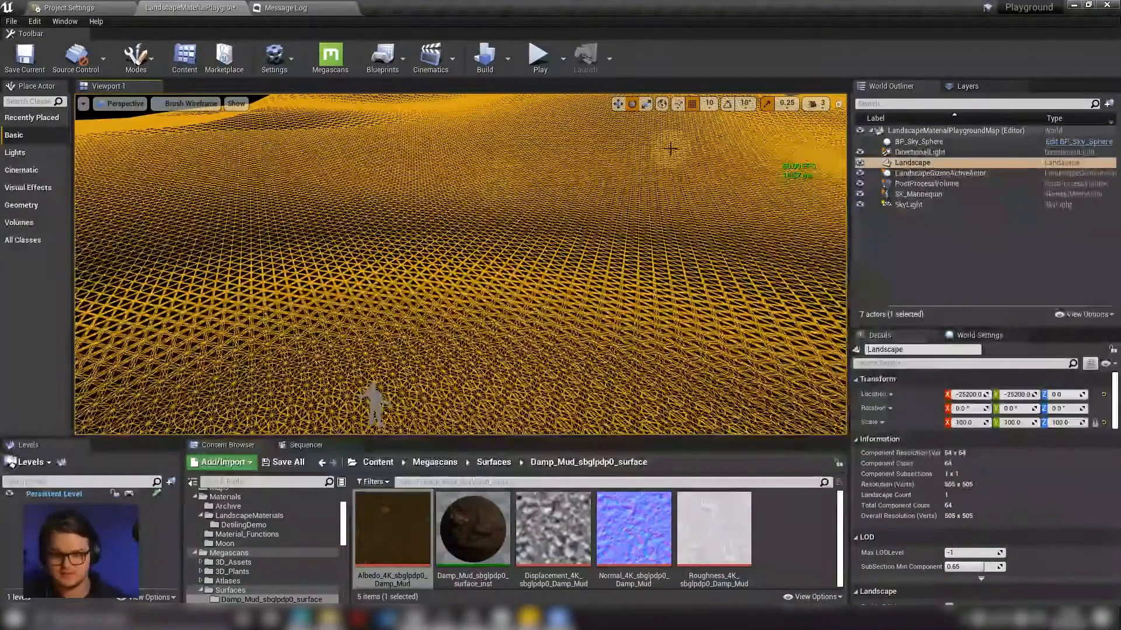
click(167, 104)
text(2)
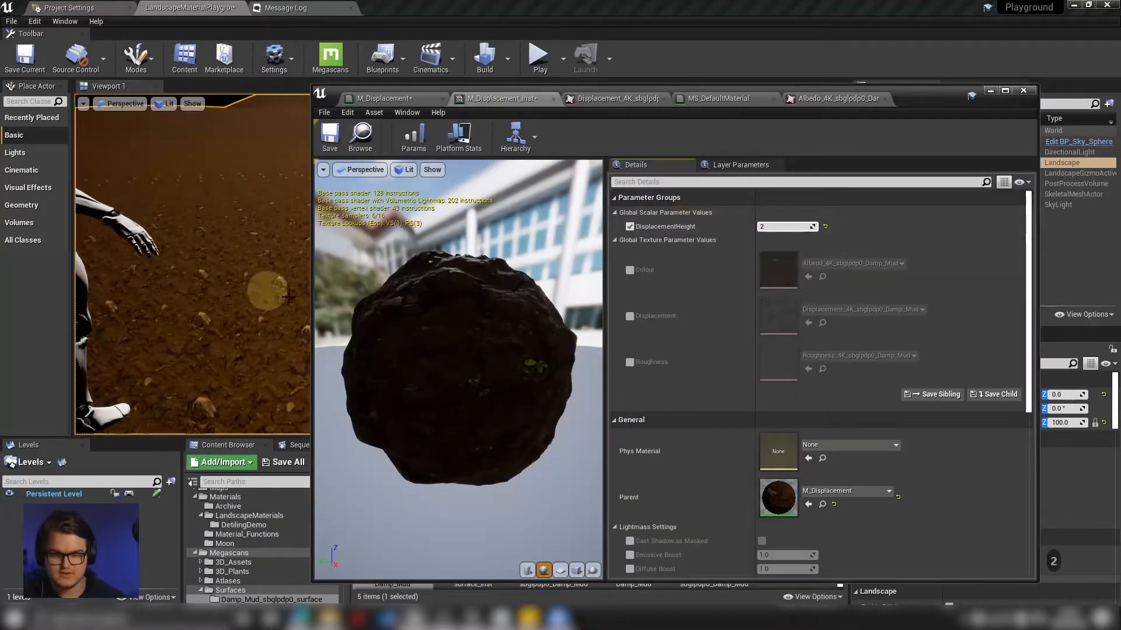
Enter 3.0 as the Damp Mud instance's DisplacementHeight value
text(3.0)
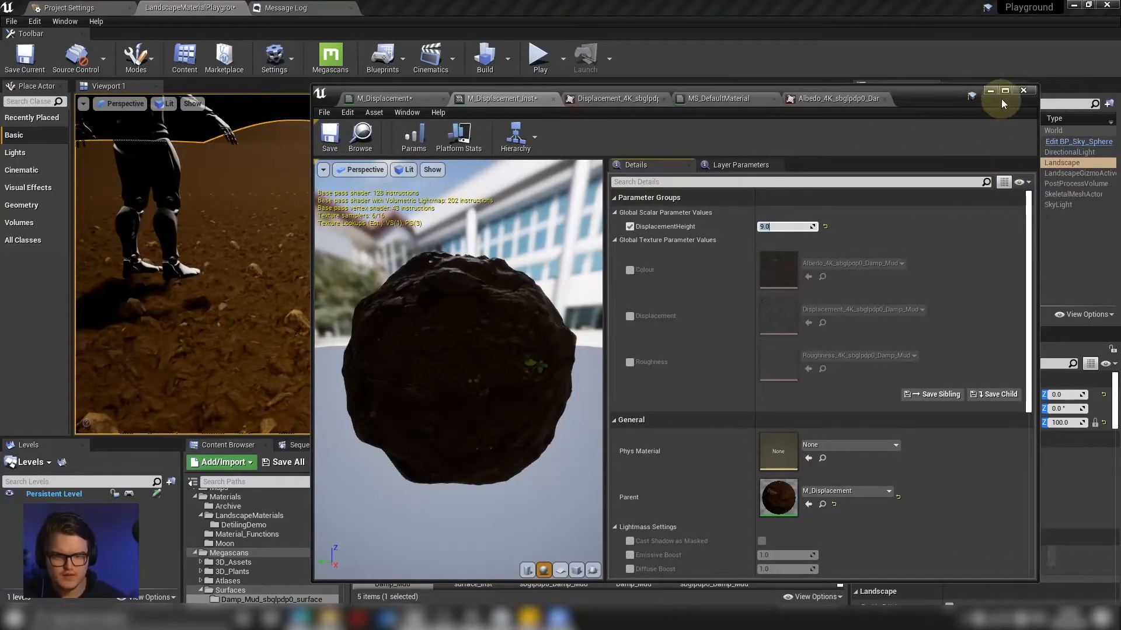
Close the Damp Mud material instance editor to return to M_Displacement
click(1022, 90)
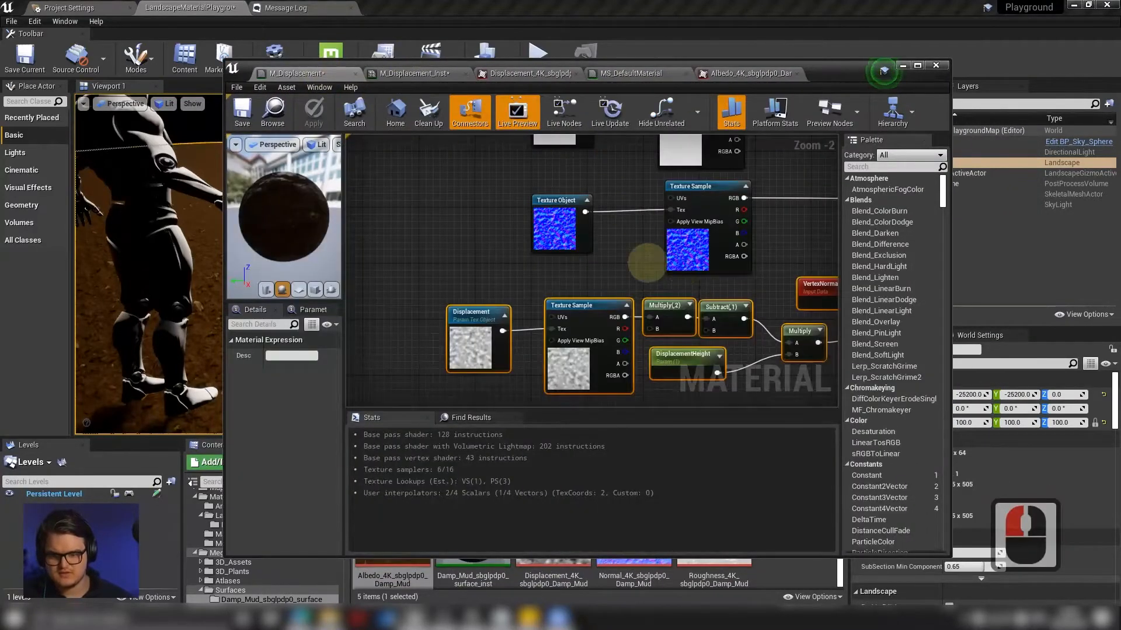
Scroll to the main material node and filter Details with 'ada' for Adaptive Tessellation
scroll(down, 3)
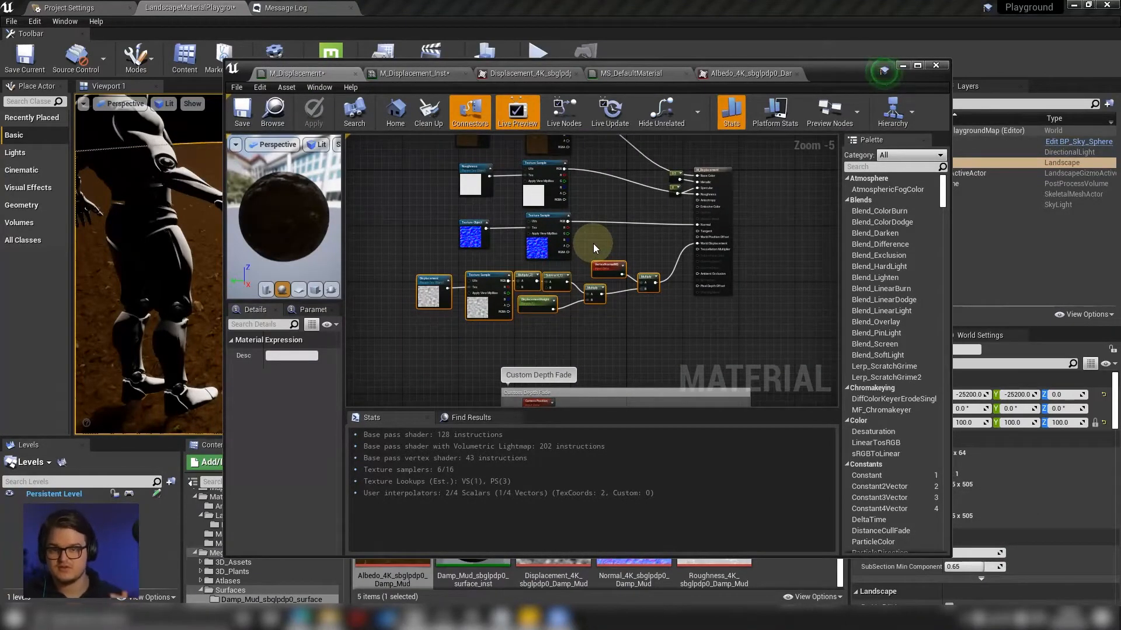
scroll(down, 3)
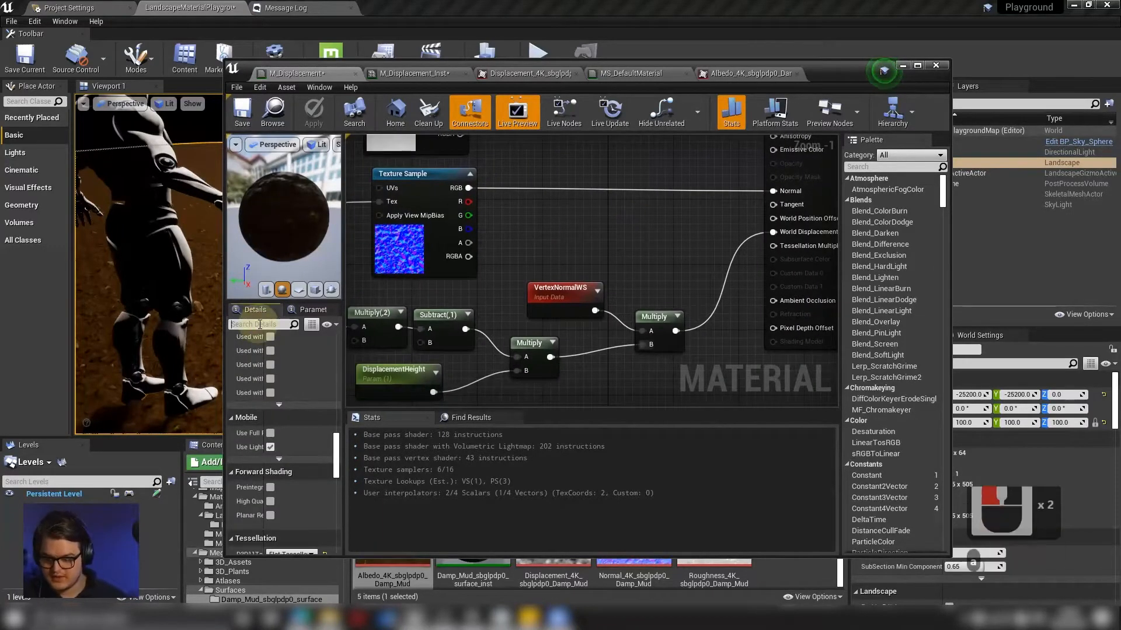
text(a)
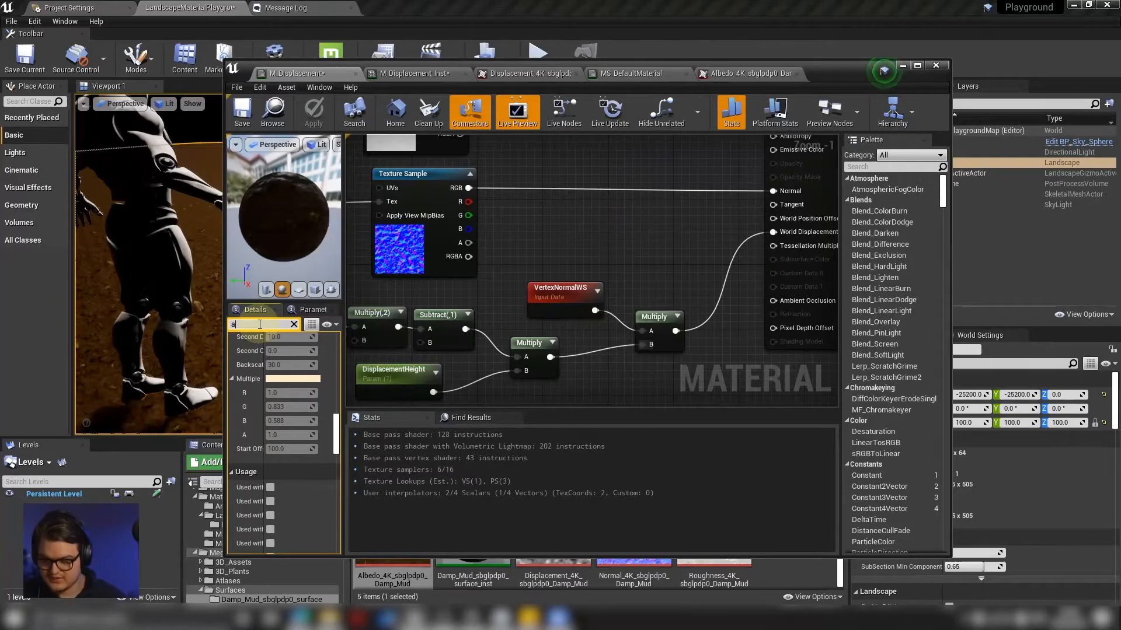
text(da)
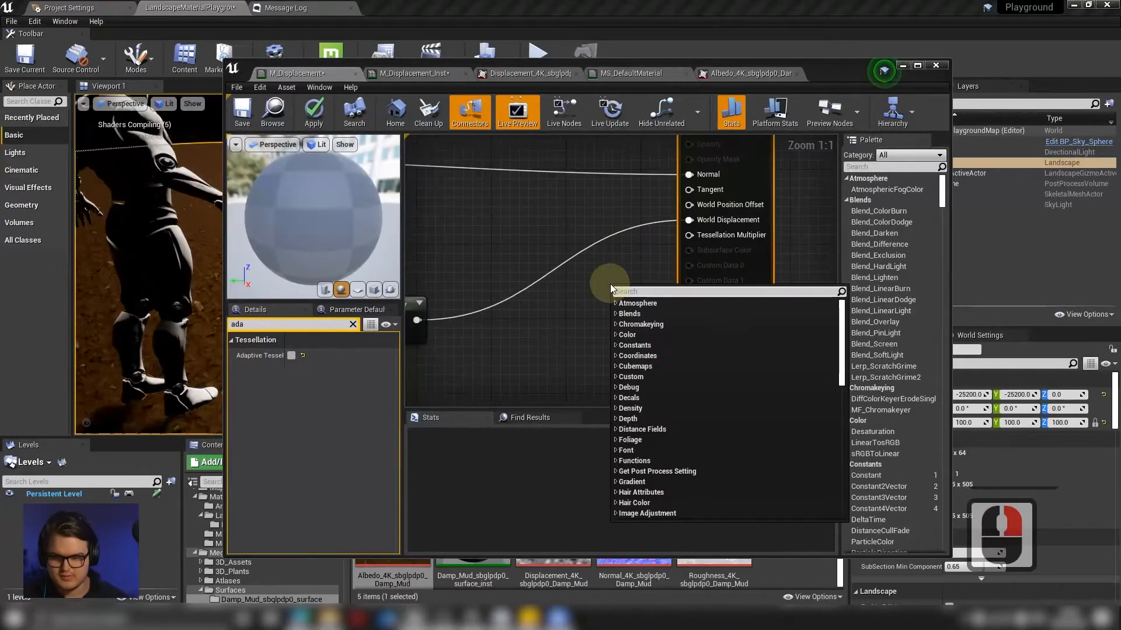
Add a TesselationAmount scalar parameter for Tessellation Multiplier and check it on M_Displacement_Inst
right_click(608, 275)
text(TesselationAmount)
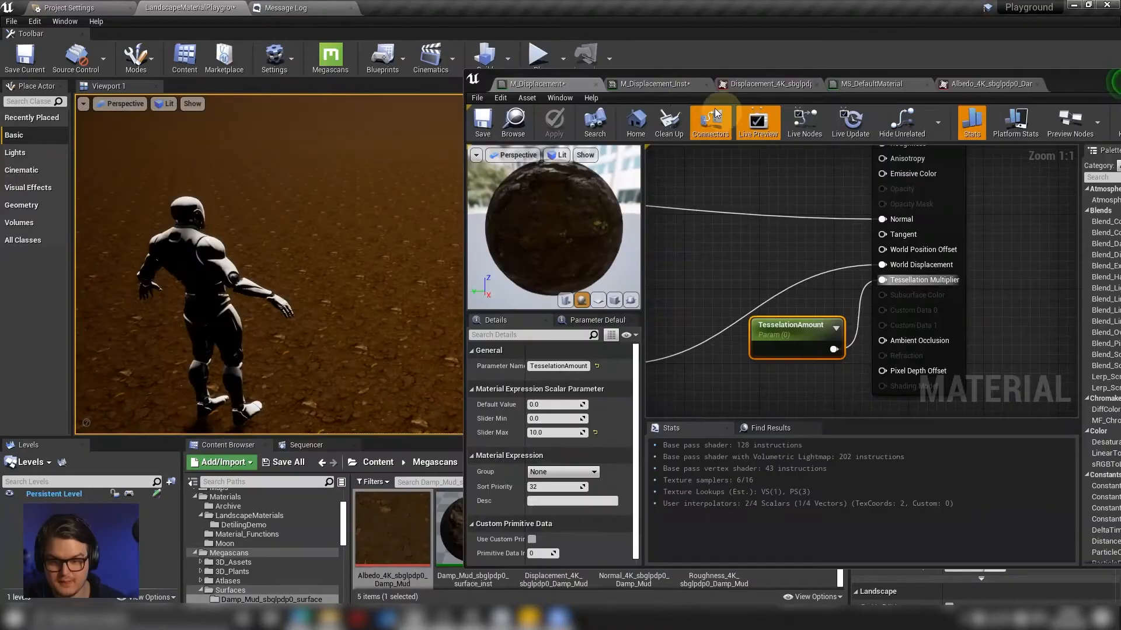
click(654, 84)
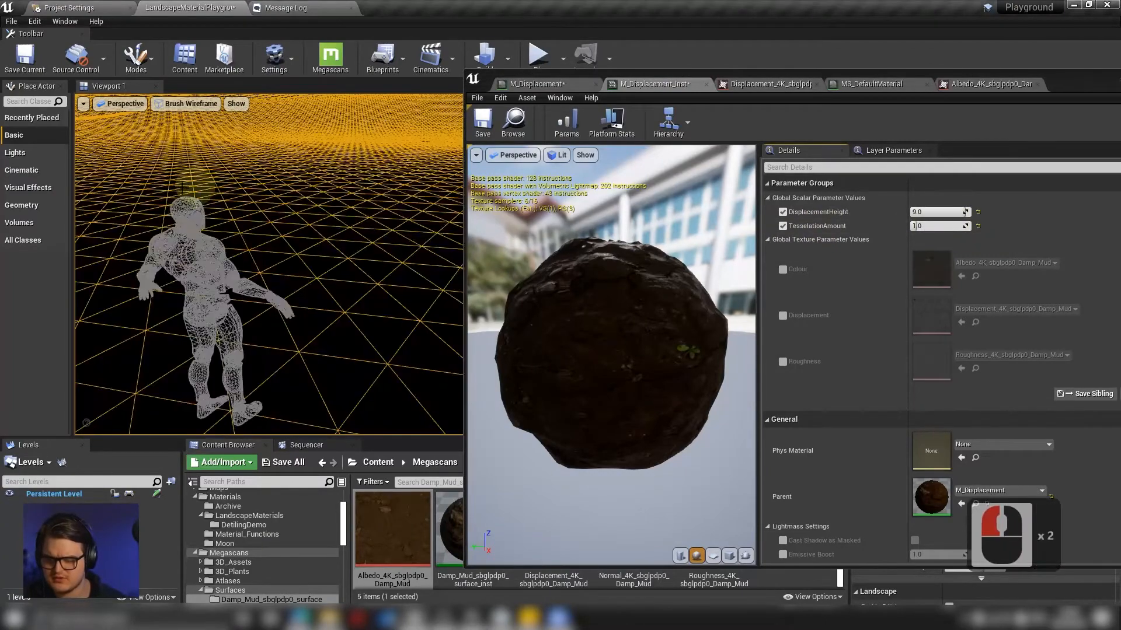
Drag the TesselationAmount value on the material instance to test tessellation
drag(929, 226, 943, 226)
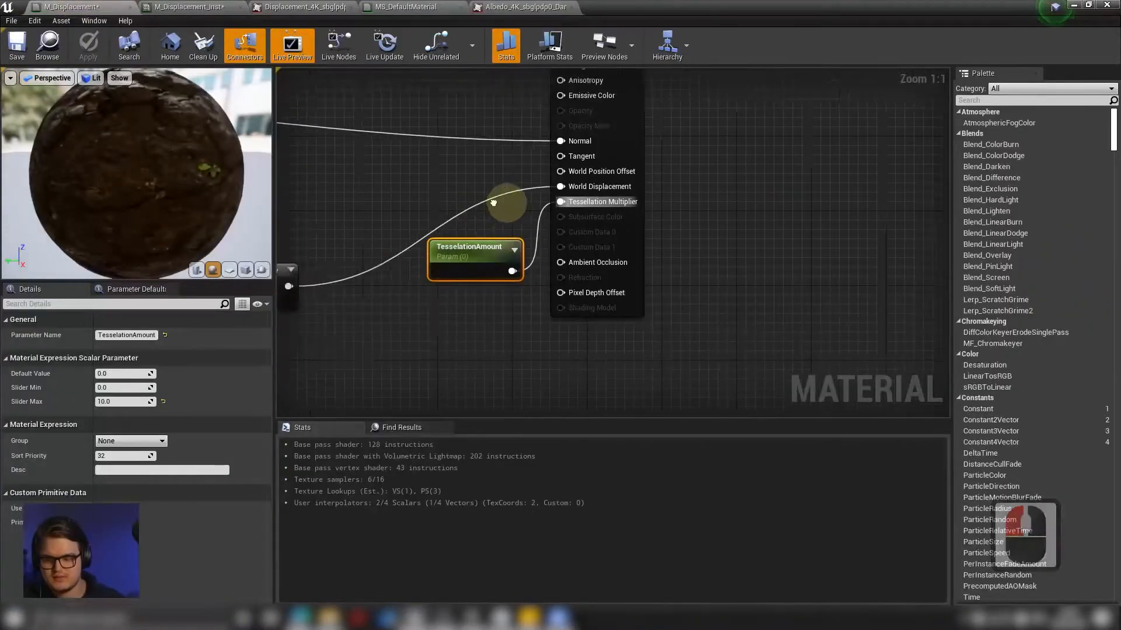
Add a CameraDepthFade node and a Multiply node before Tessellation Multiplier
scroll(down, 3)
text(camerade)
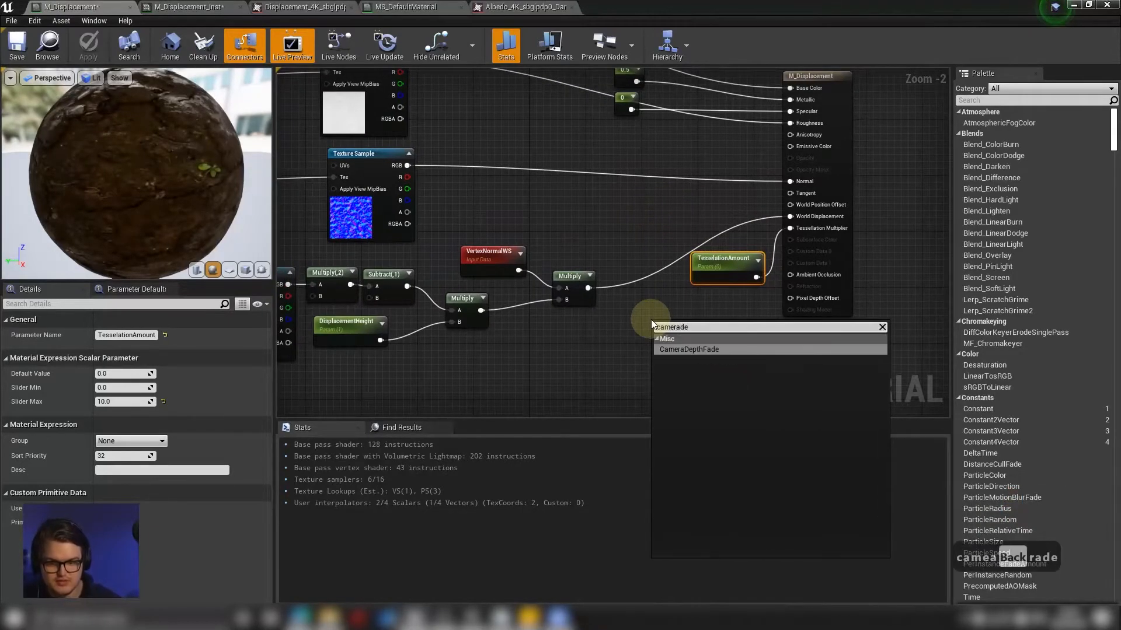
click(688, 349)
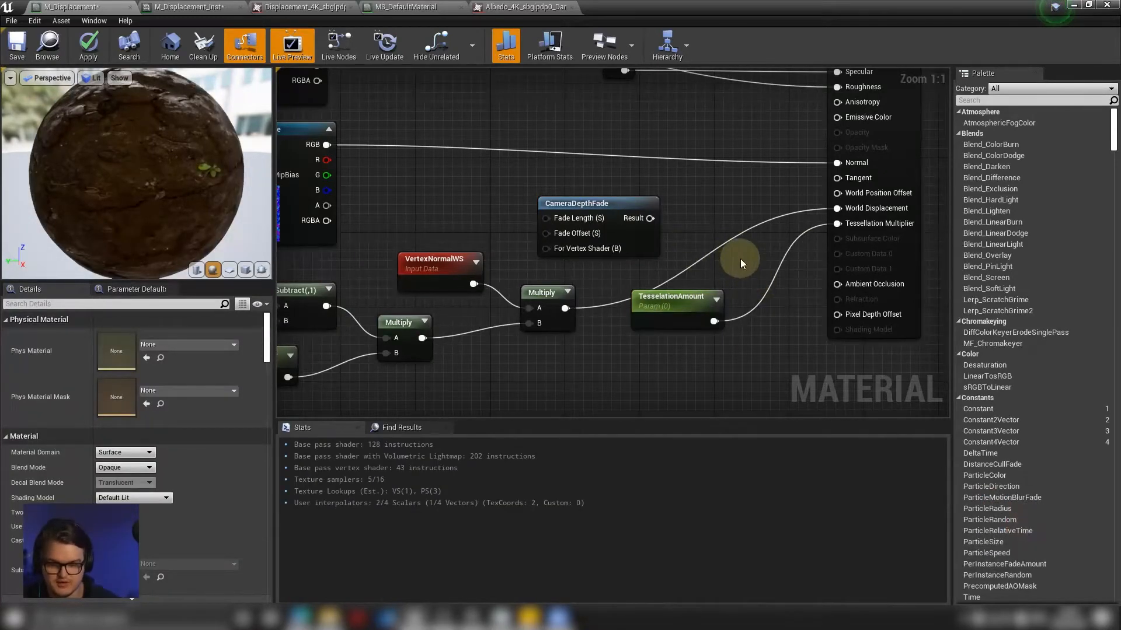
click(782, 266)
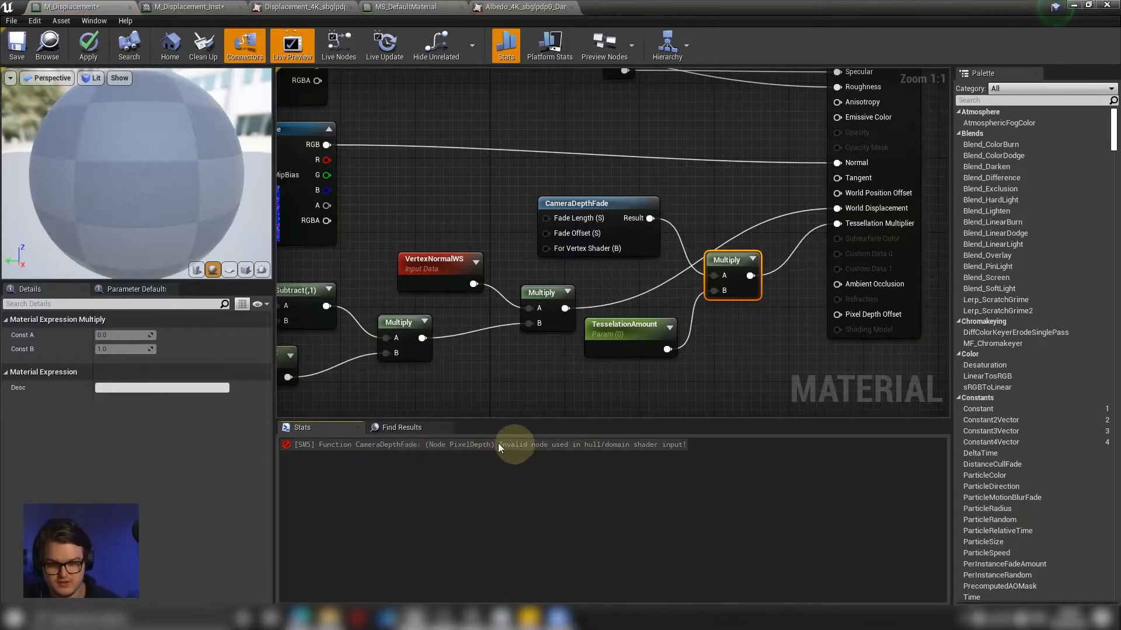
mouse_move(622, 209)
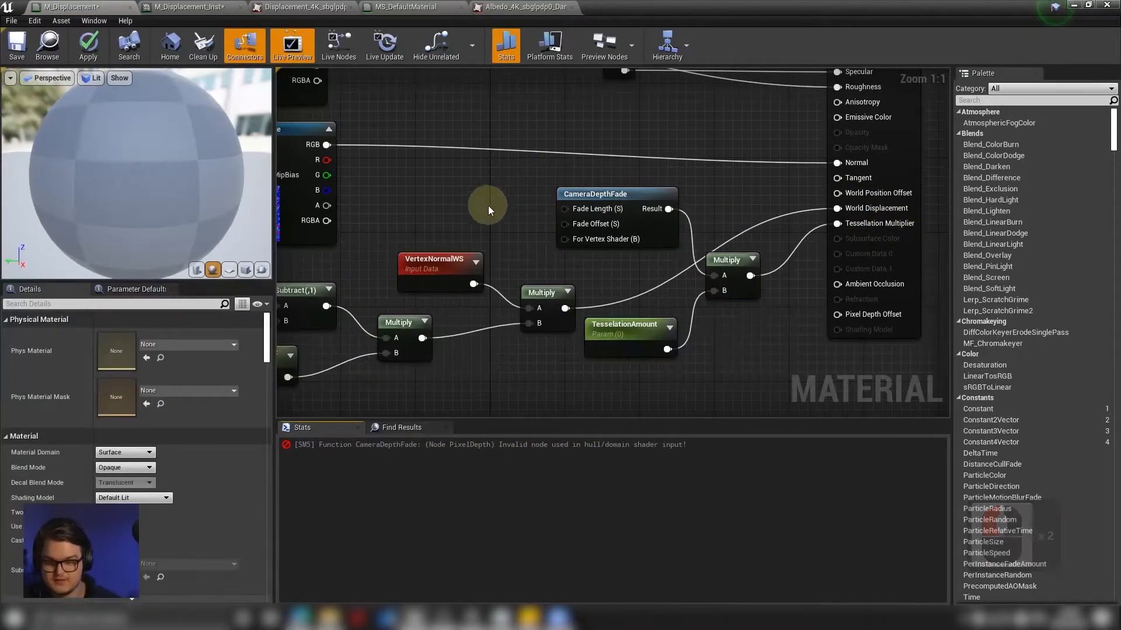
Add a True StaticBool node for the For Vertex Shader input
text(bool)
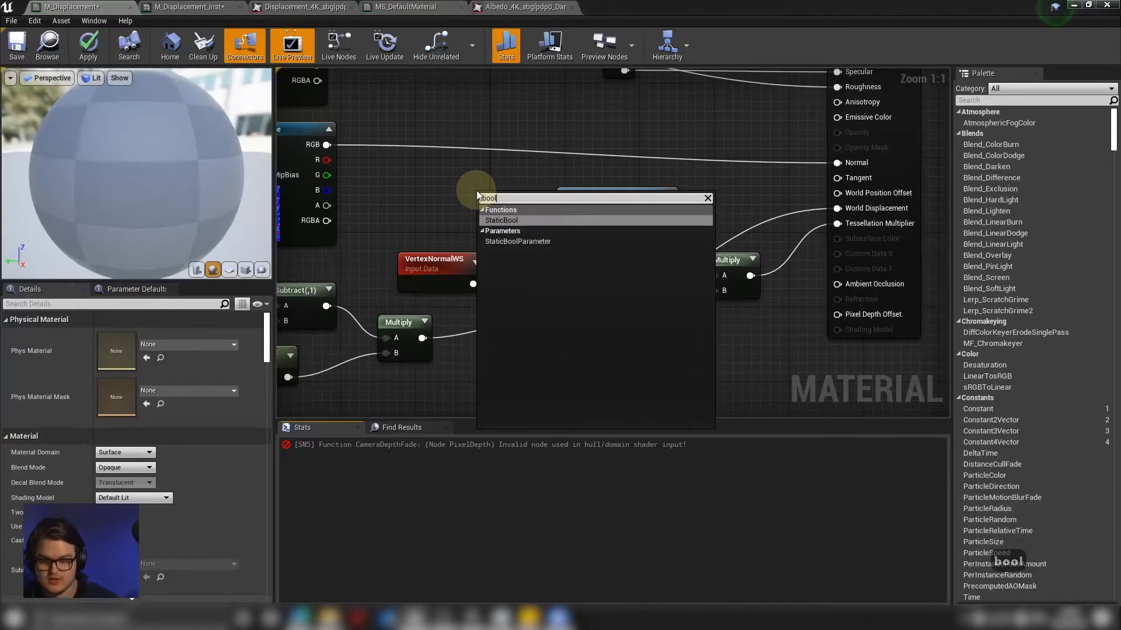
click(500, 220)
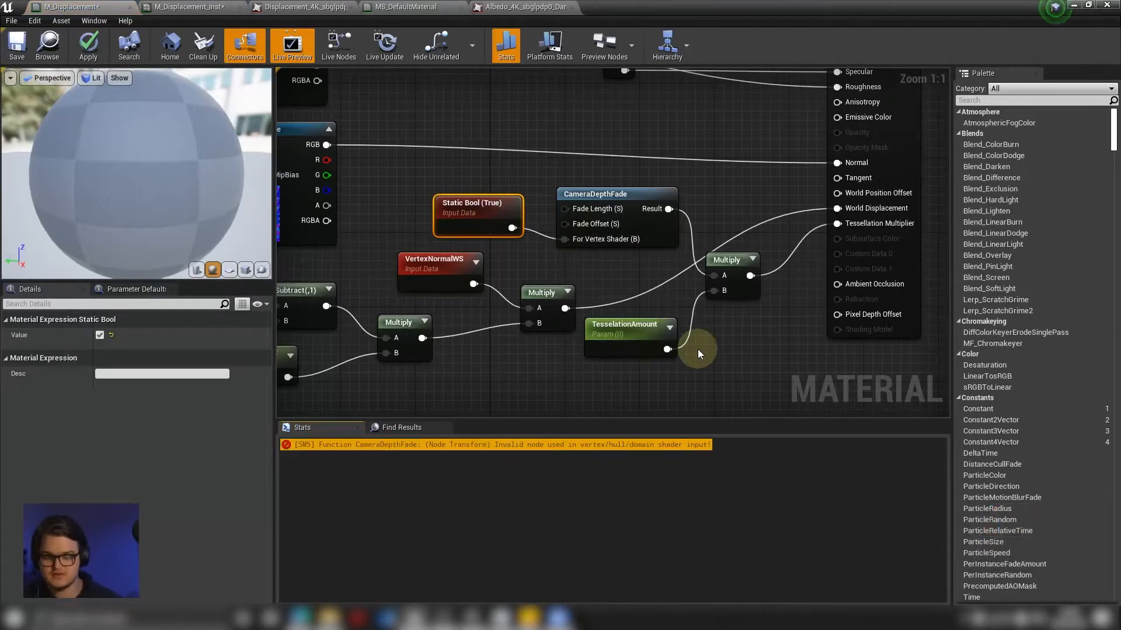
click(608, 184)
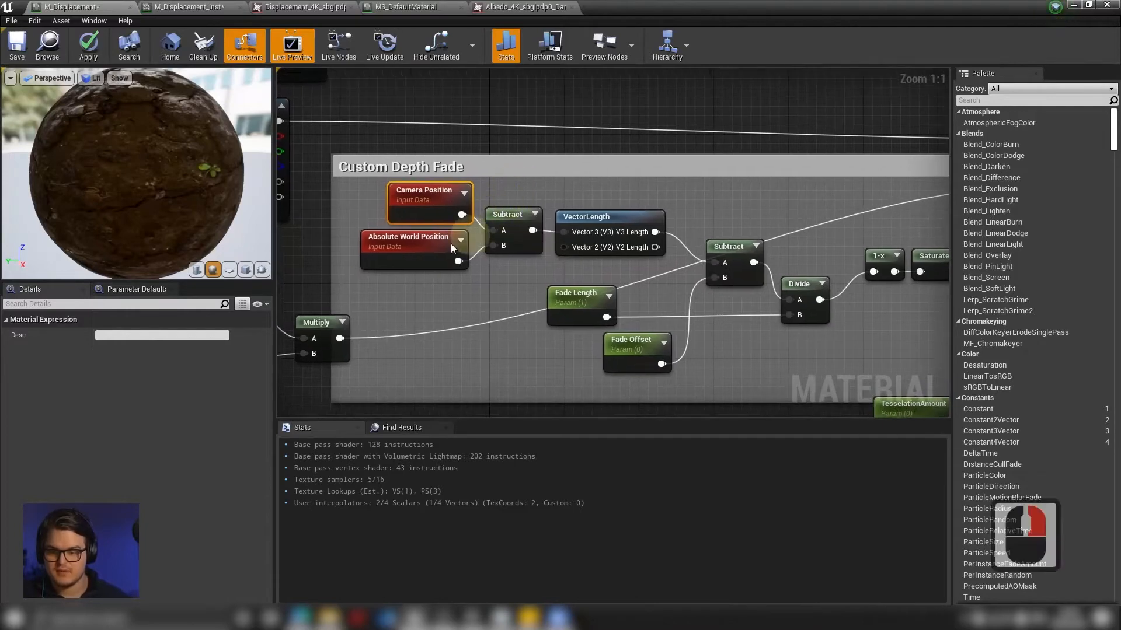
Review the Custom Depth Fade nodes and wire the Saturate result into the TesselationAmount Multiply
click(586, 217)
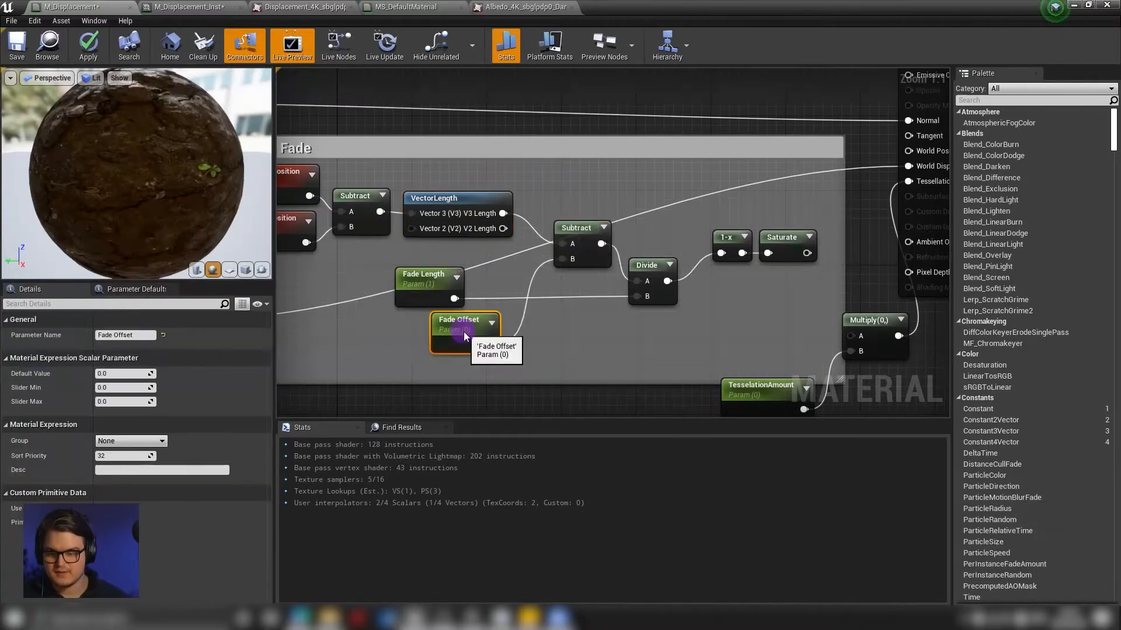
mouse_move(560, 227)
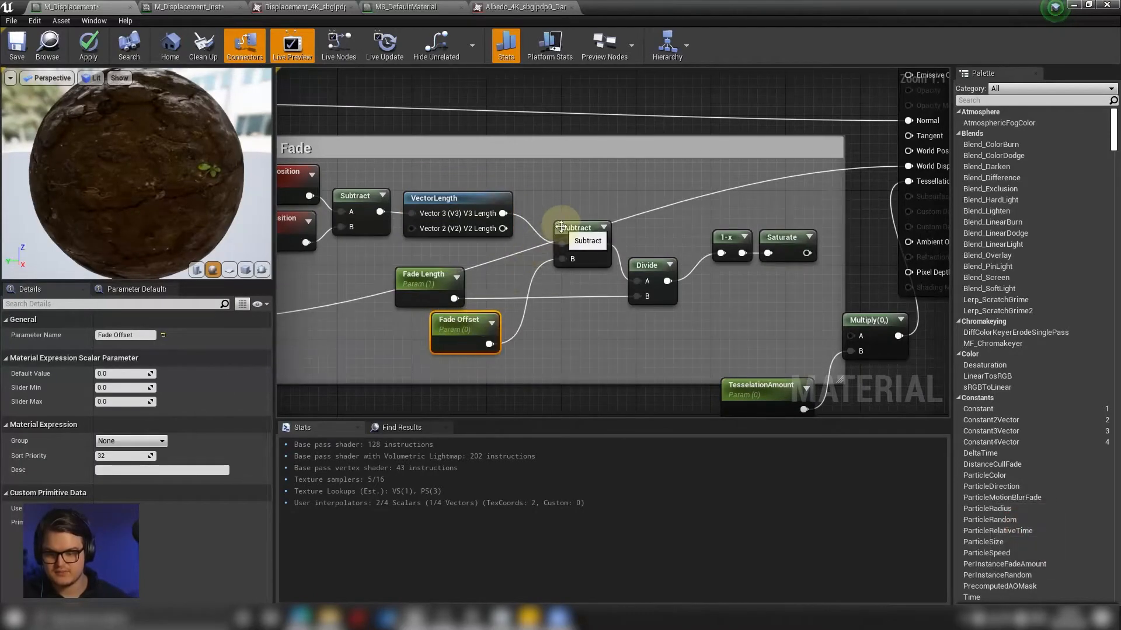
mouse_move(481, 330)
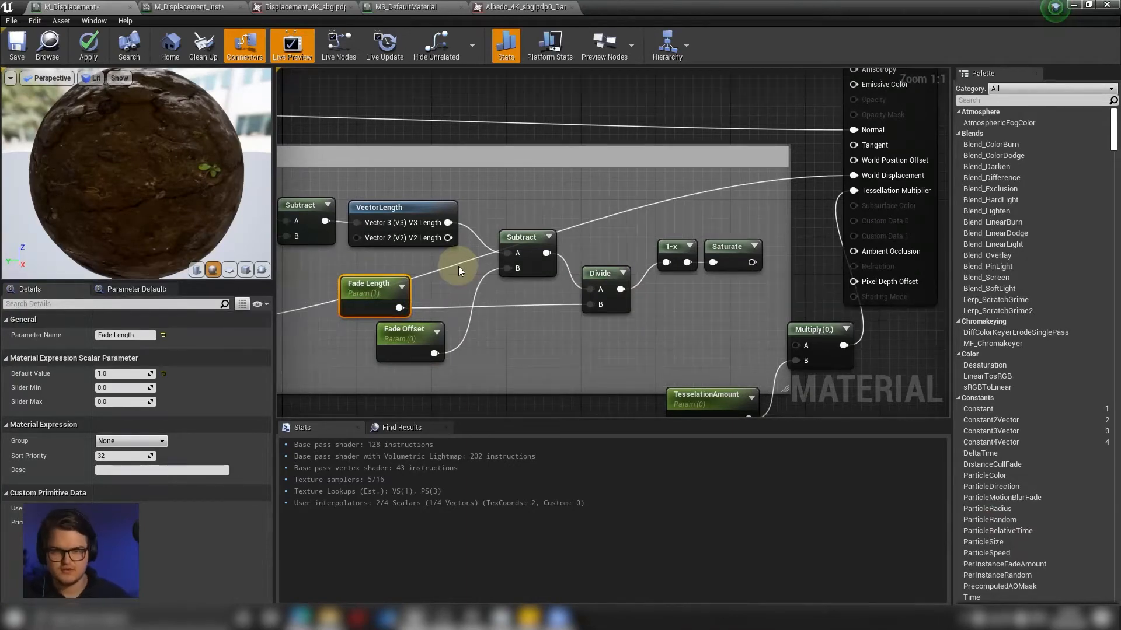
click(604, 273)
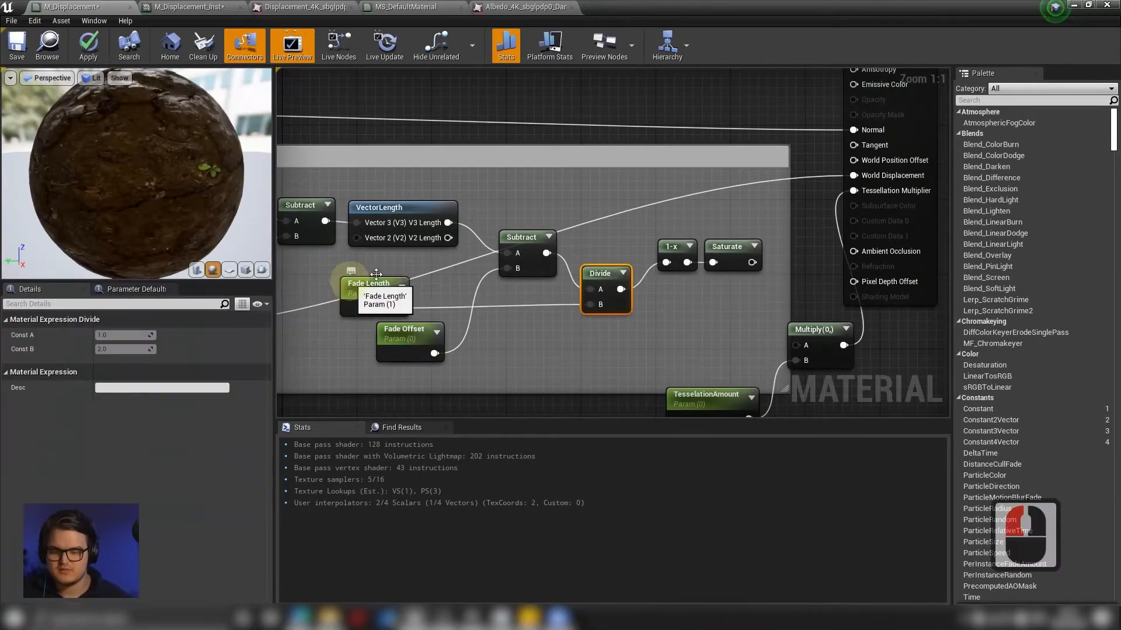
click(373, 295)
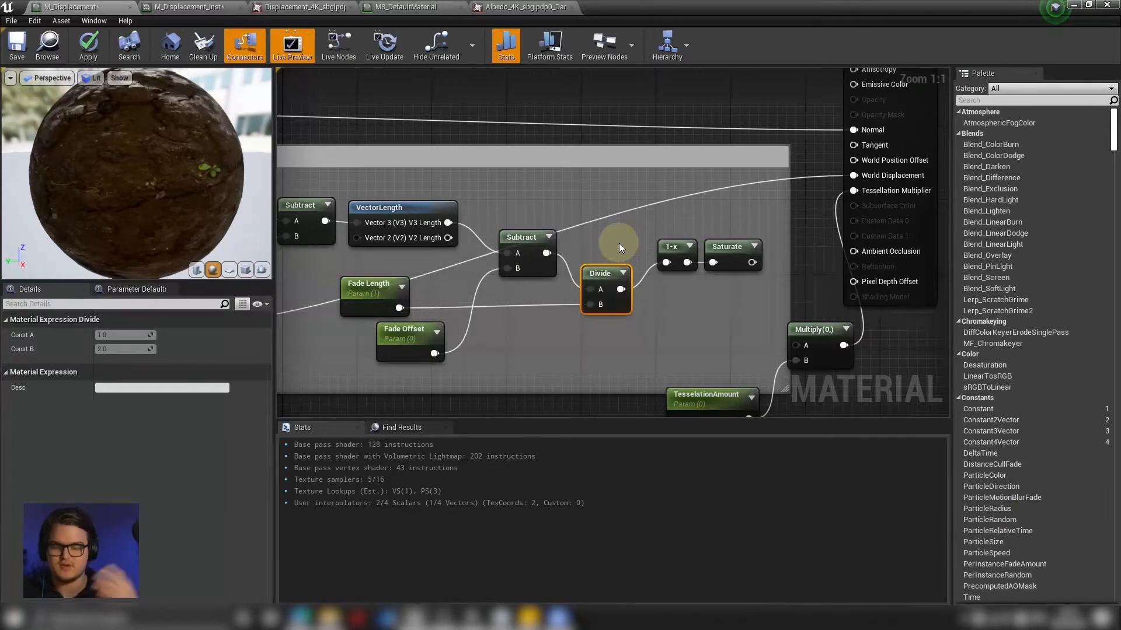
click(675, 247)
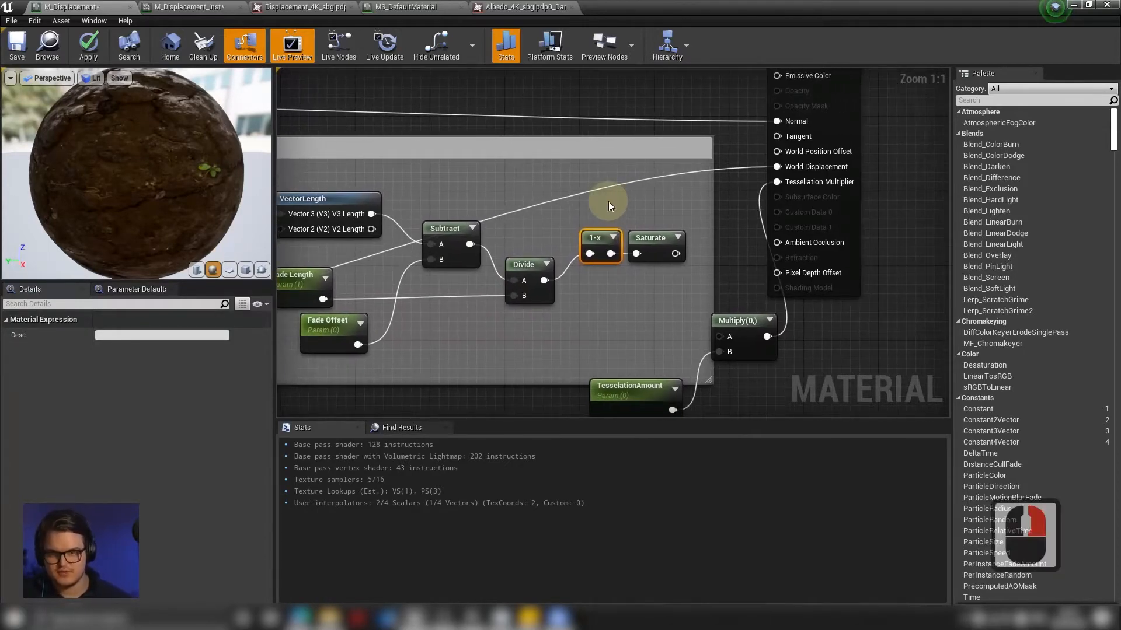
click(654, 237)
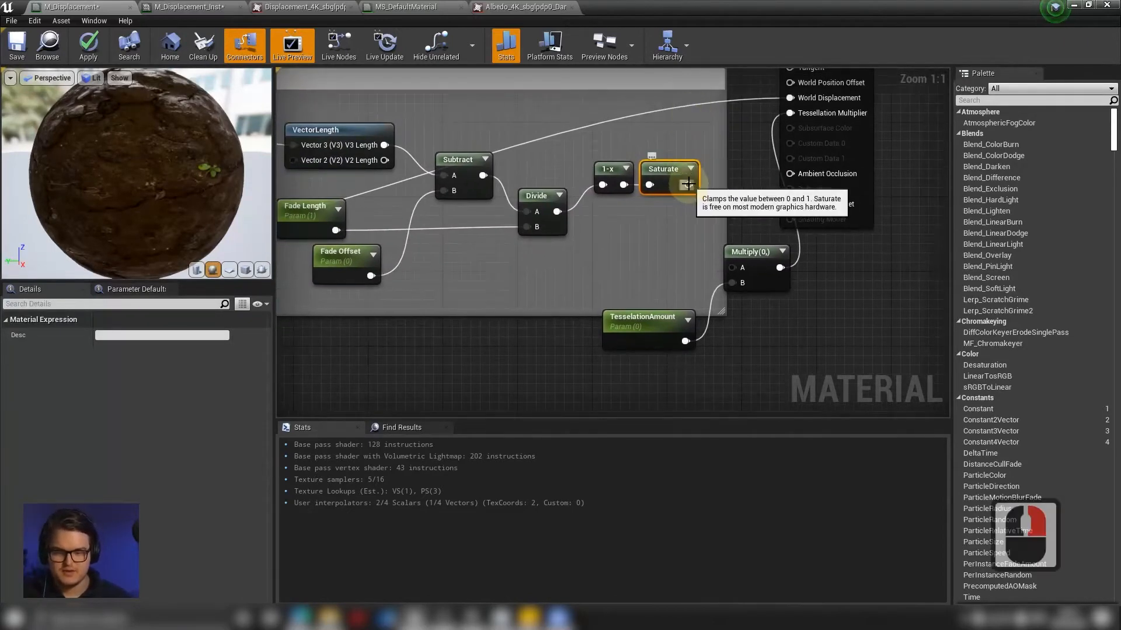
drag(691, 184, 732, 268)
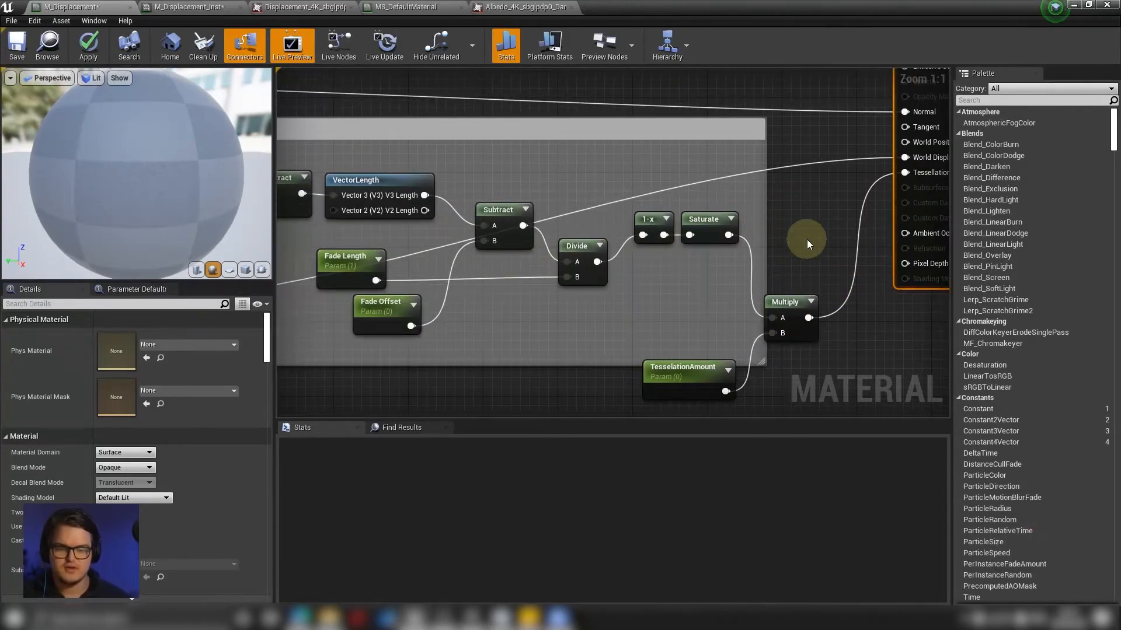
Apply the material changes and set the instance's Fade Length to 1500
click(88, 44)
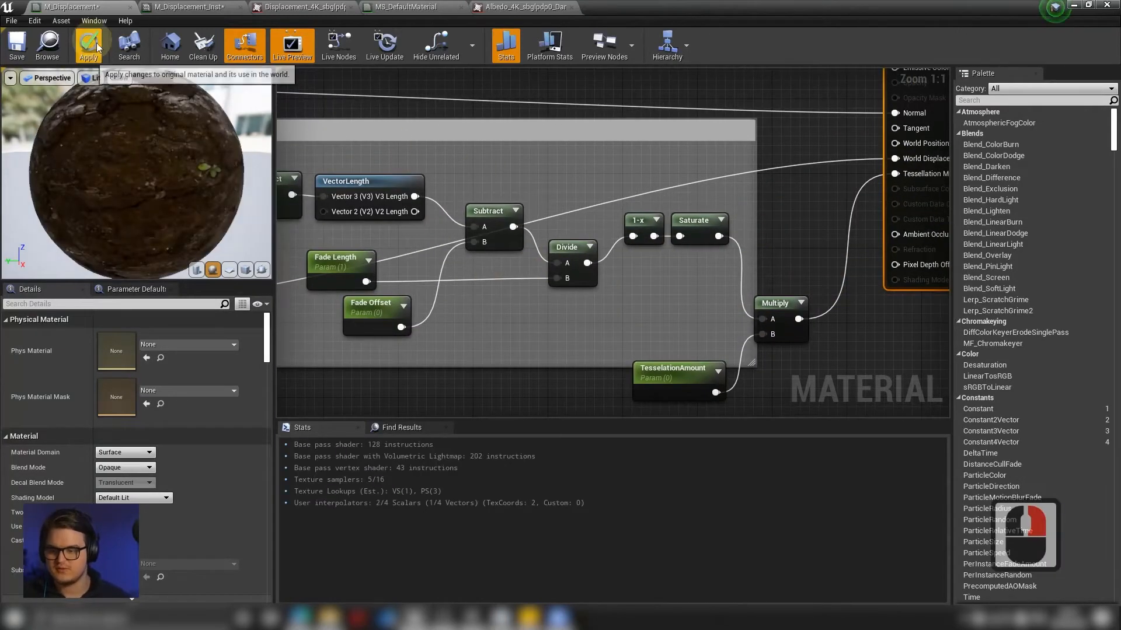
click(88, 45)
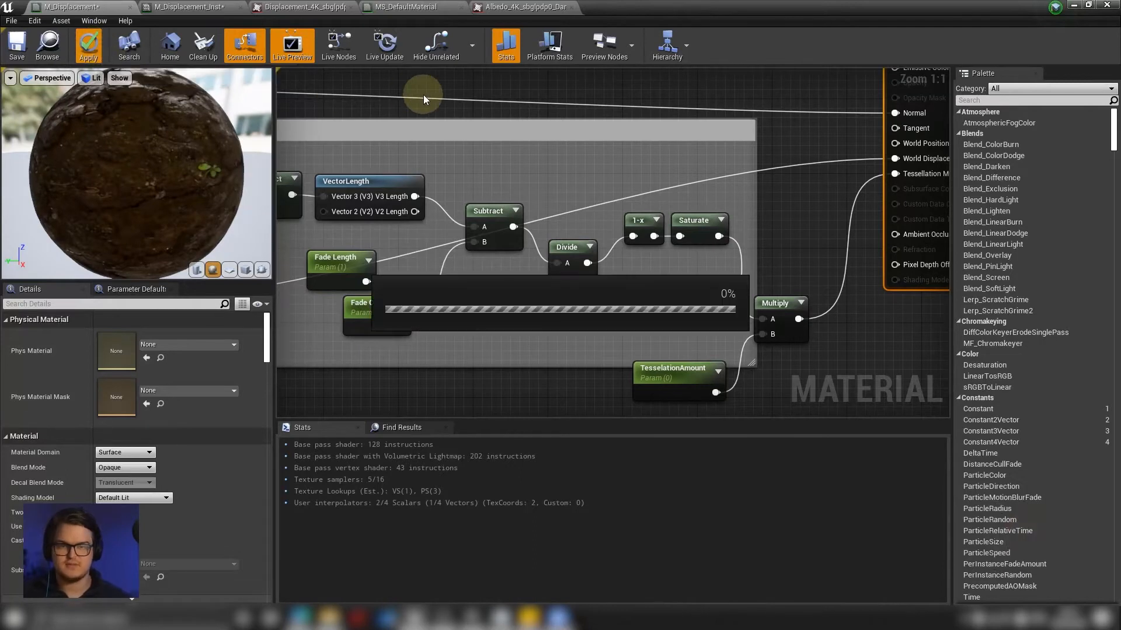
mouse_move(477, 138)
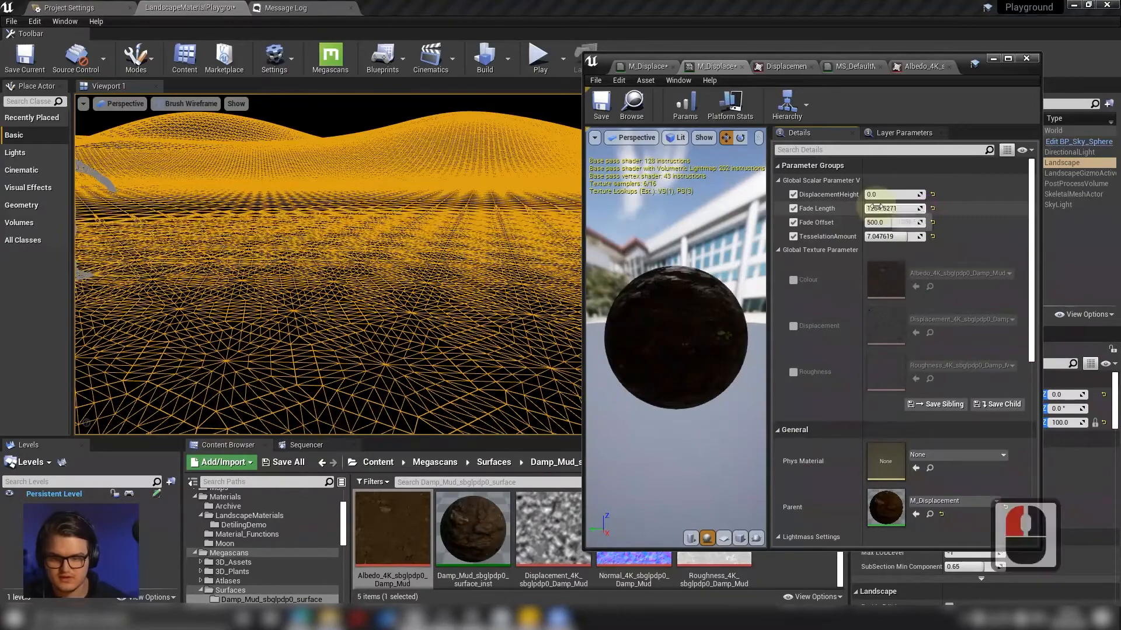
text(1500.0)
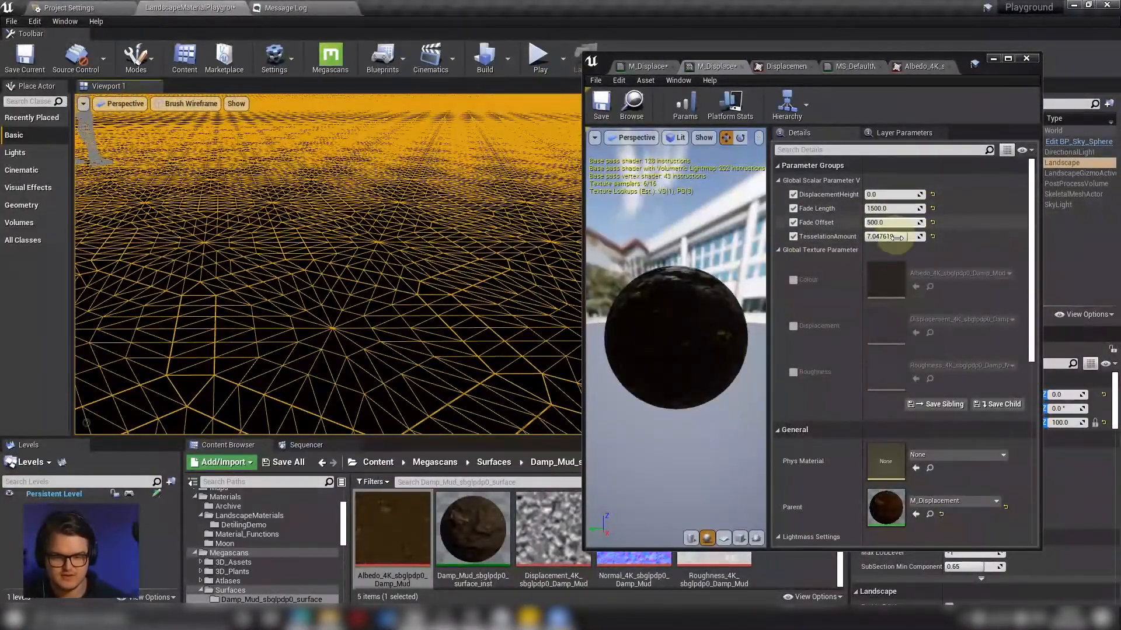
Set the instance's TesselationAmount to 15
text(10.0)
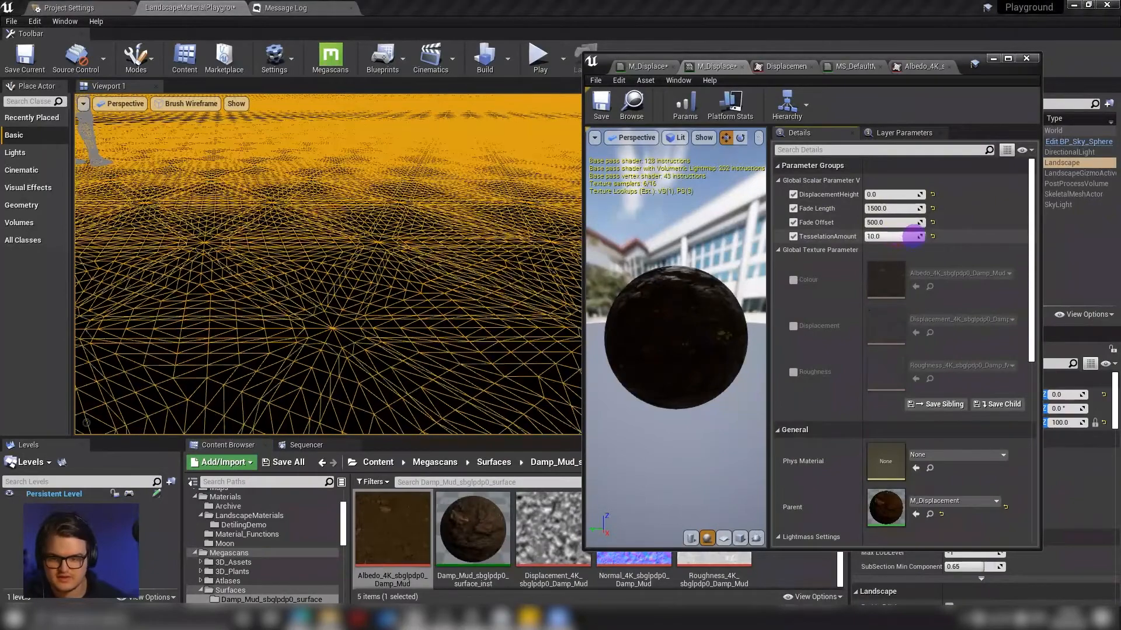
double_click(886, 236)
text(12)
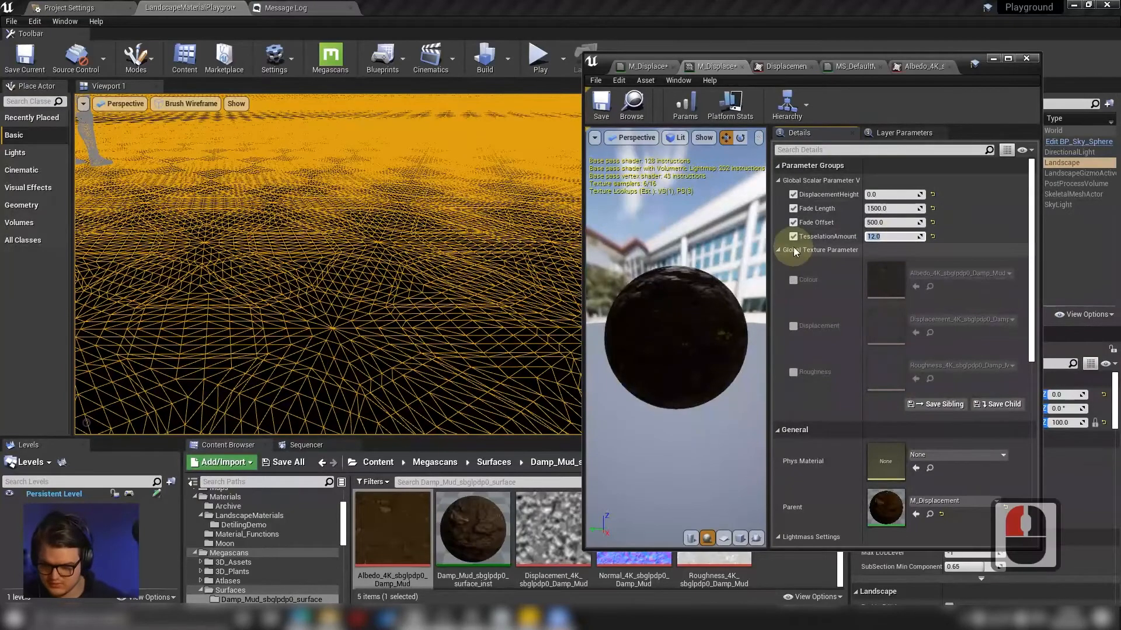
text(0.0)
text(15)
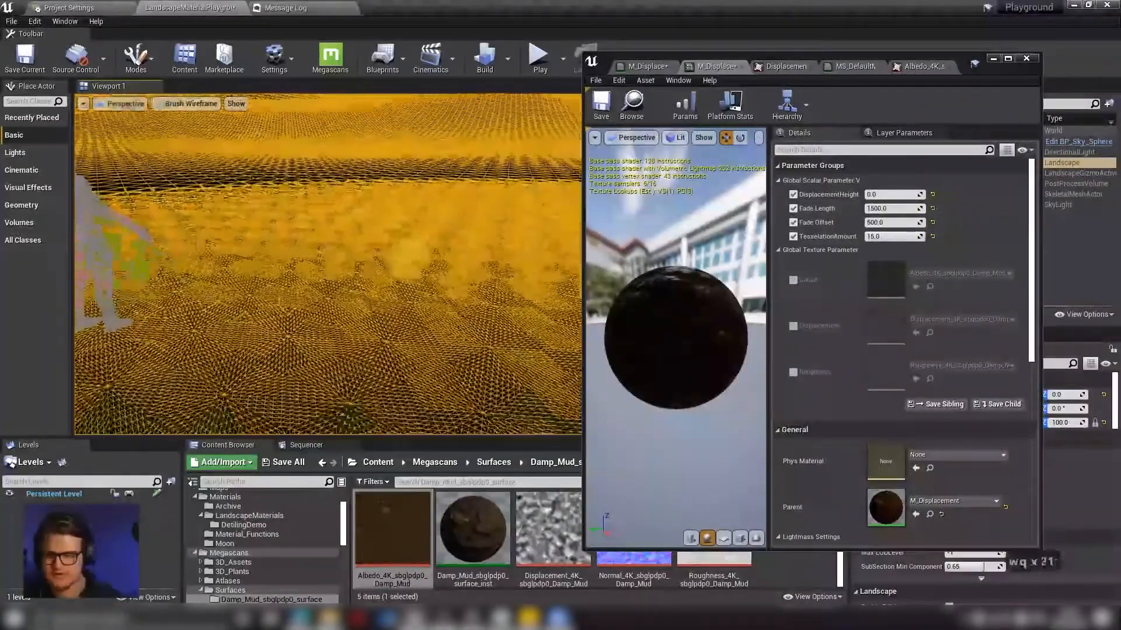
click(188, 102)
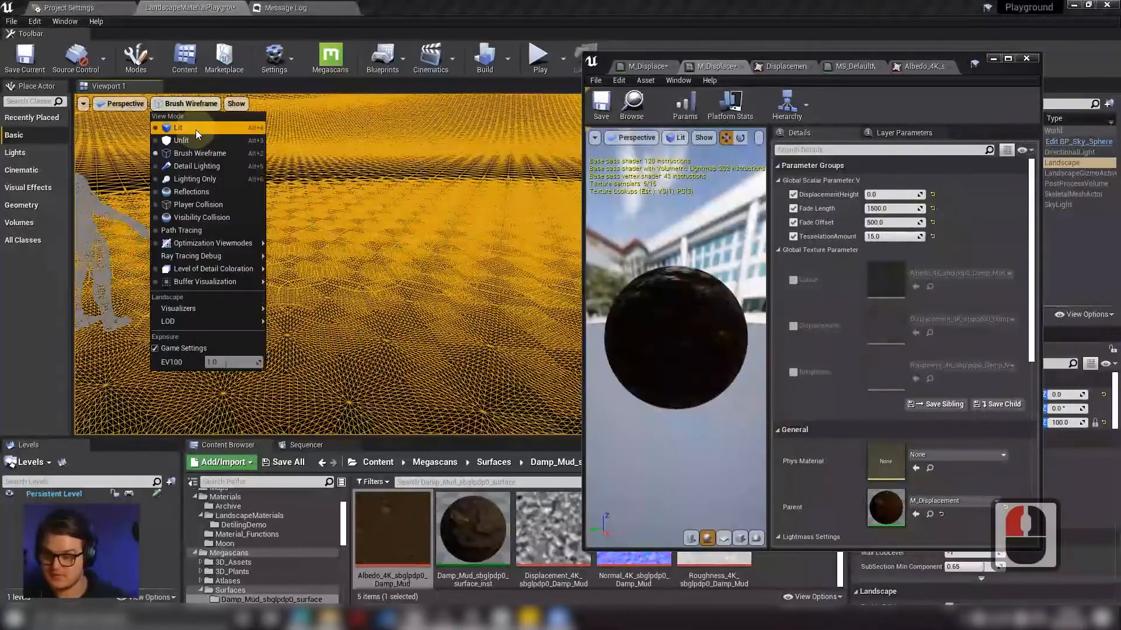
Switch the viewport to Lit to see the shaded, tessellated mud landscape
click(178, 127)
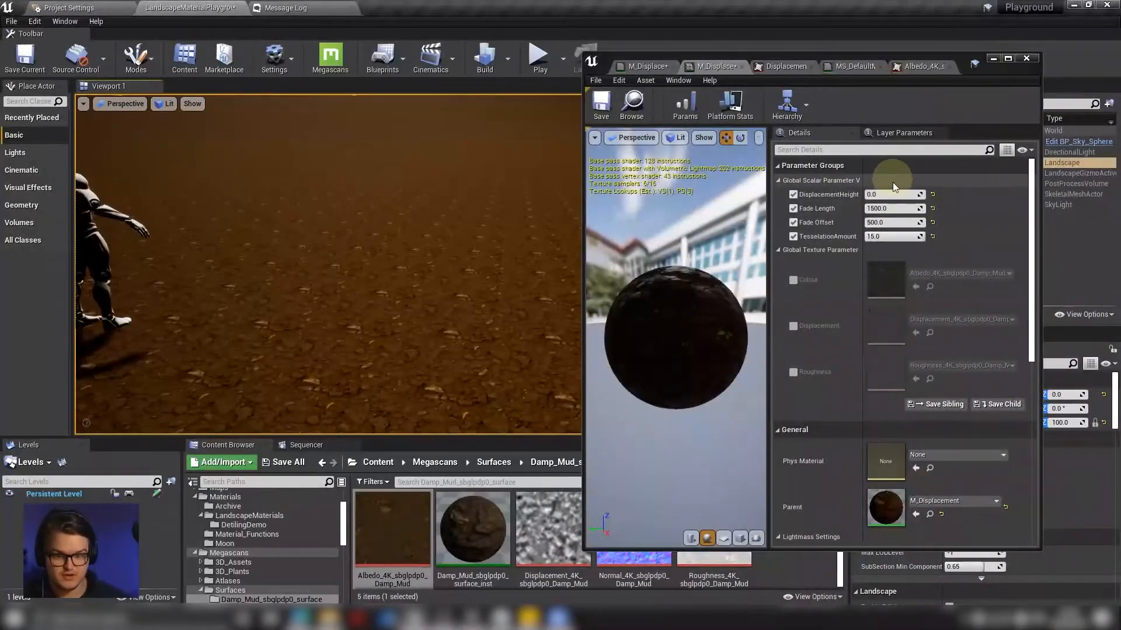
text(40)
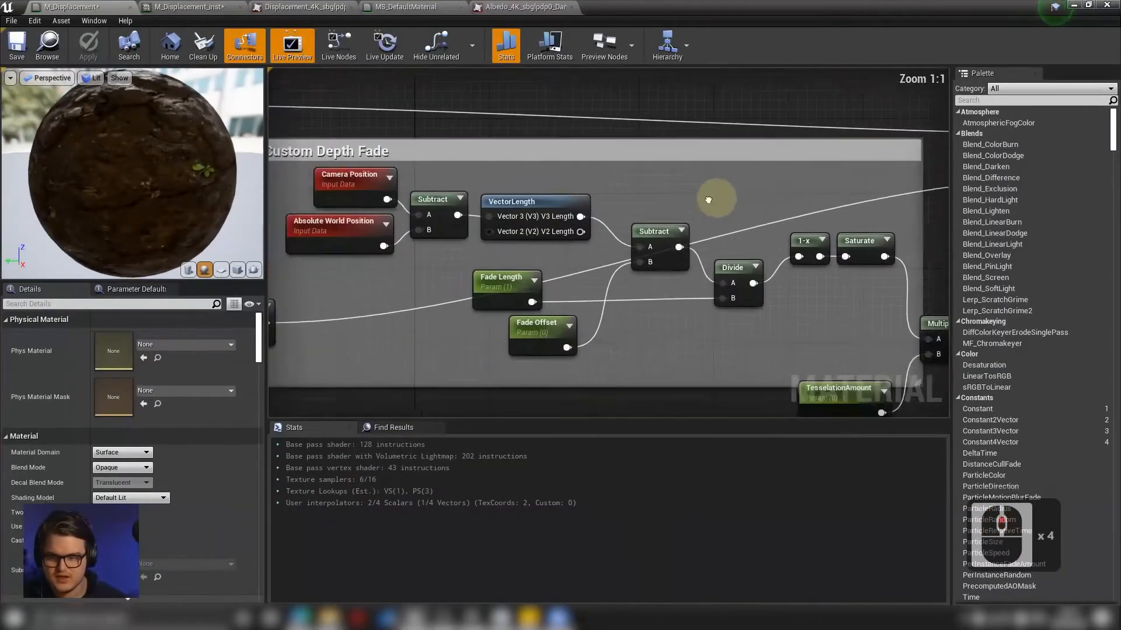
Multiply World Displacement by the saturated distance fade result and apply the material
click(326, 158)
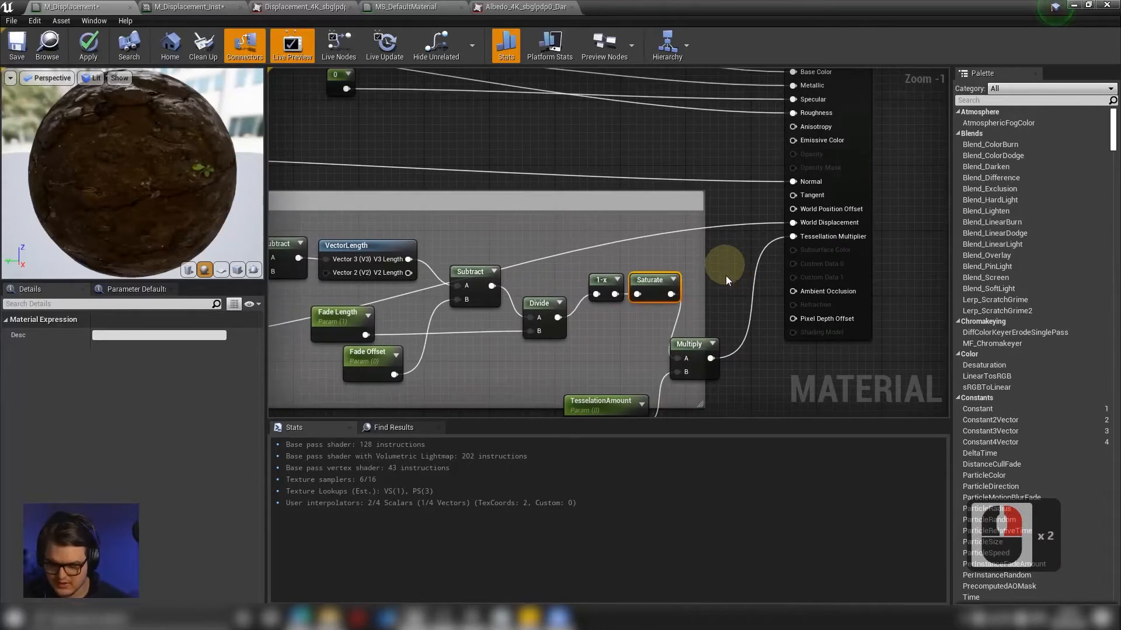
click(688, 344)
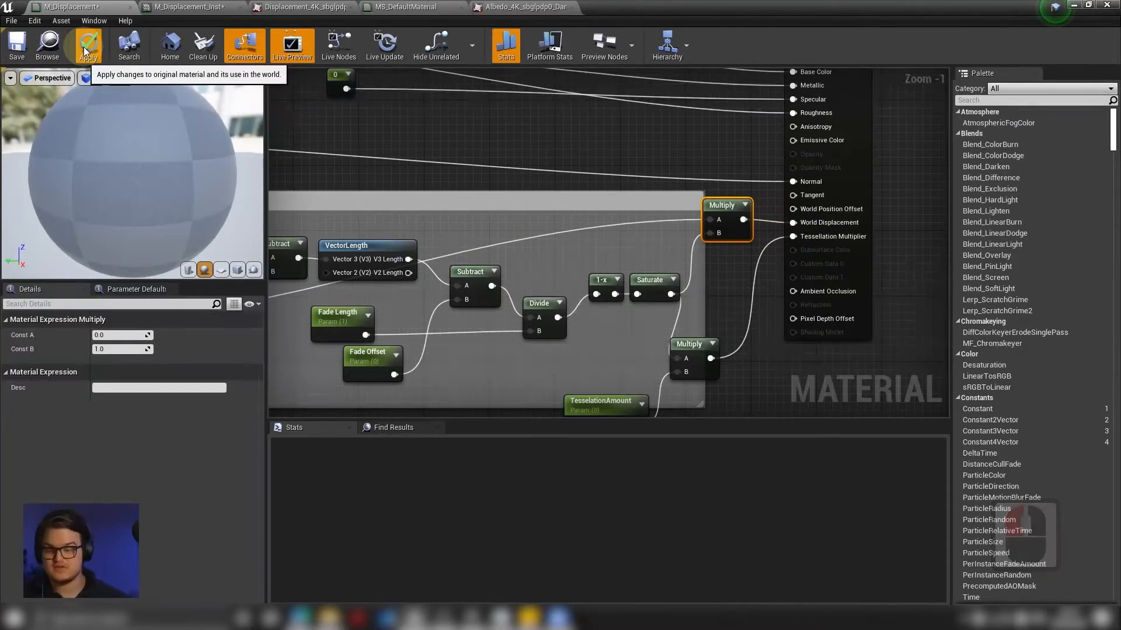
click(87, 44)
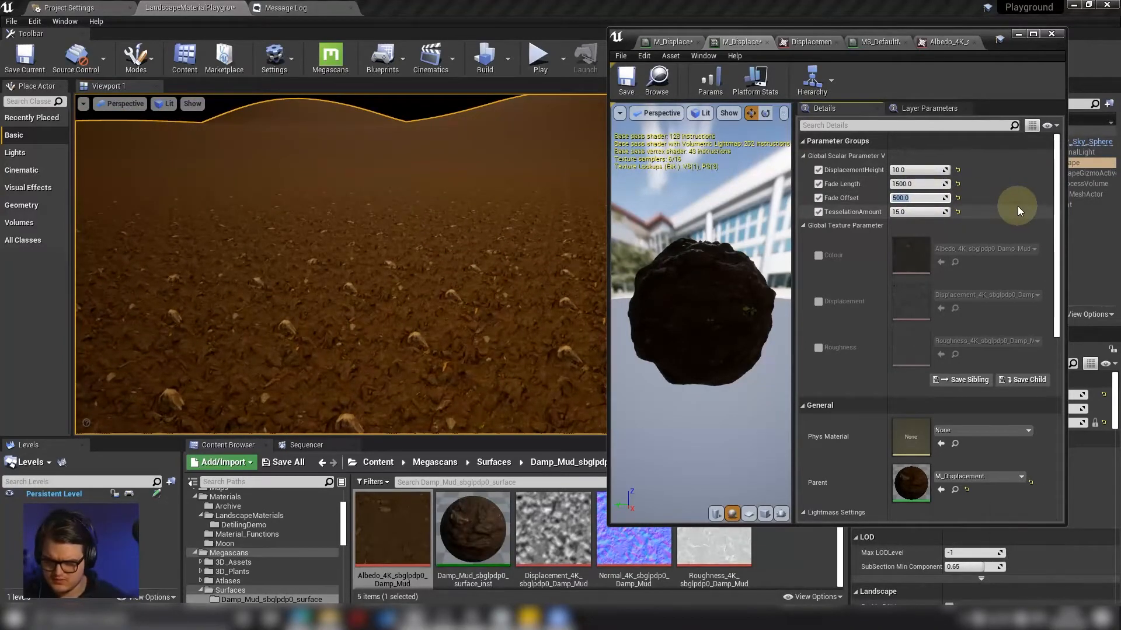
Enter 700 for Fade Offset and 500.0 for Fade Length on the Damp Mud instance
text(700)
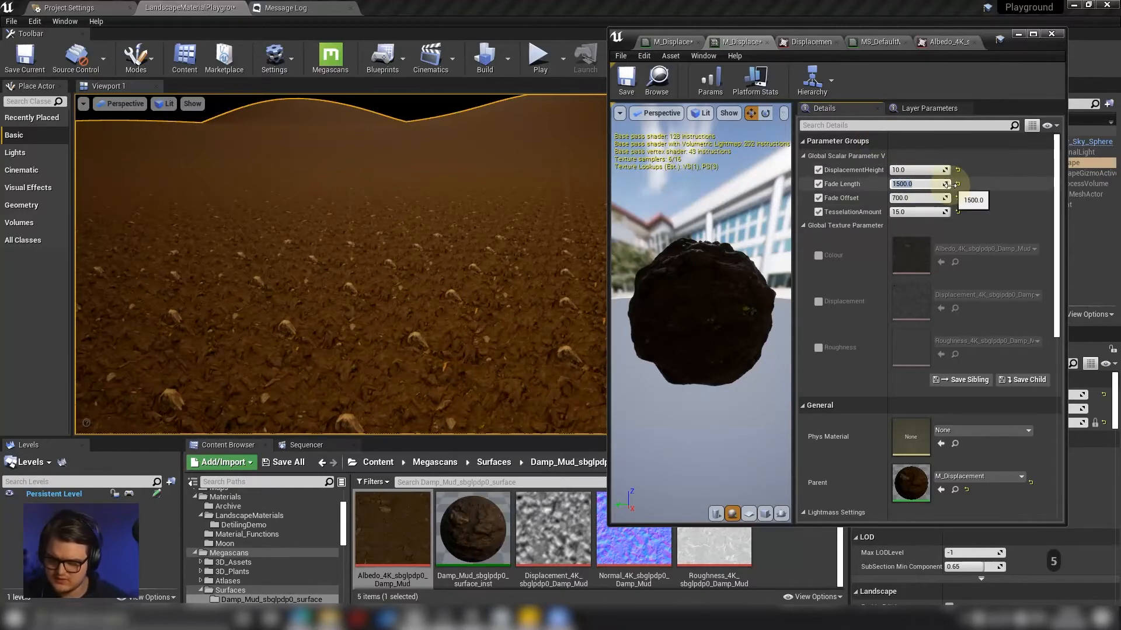
text(500.0)
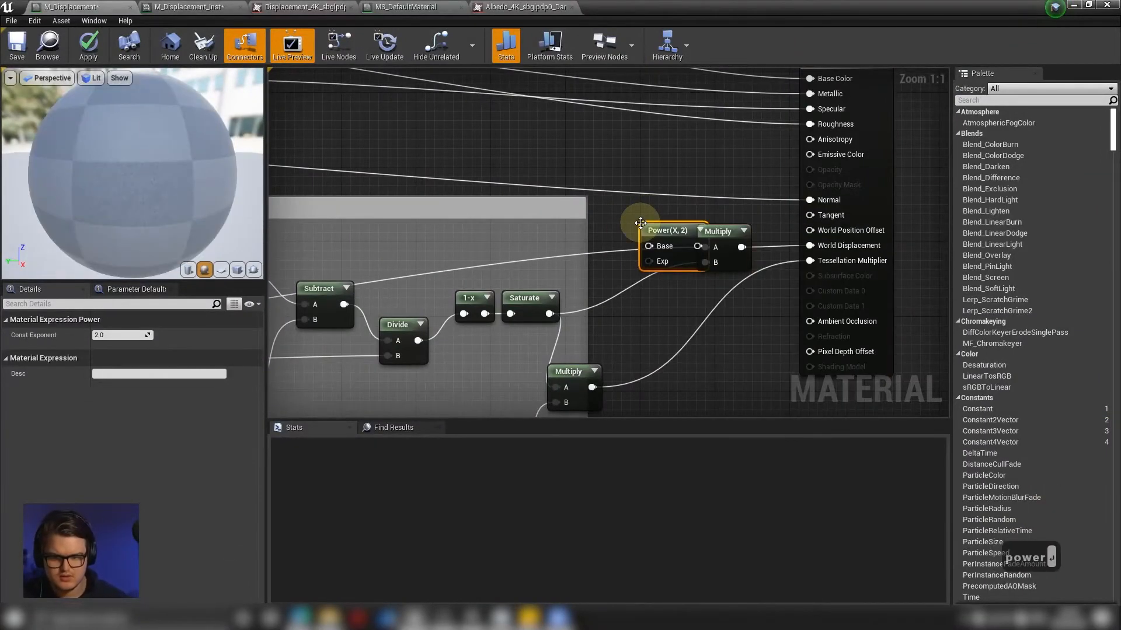
Insert a Power node with a FadeOutPower parameter exponent, fed by the saturated fade
drag(666, 230, 637, 212)
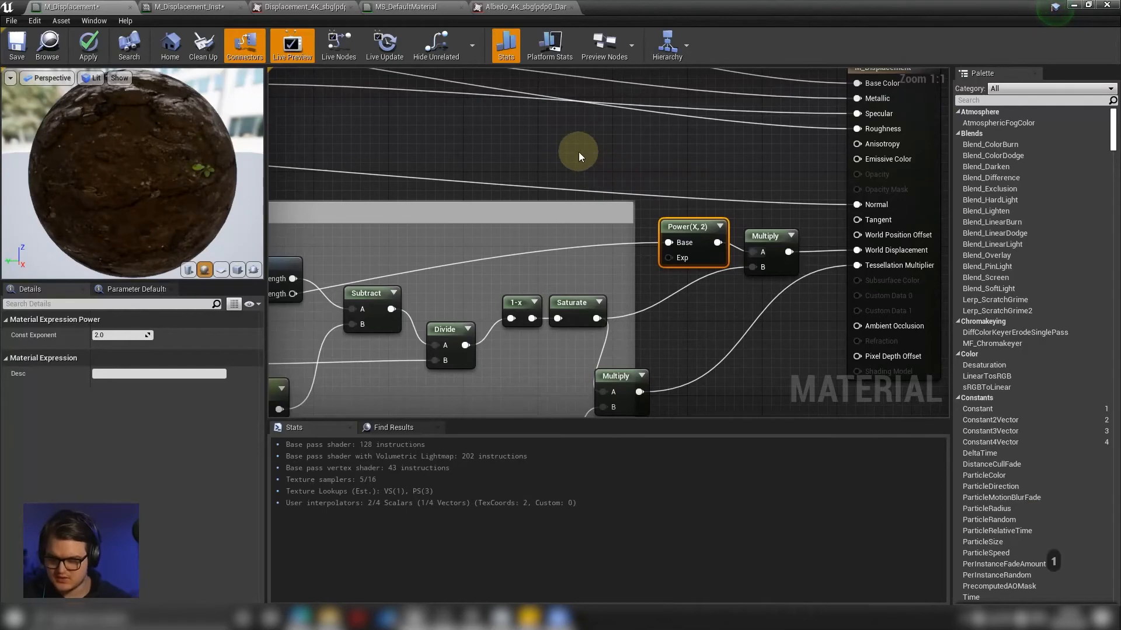
right_click(579, 157)
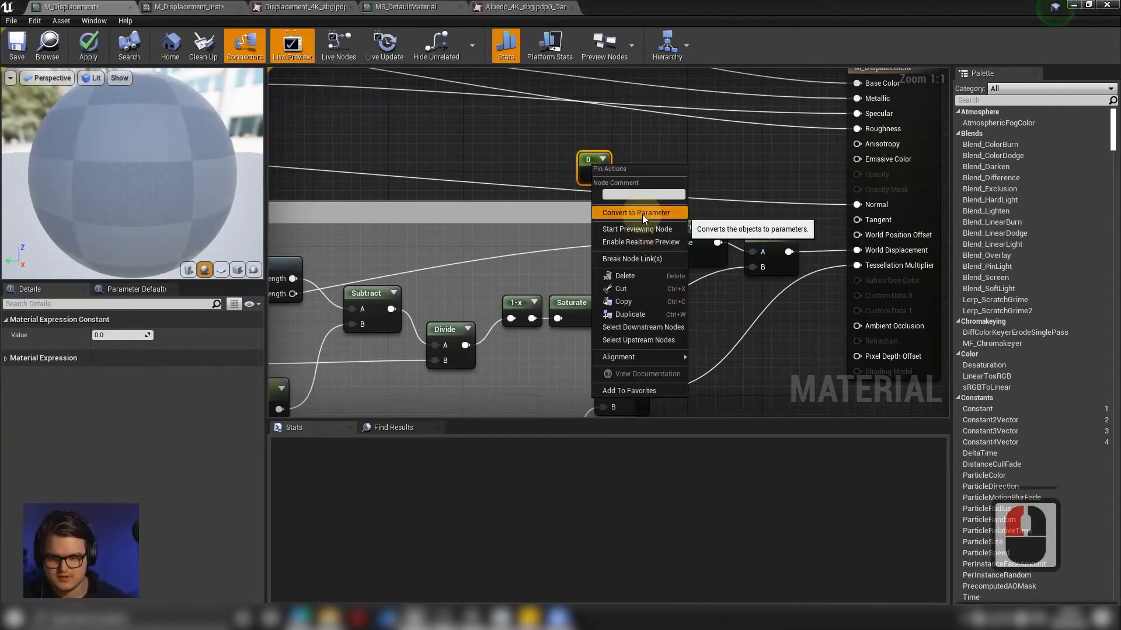
click(634, 212)
text(FadeOutPower)
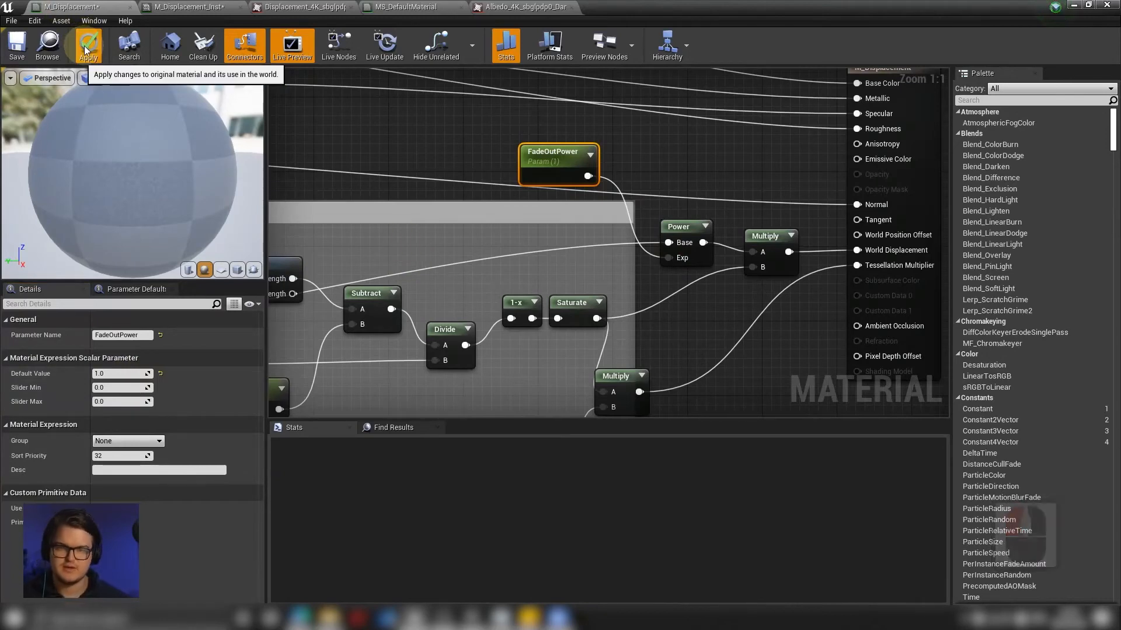
click(87, 45)
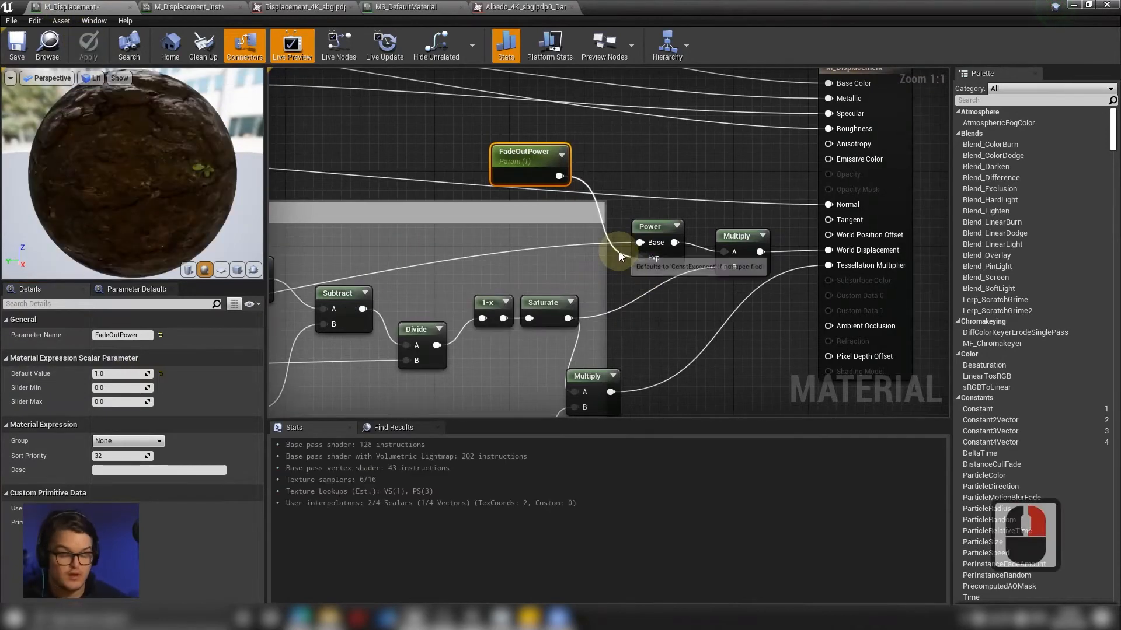
mouse_move(612, 287)
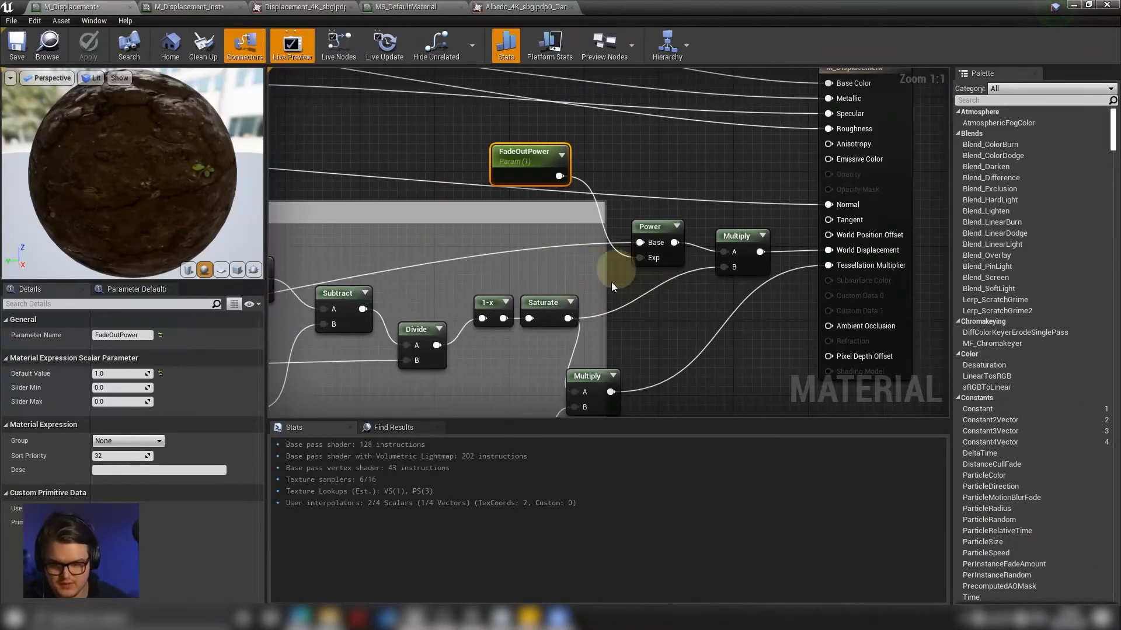
mouse_move(564, 318)
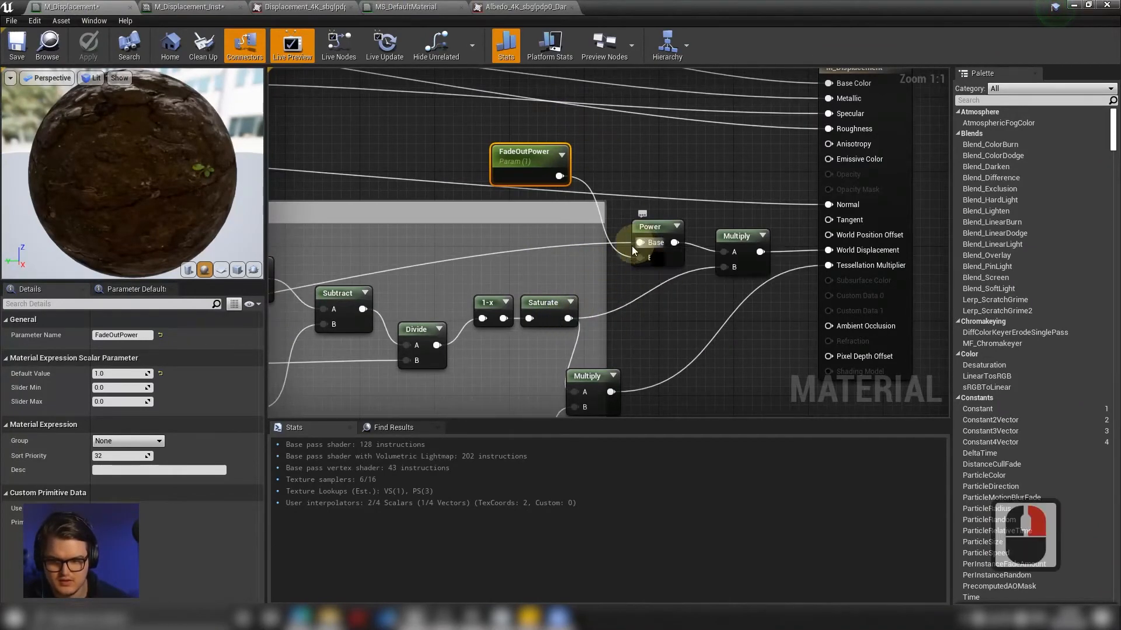
click(650, 245)
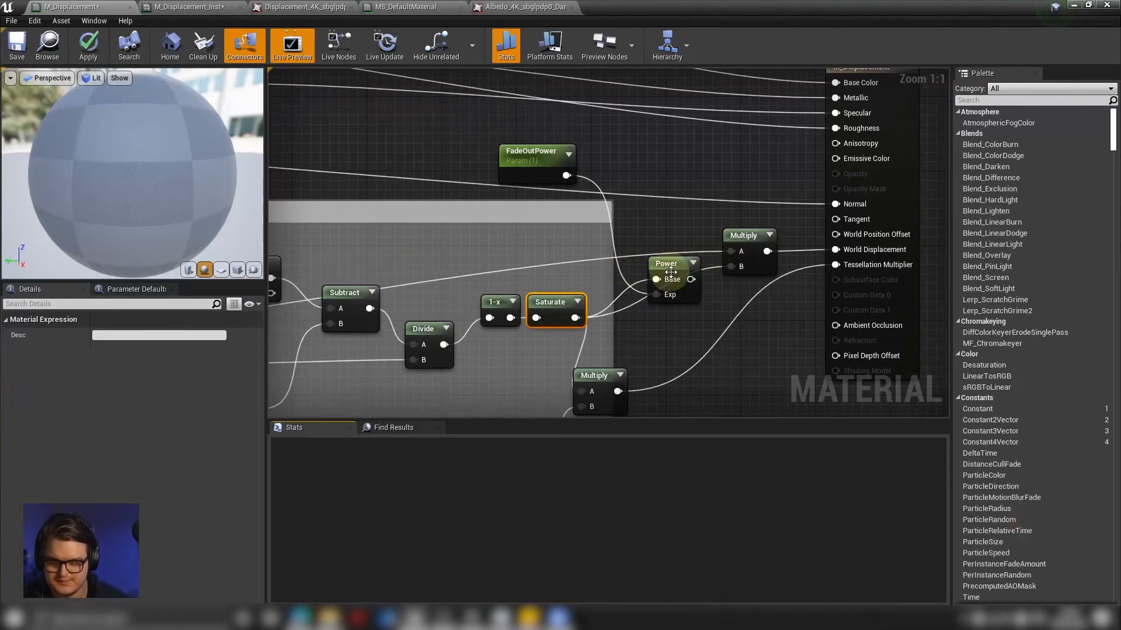
click(665, 264)
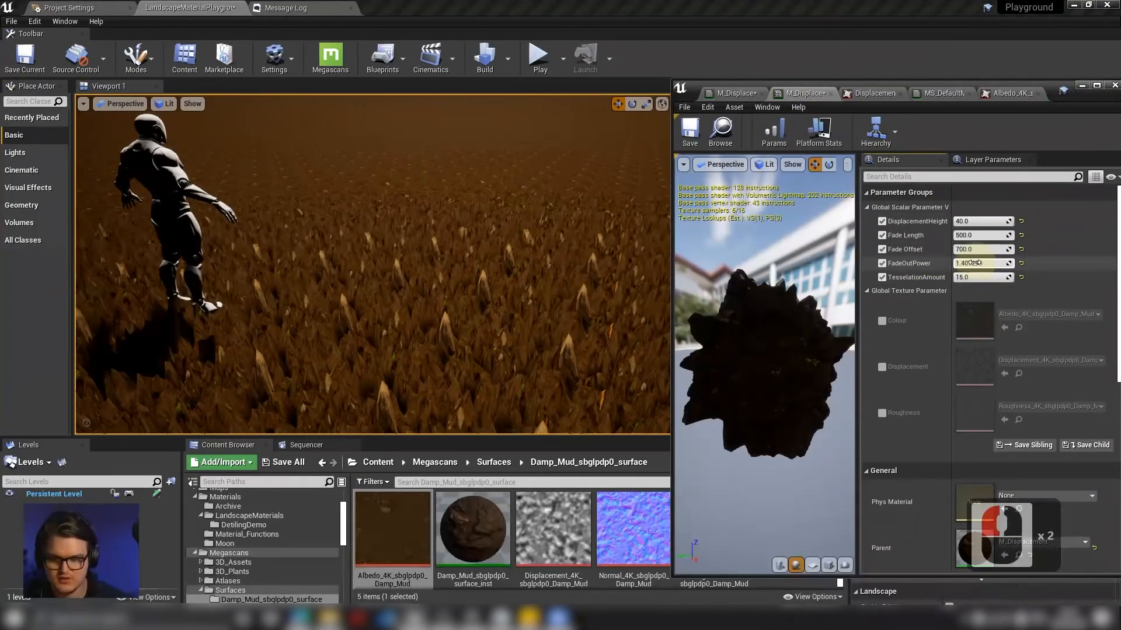
Raise Damp Mud's FadeOutPower to about 6.7 and lower DisplacementHeight to 6
drag(972, 263, 983, 264)
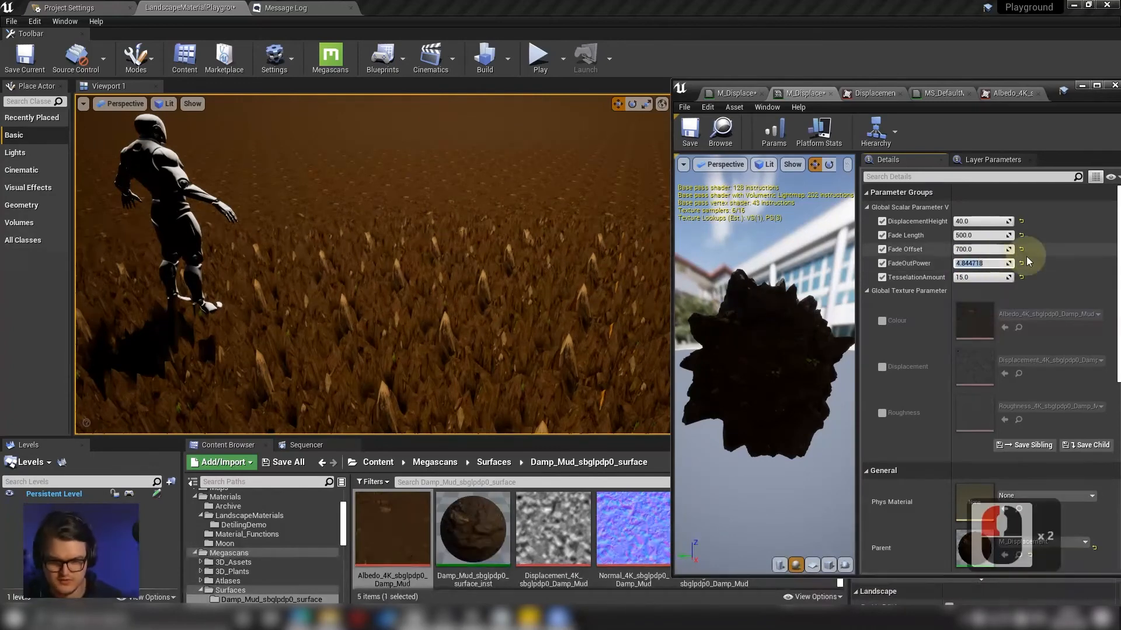
text(0.1)
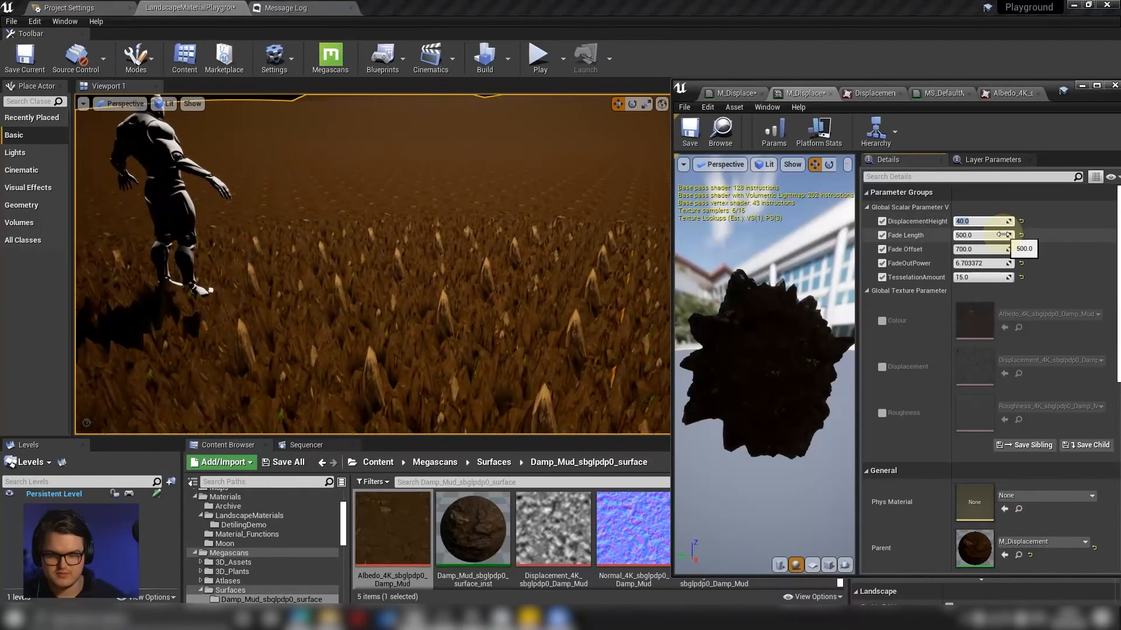
drag(983, 220, 958, 221)
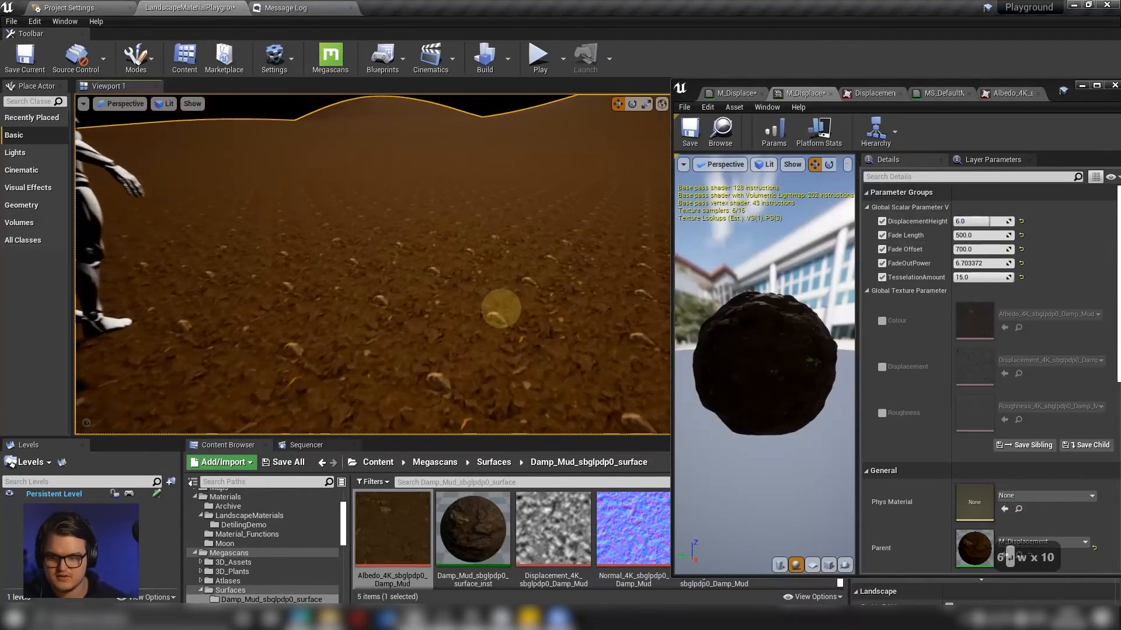